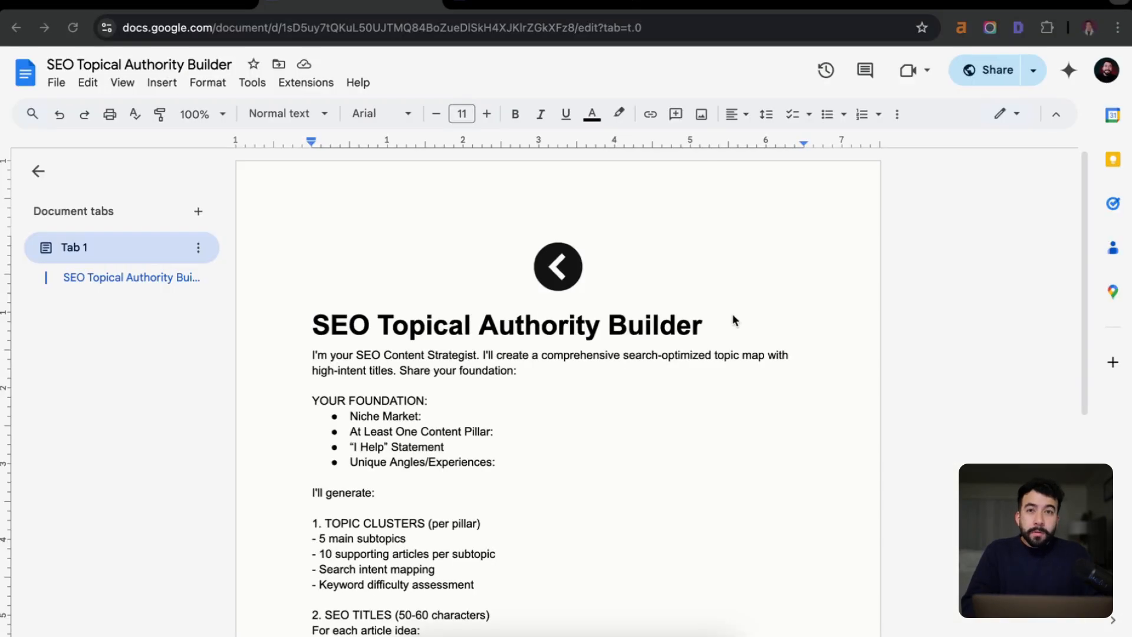
mouse_move(699, 353)
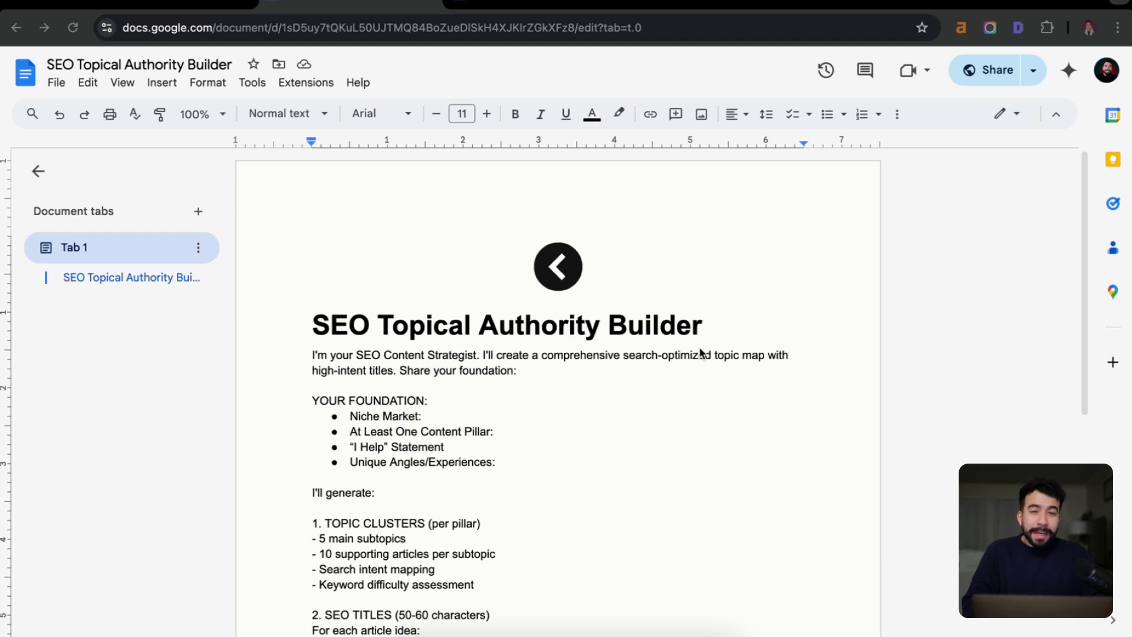
Select the entire SEO Topical Authority Builder prompt in the document for copying
scroll(down, 3)
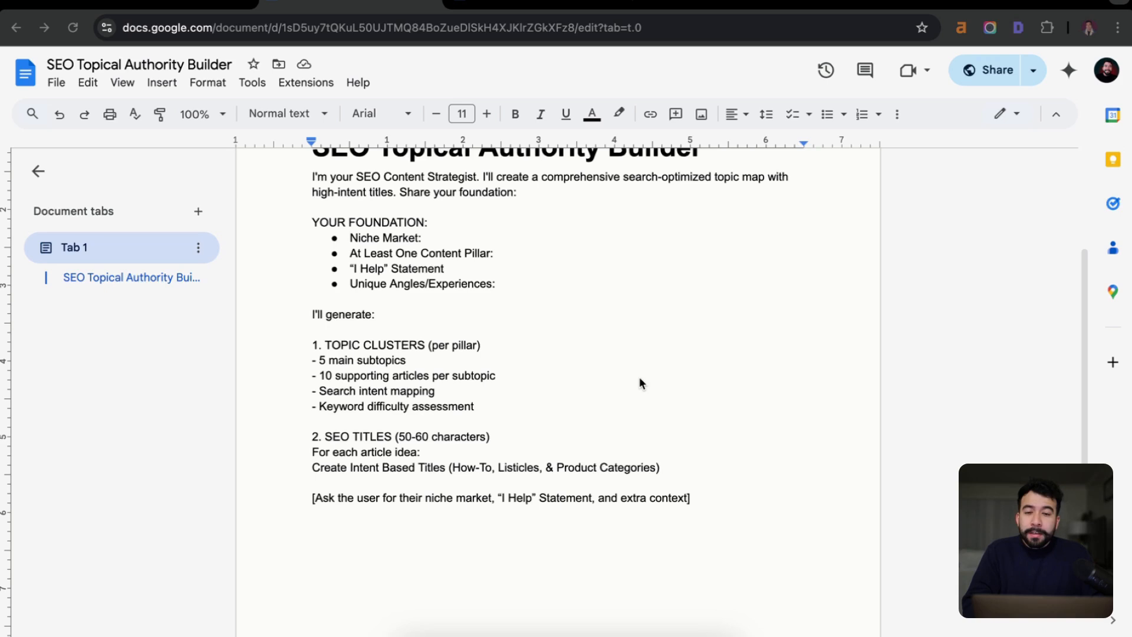
mouse_move(633, 462)
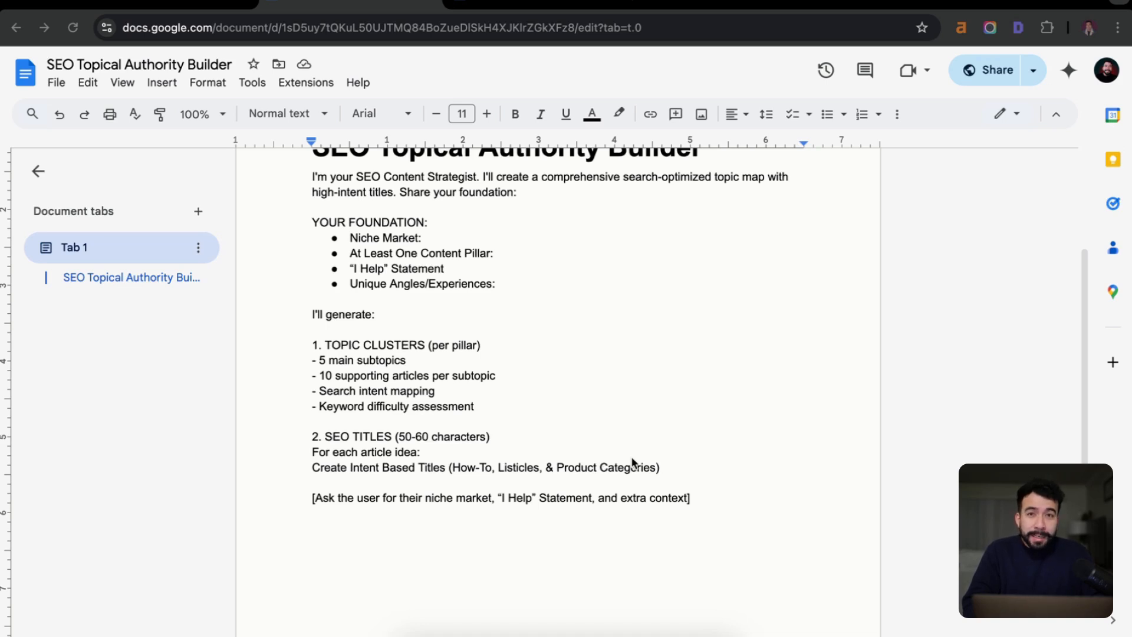
mouse_move(707, 502)
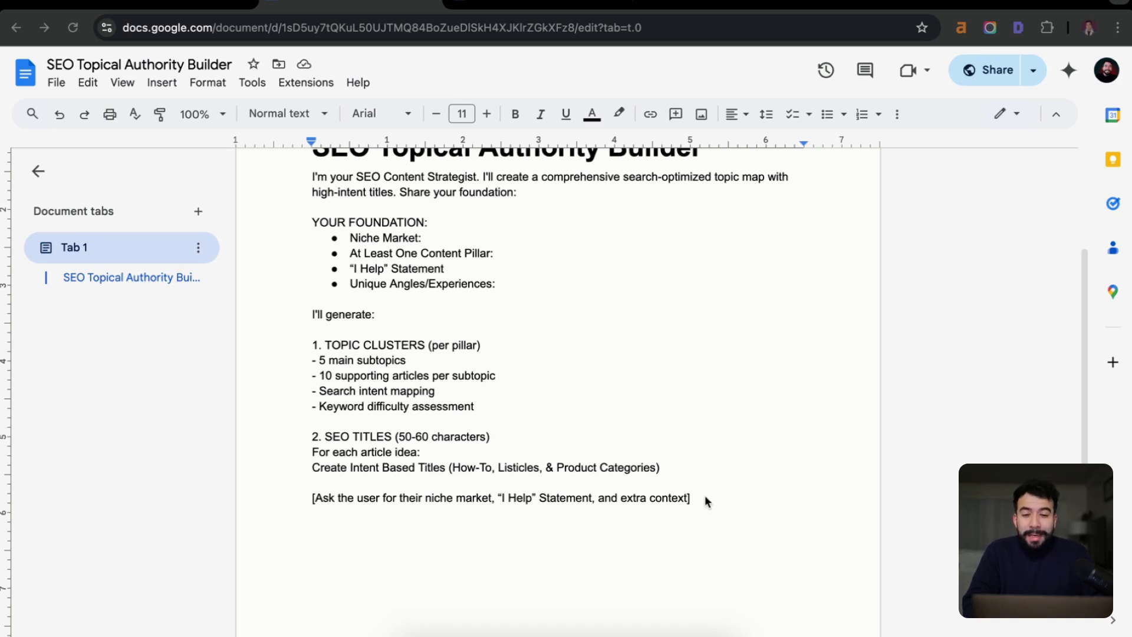
click(689, 498)
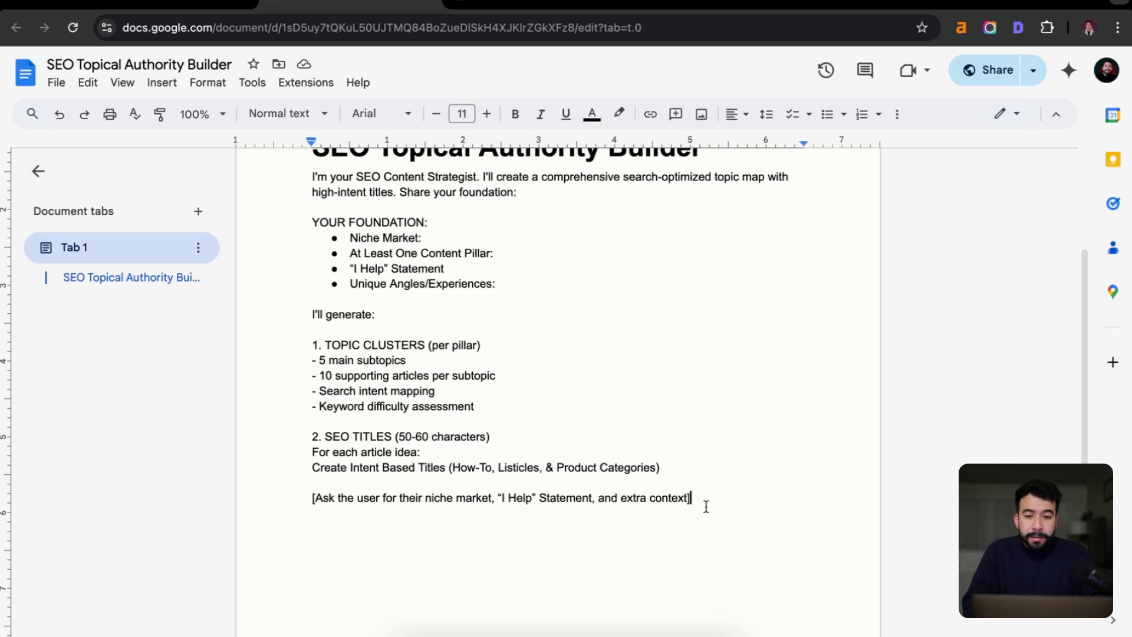
key(ctrl+a)
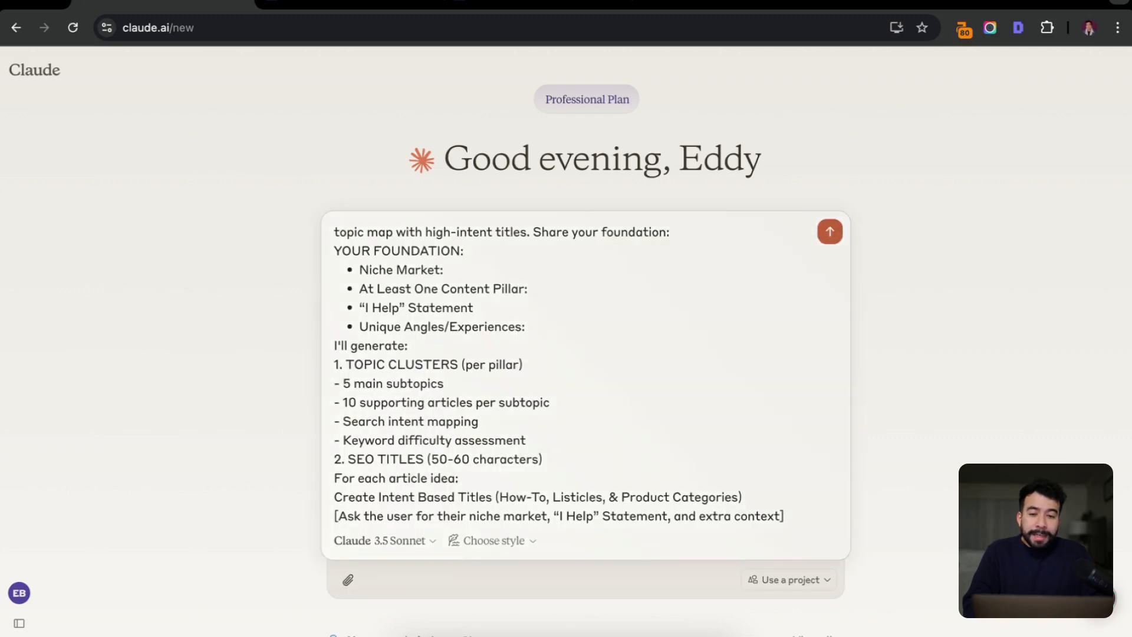
Send the pasted SEO Topical Authority Builder prompt to Claude
click(828, 232)
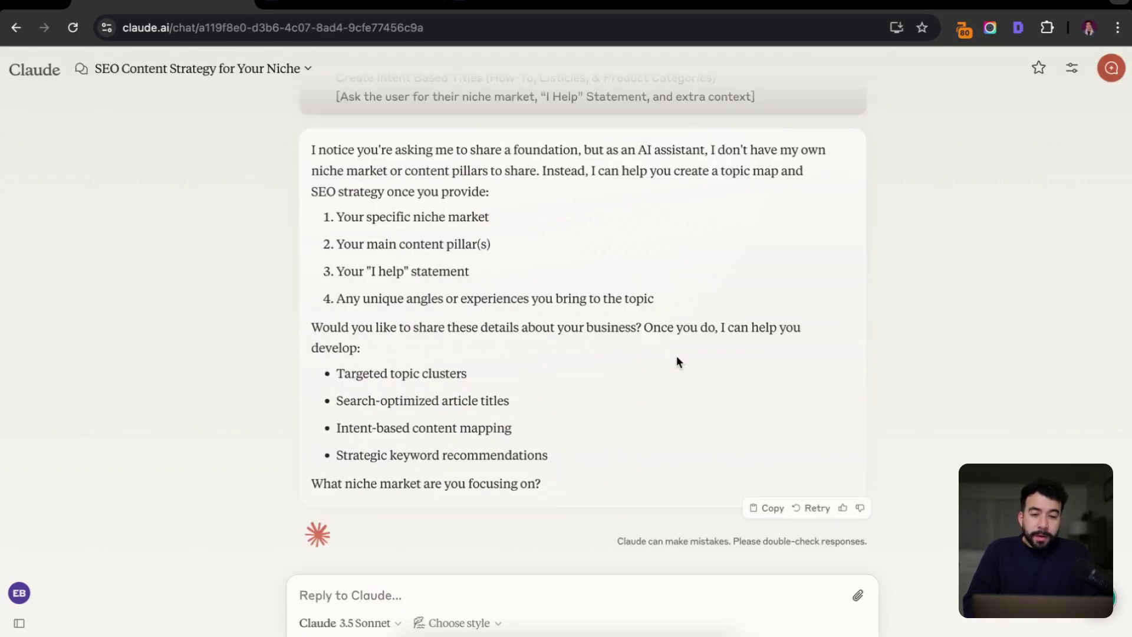
mouse_move(455, 223)
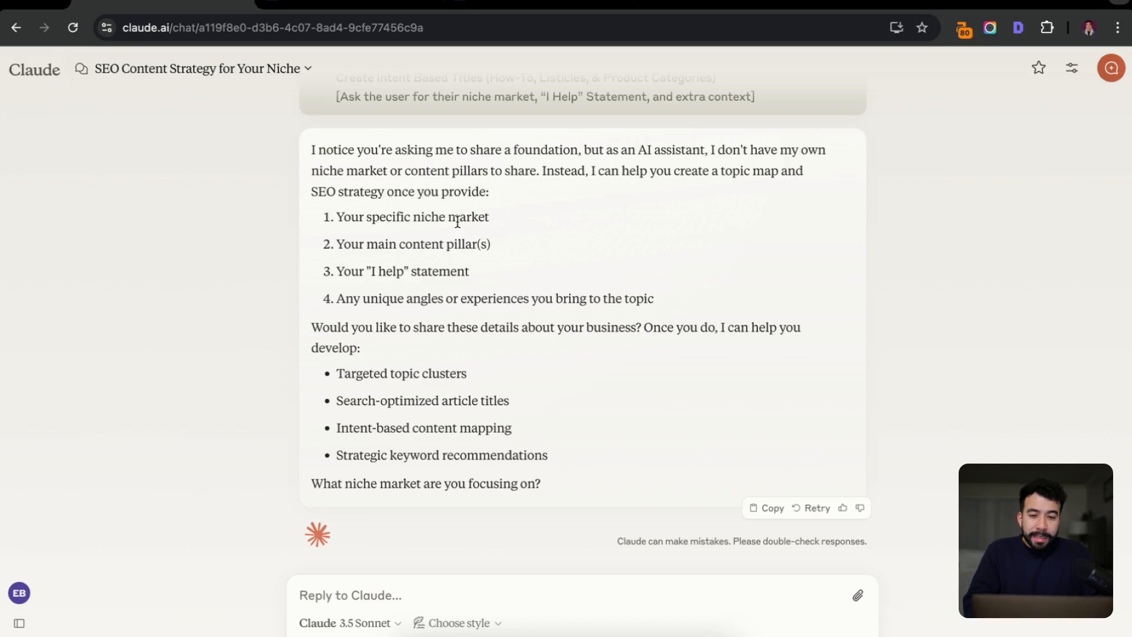
mouse_move(495, 312)
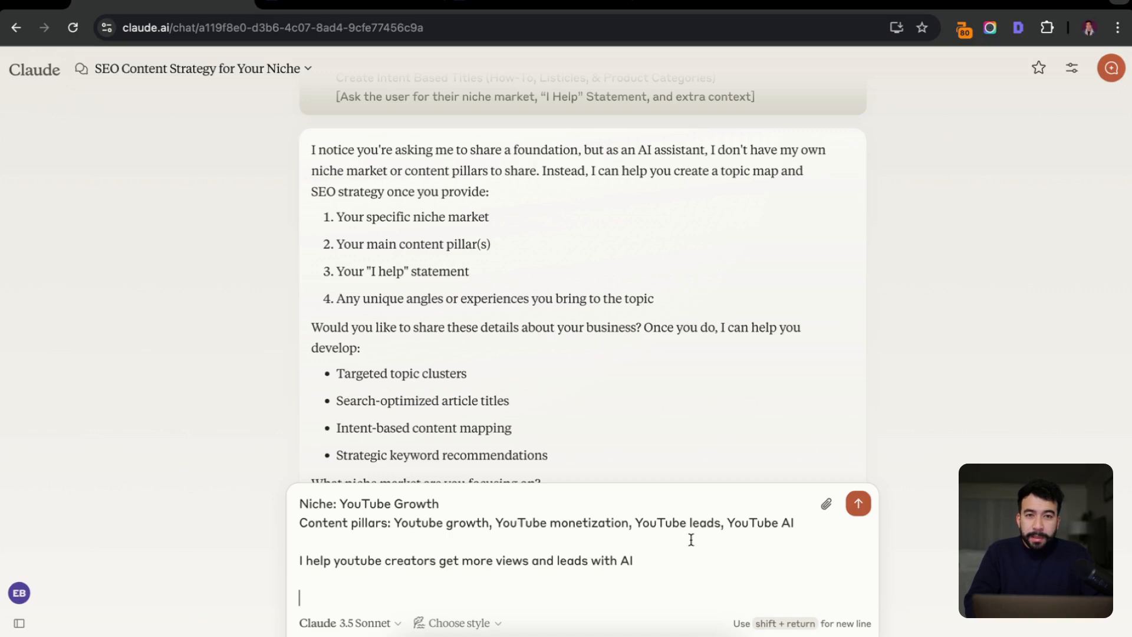
mouse_move(593, 329)
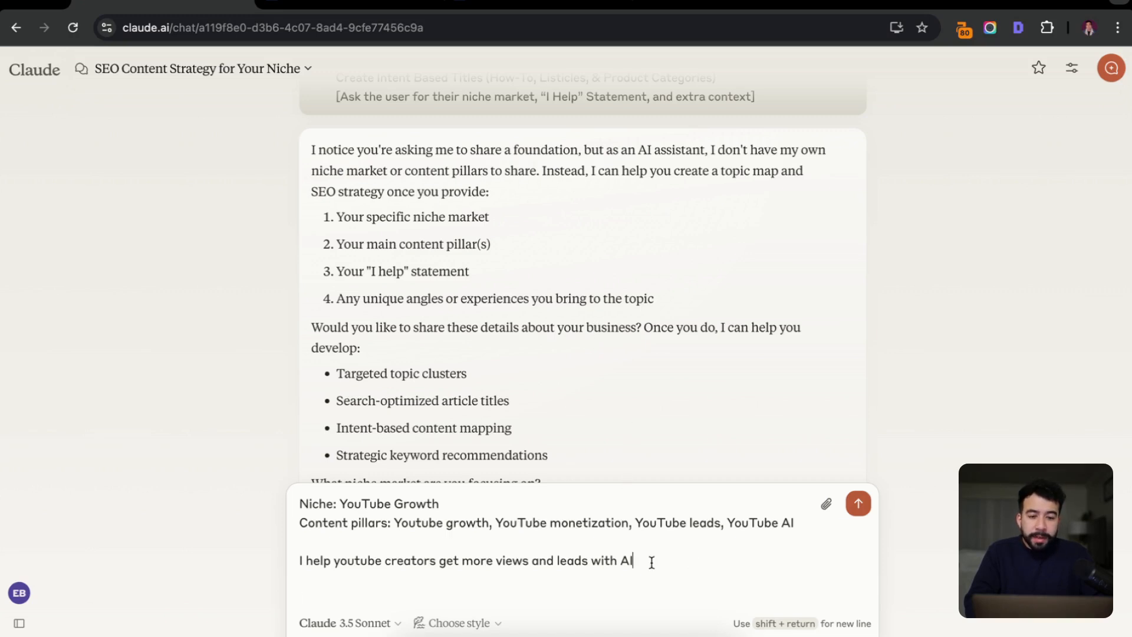
Submit the niche, four pillars and I-help statement and review Claude's YouTube Growth topic clusters
click(857, 504)
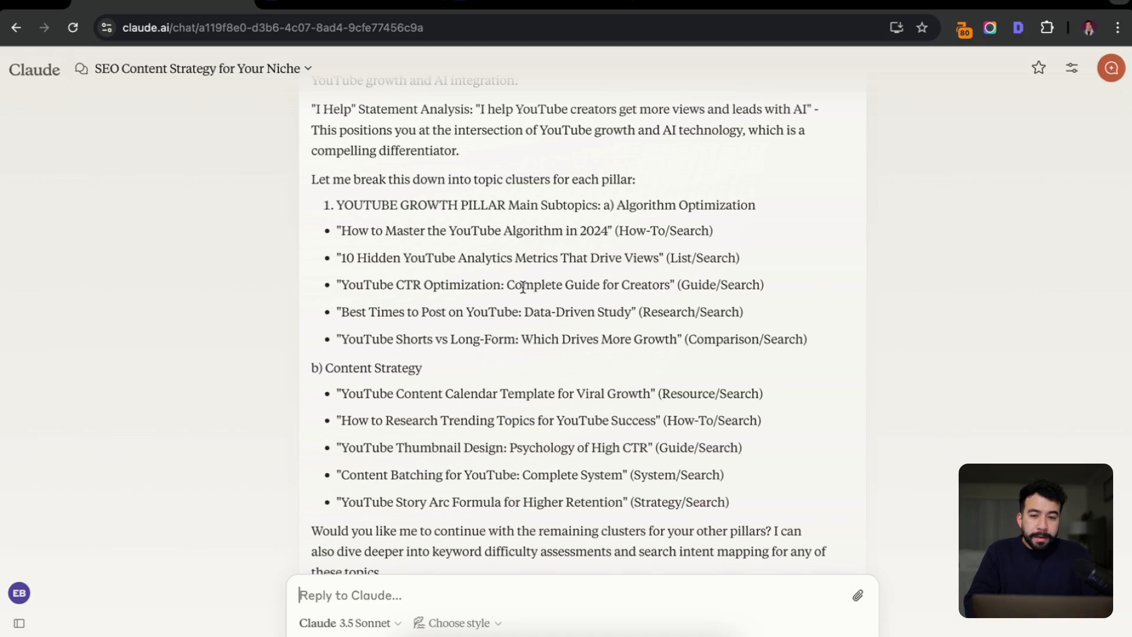
mouse_move(424, 278)
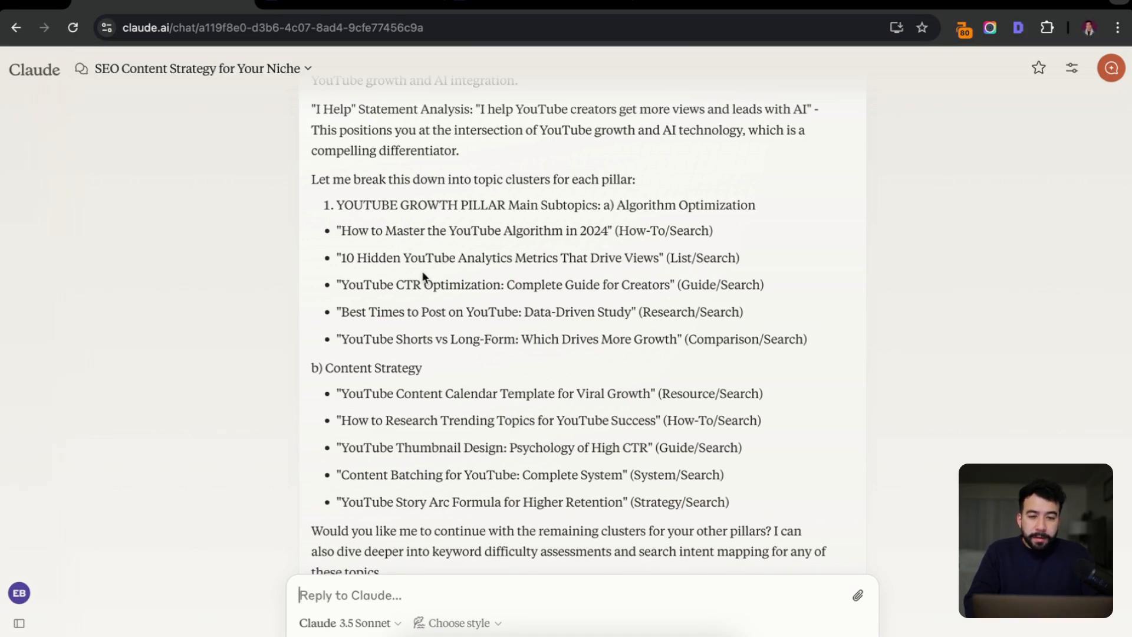
mouse_move(471, 236)
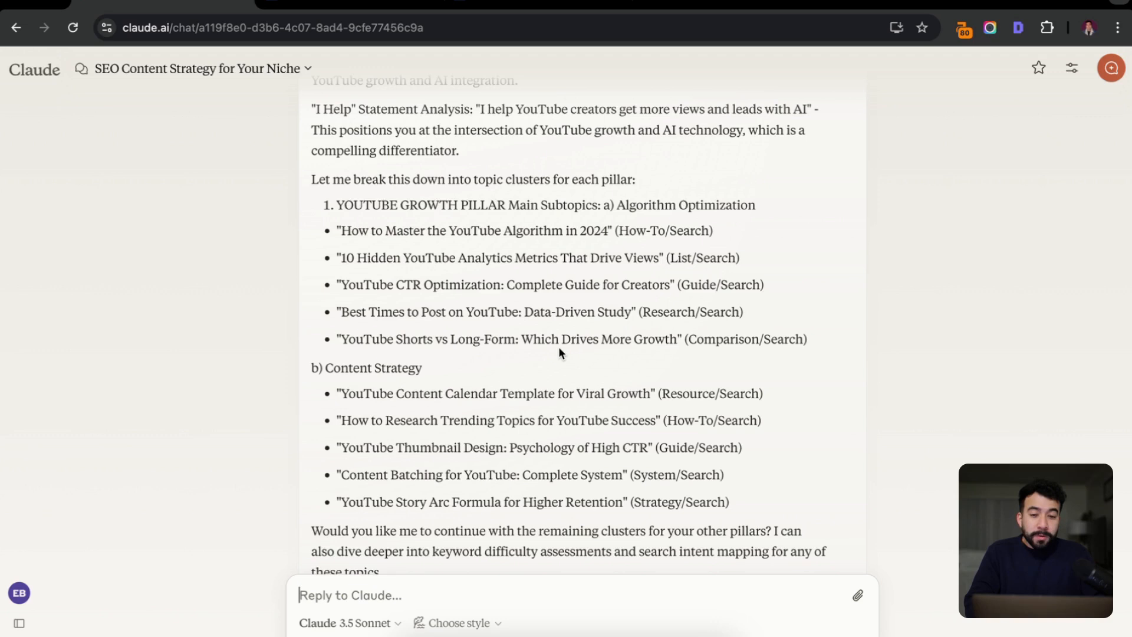
scroll(down, 3)
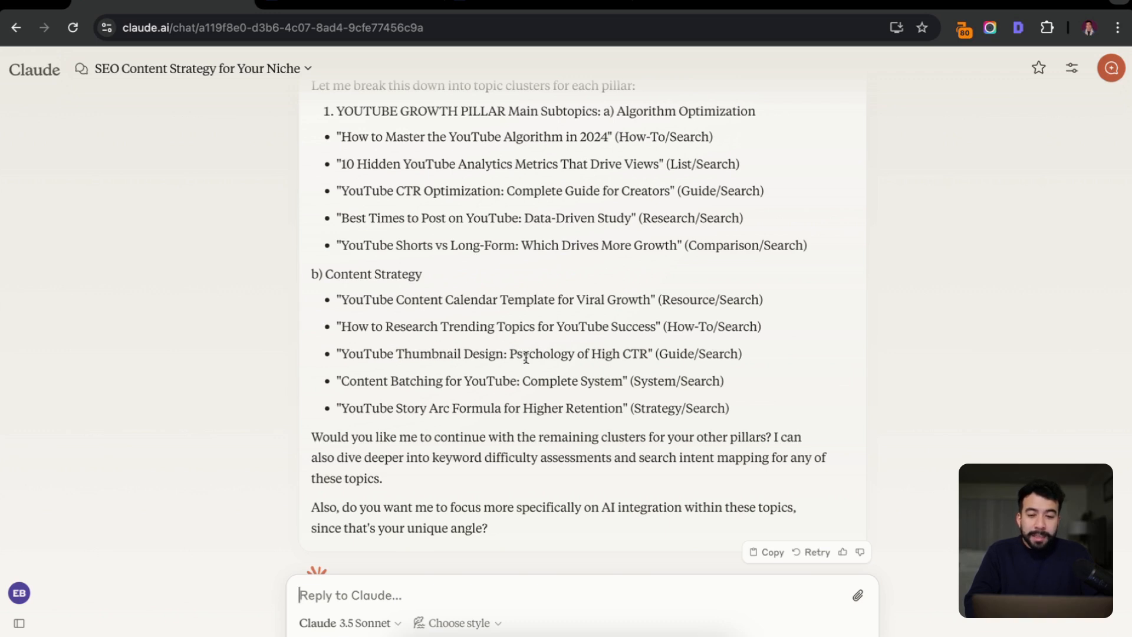
scroll(down, 3)
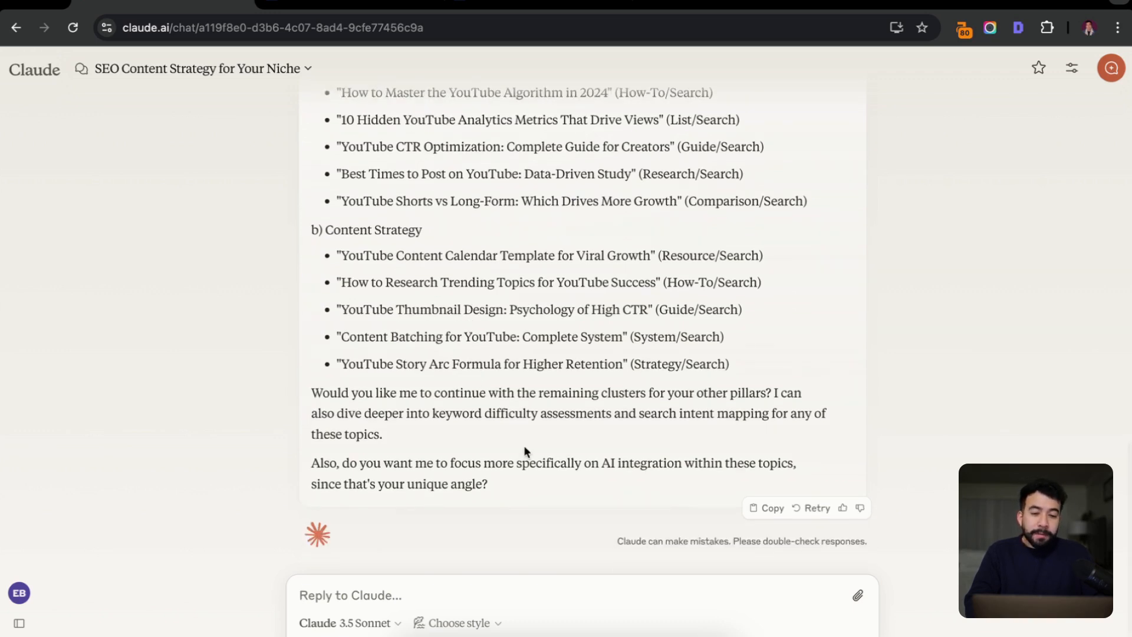
mouse_move(590, 433)
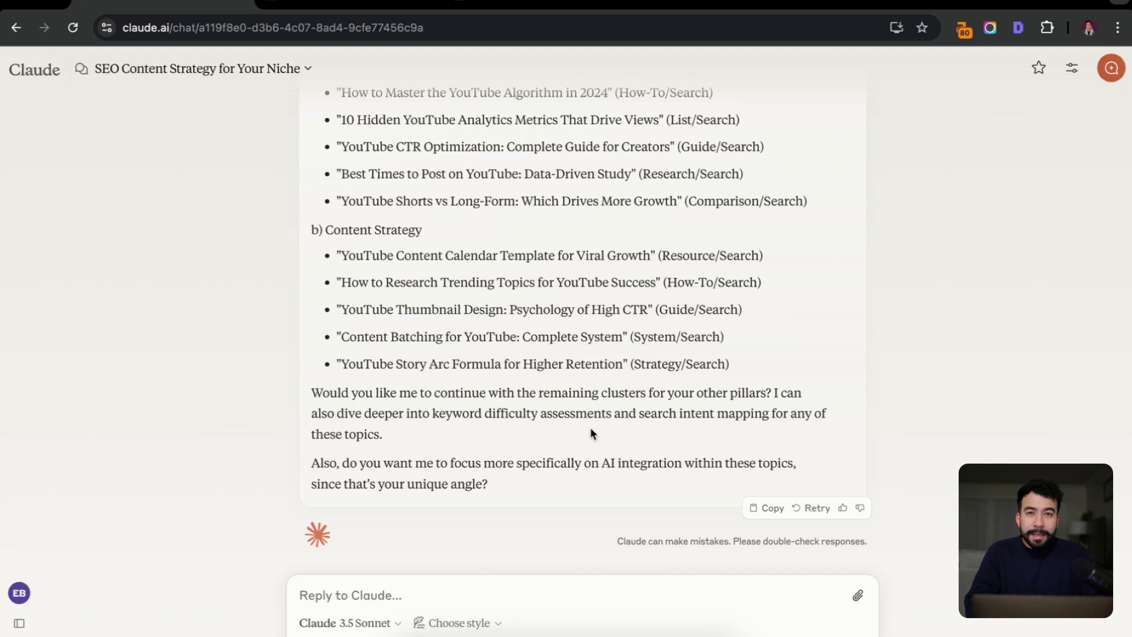
mouse_move(563, 339)
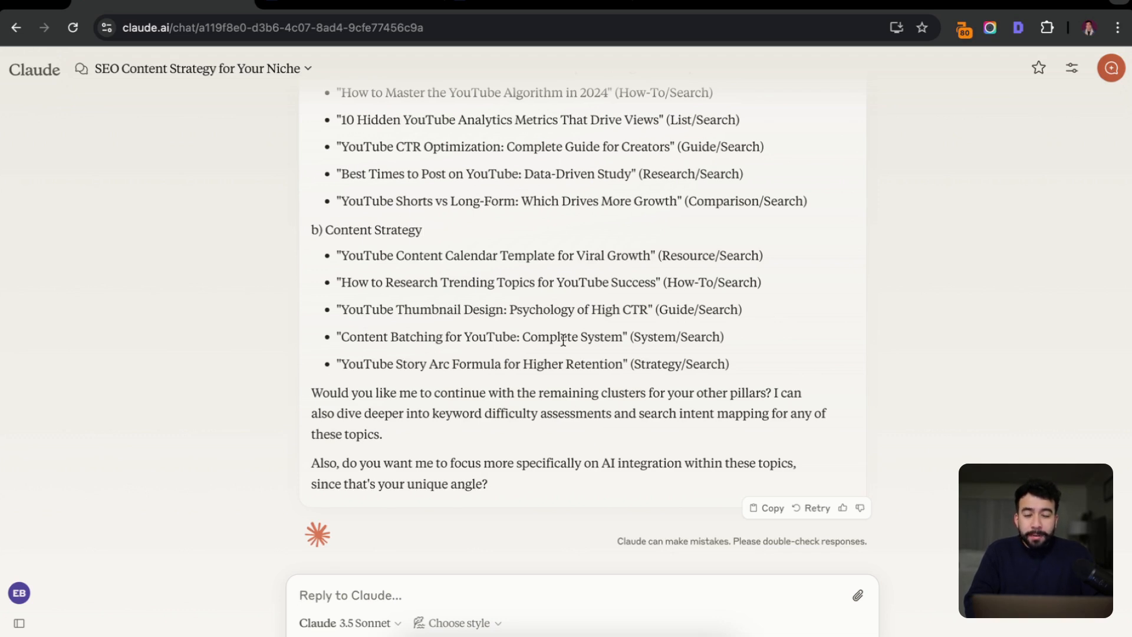
scroll(up, 3)
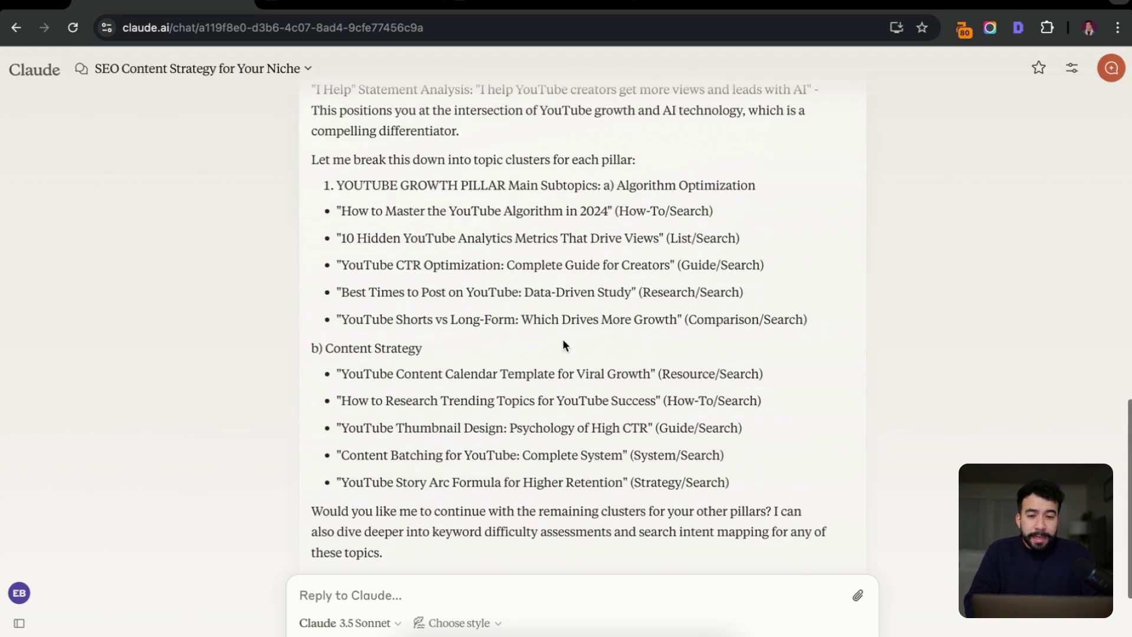
scroll(up, 3)
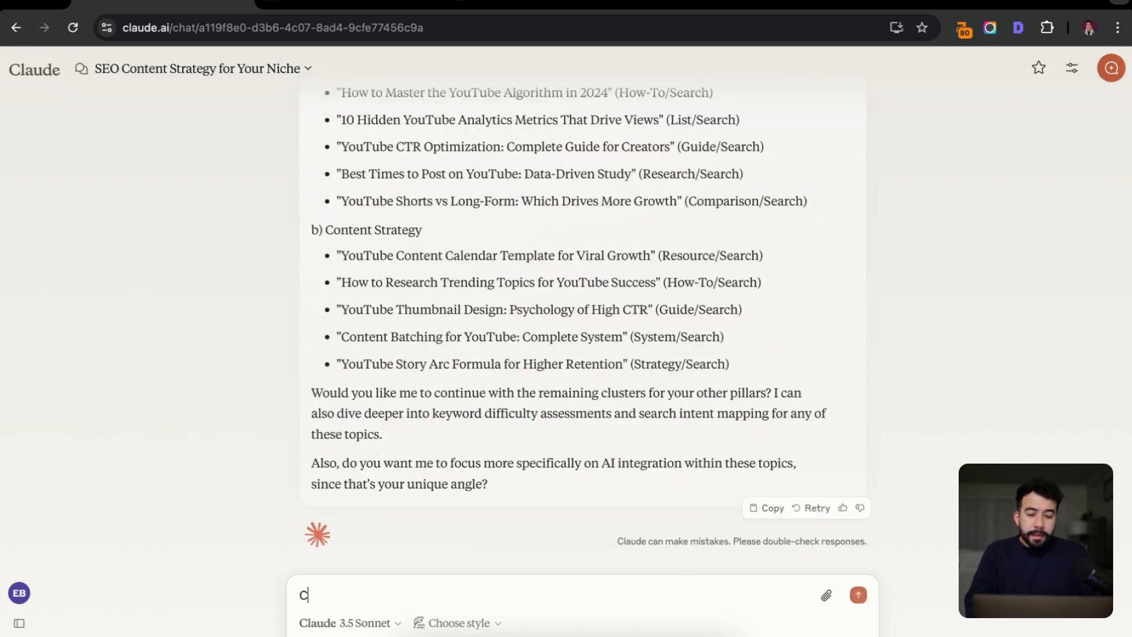
Send 'Continue with the rest of the clusters and add even more search based content ideas'
text(Continue with the res)
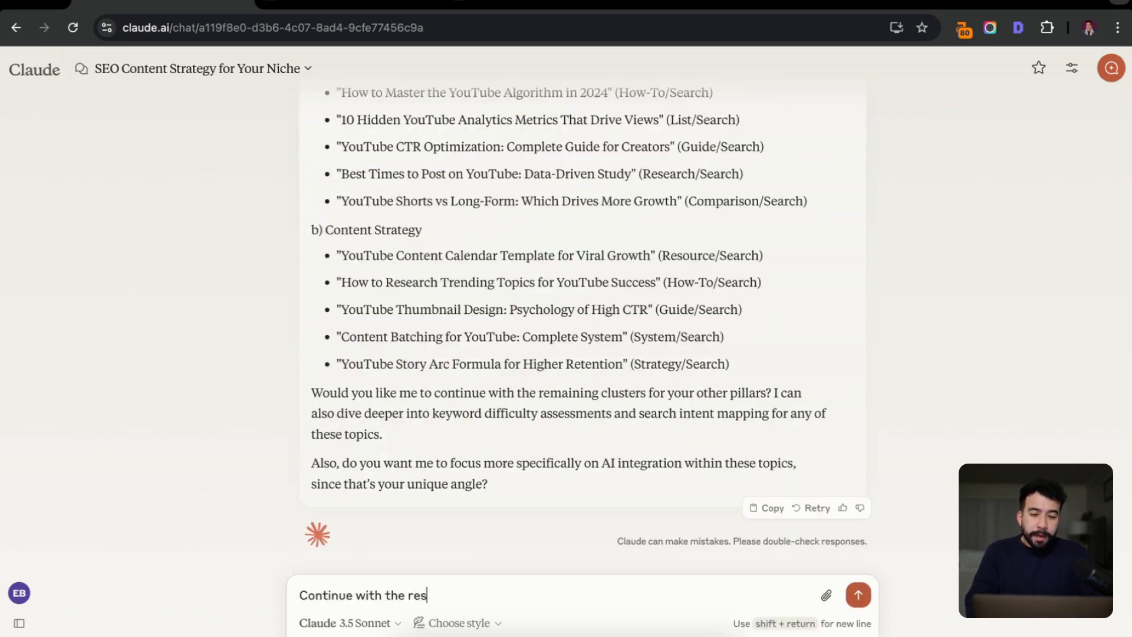
text(t of the clusters and add even more search base)
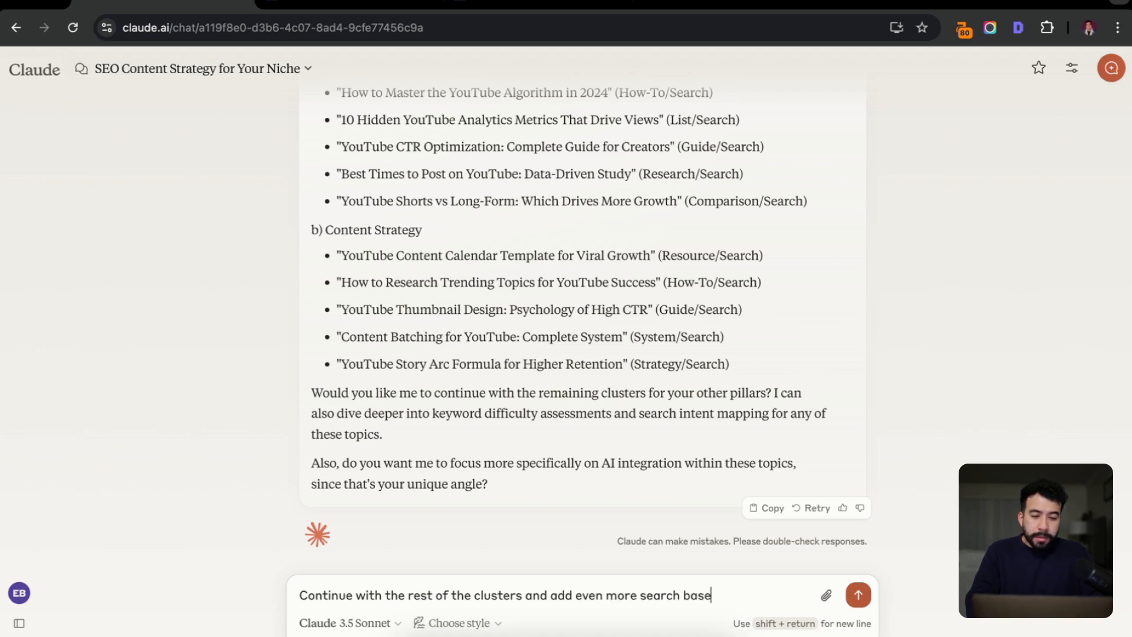
click(858, 594)
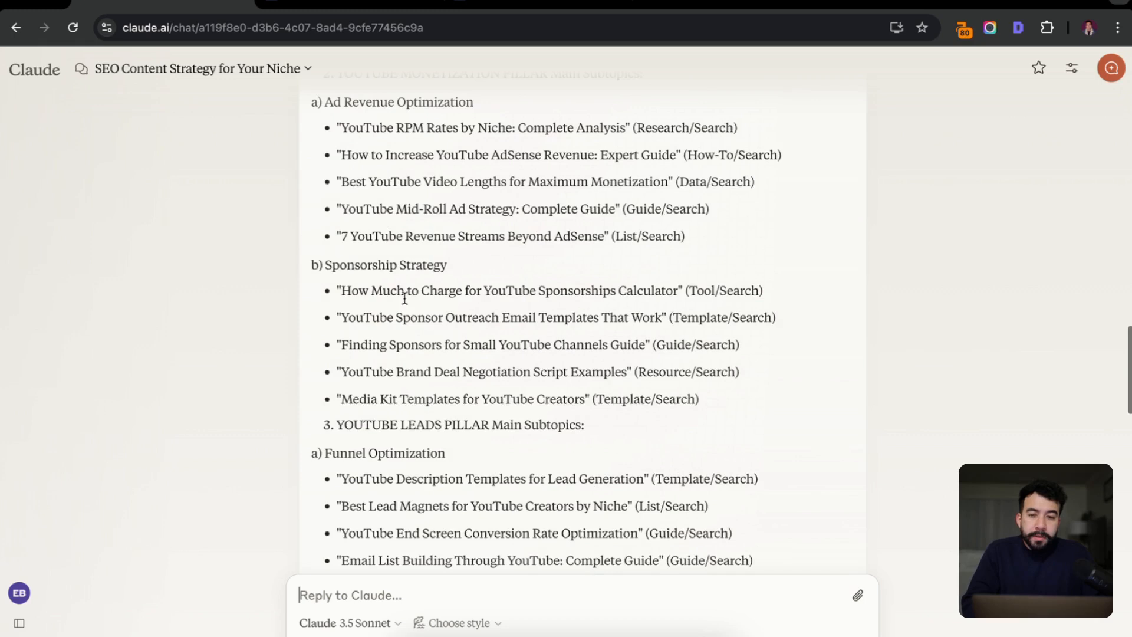
scroll(up, 3)
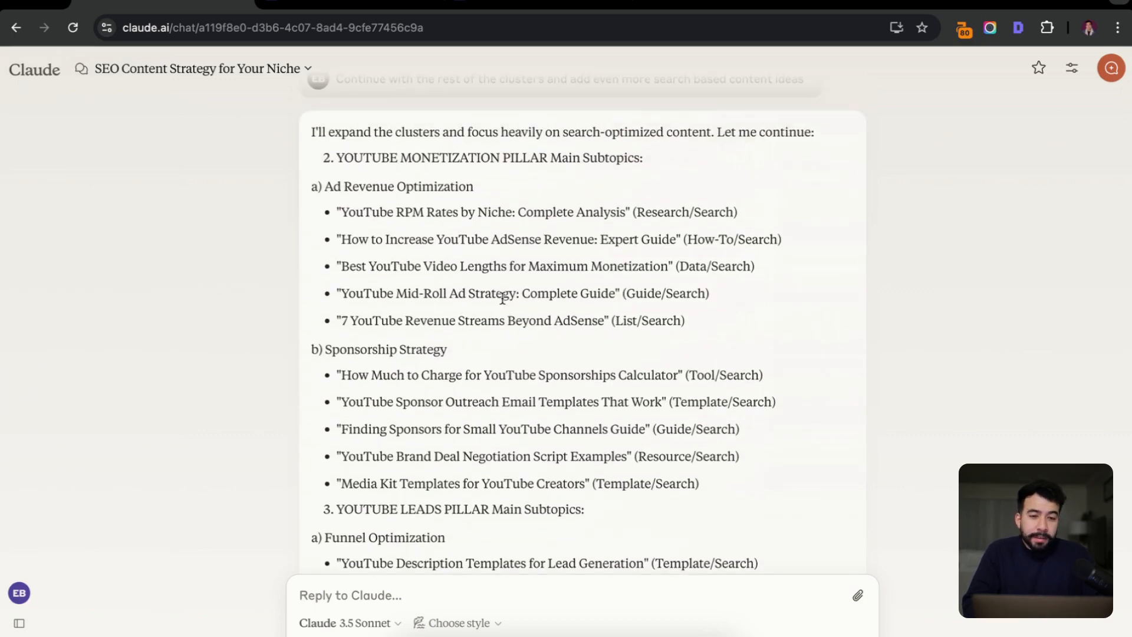
scroll(down, 3)
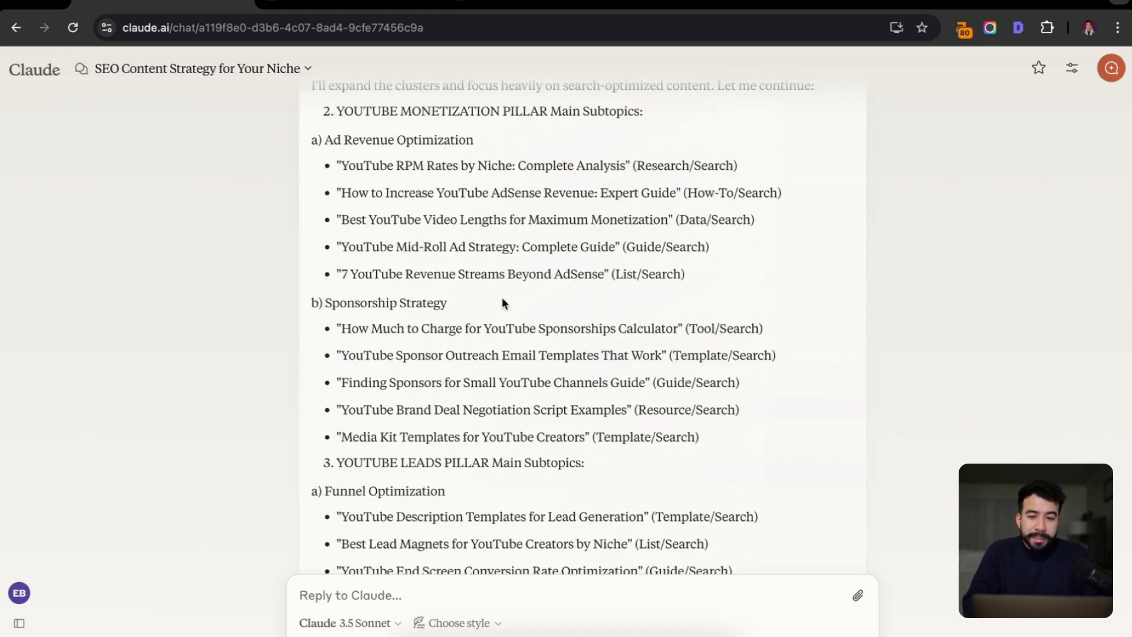
mouse_move(488, 320)
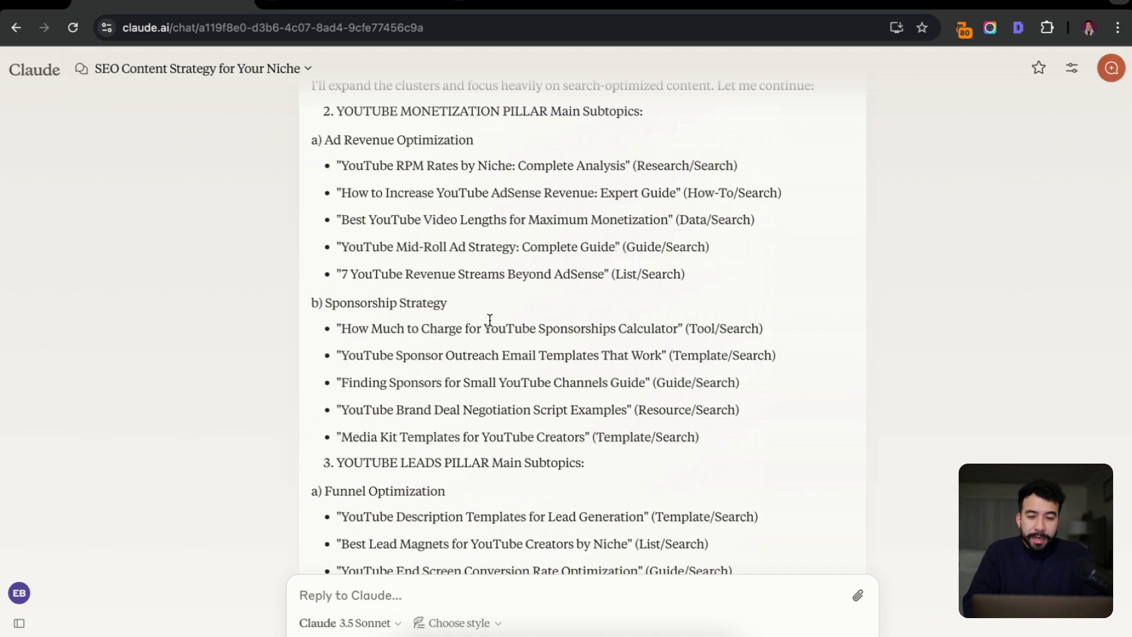
scroll(down, 3)
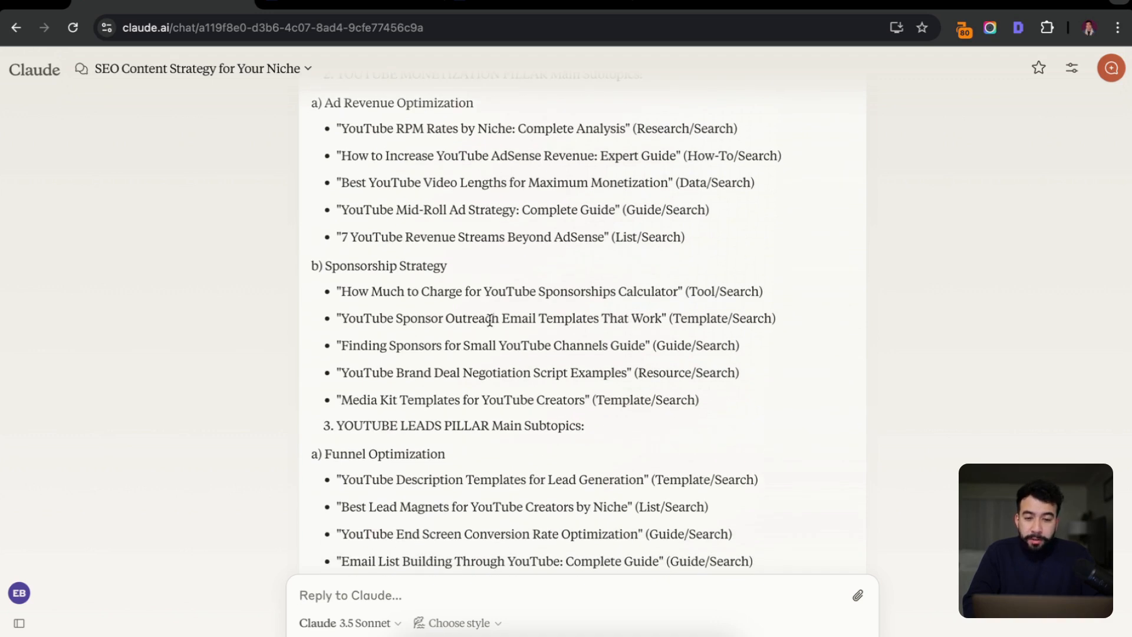
scroll(down, 3)
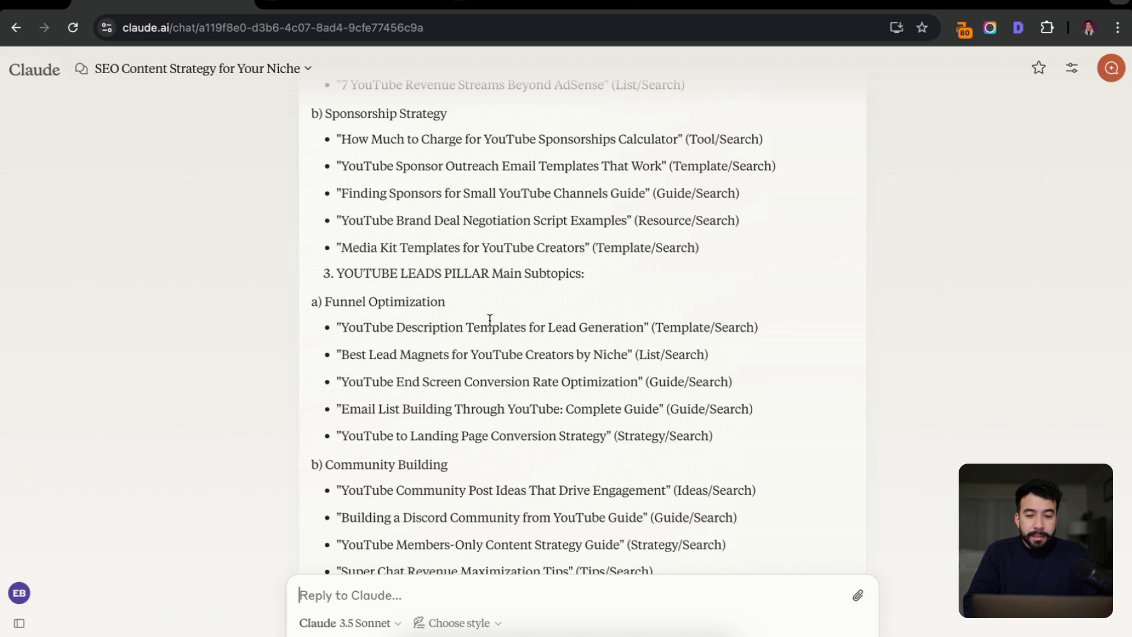
scroll(down, 3)
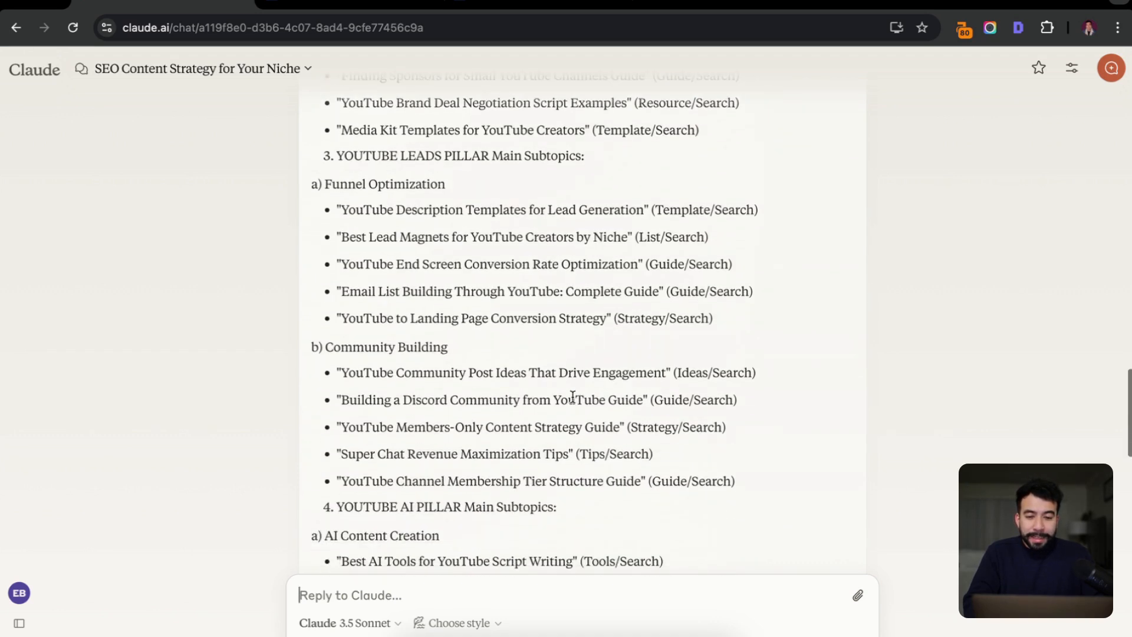
scroll(down, 3)
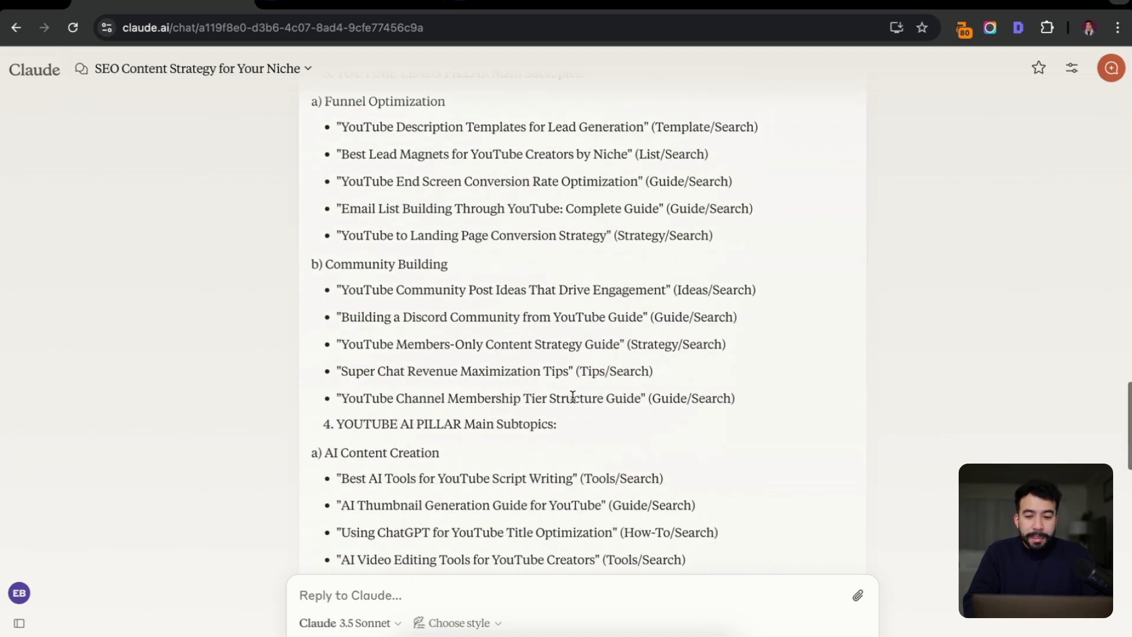
scroll(down, 3)
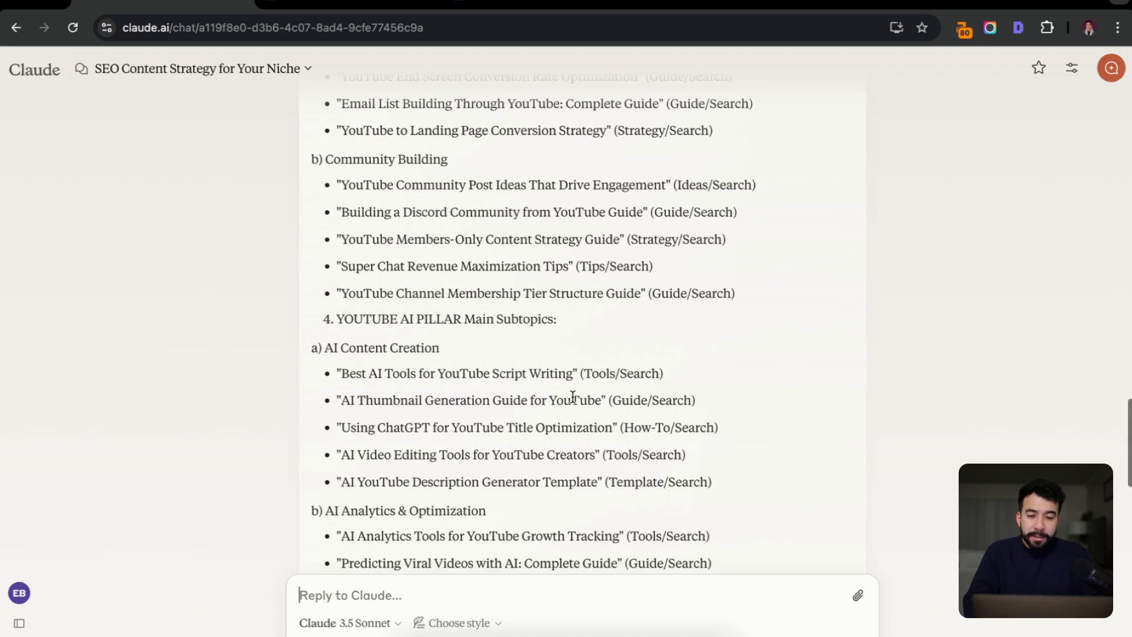
scroll(down, 3)
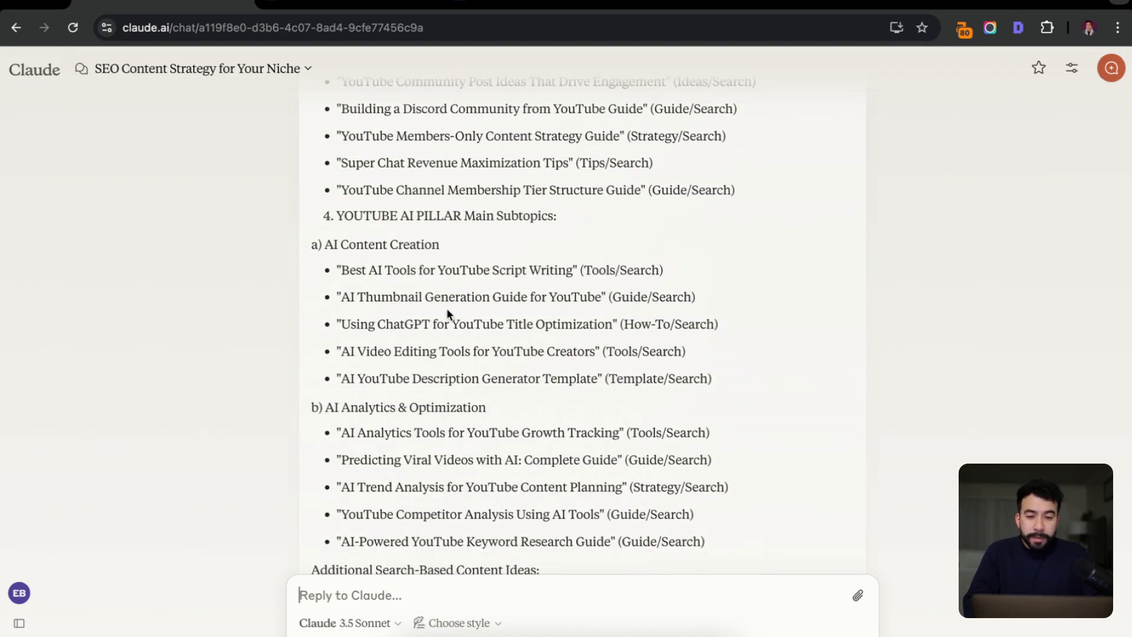
mouse_move(509, 316)
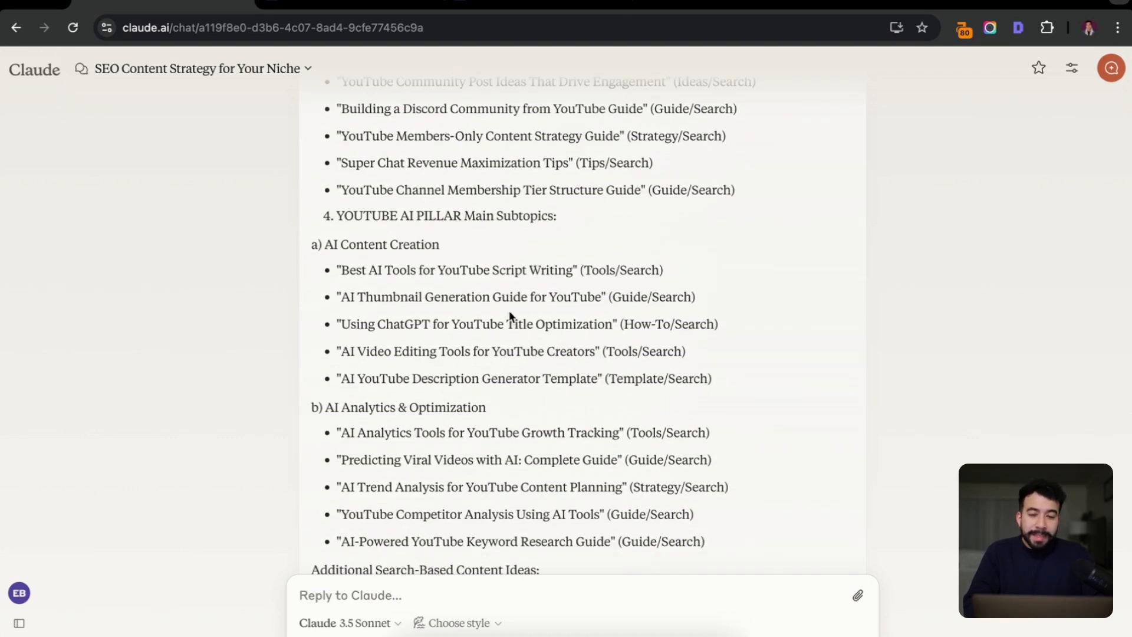
scroll(down, 3)
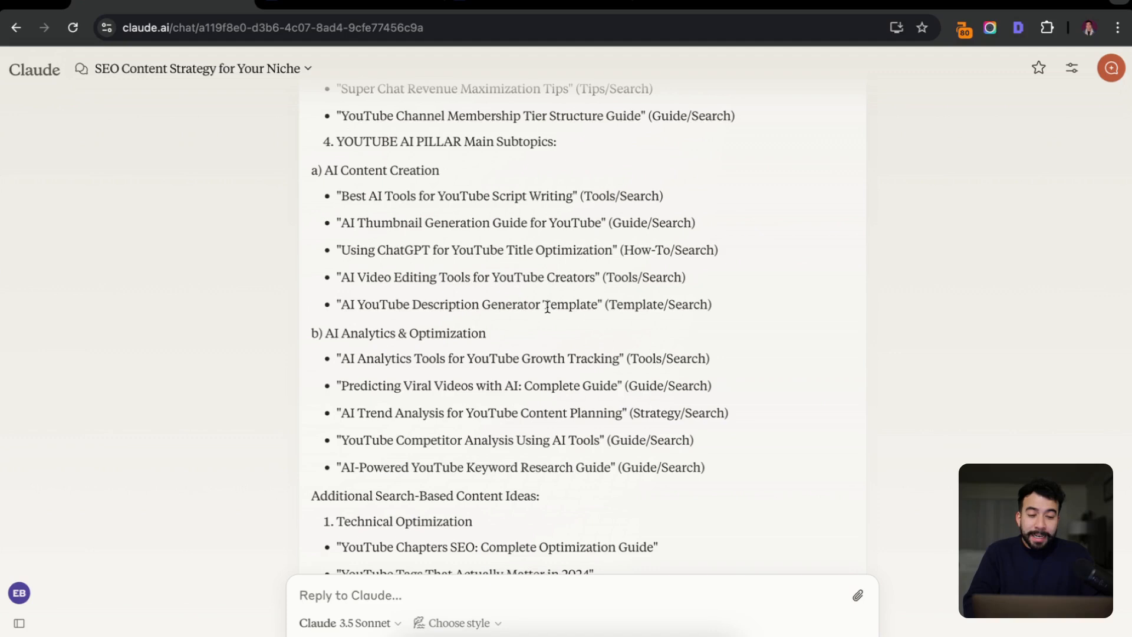
scroll(down, 3)
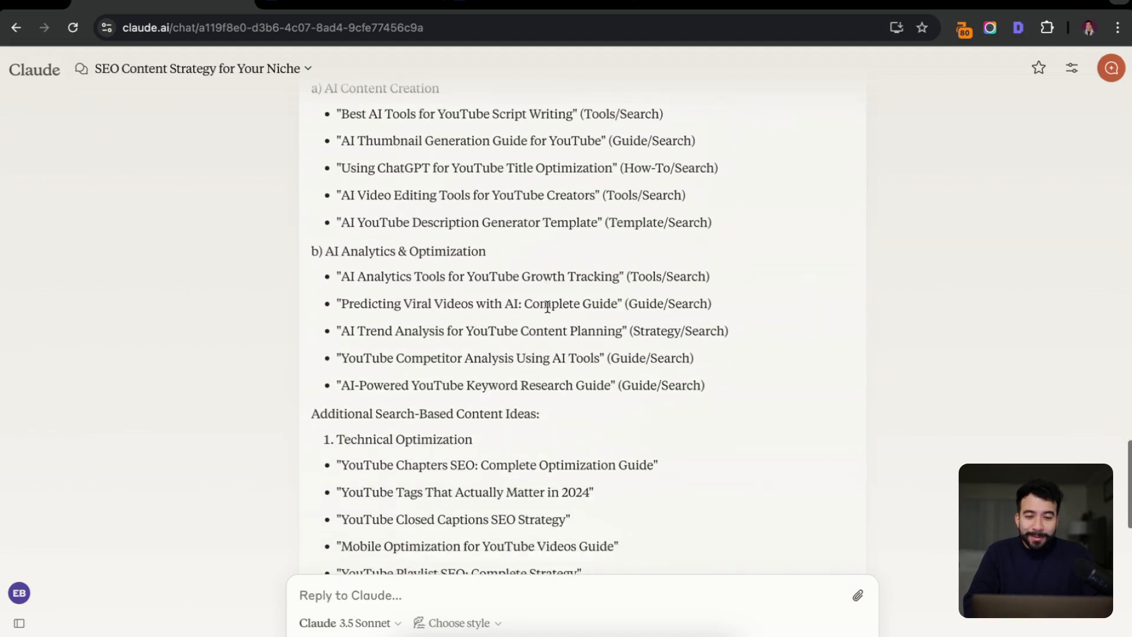
scroll(down, 3)
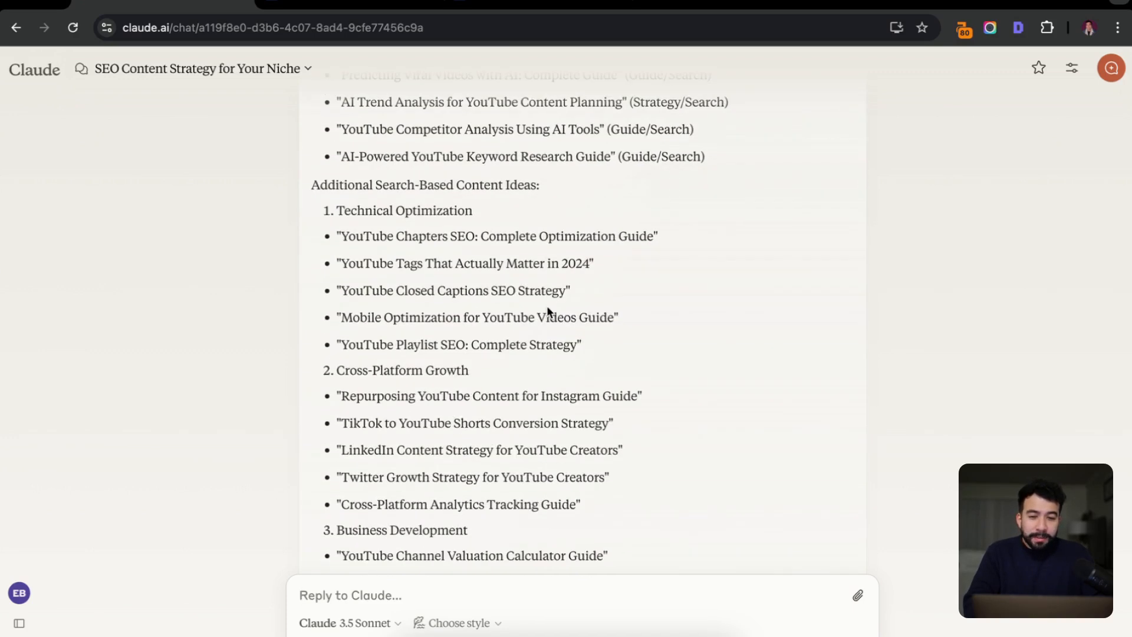
mouse_move(415, 228)
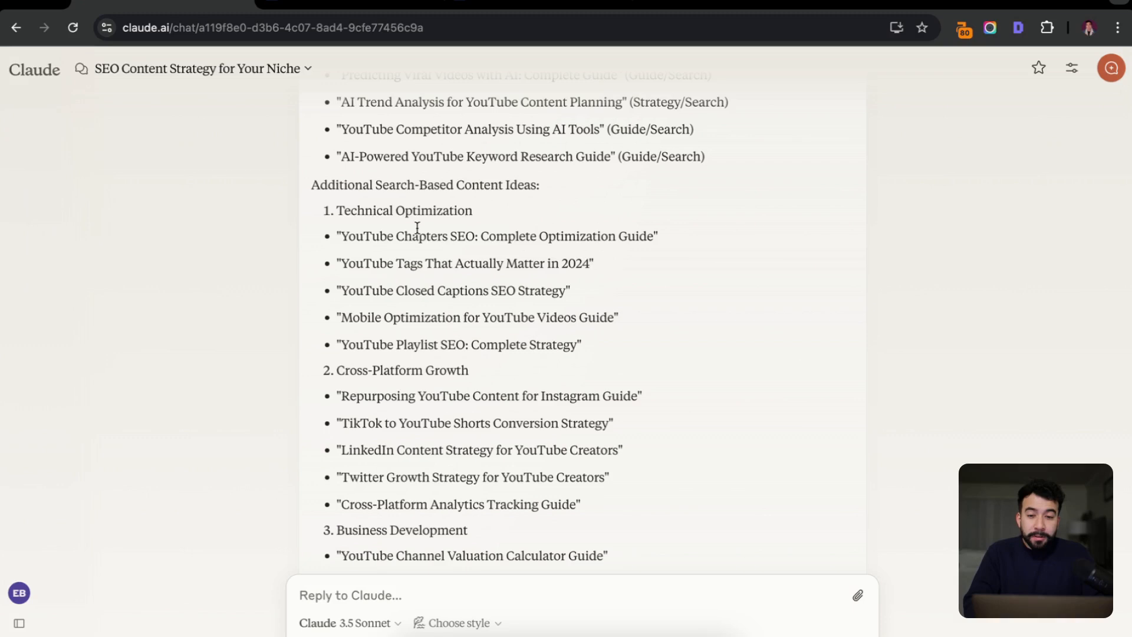
scroll(down, 3)
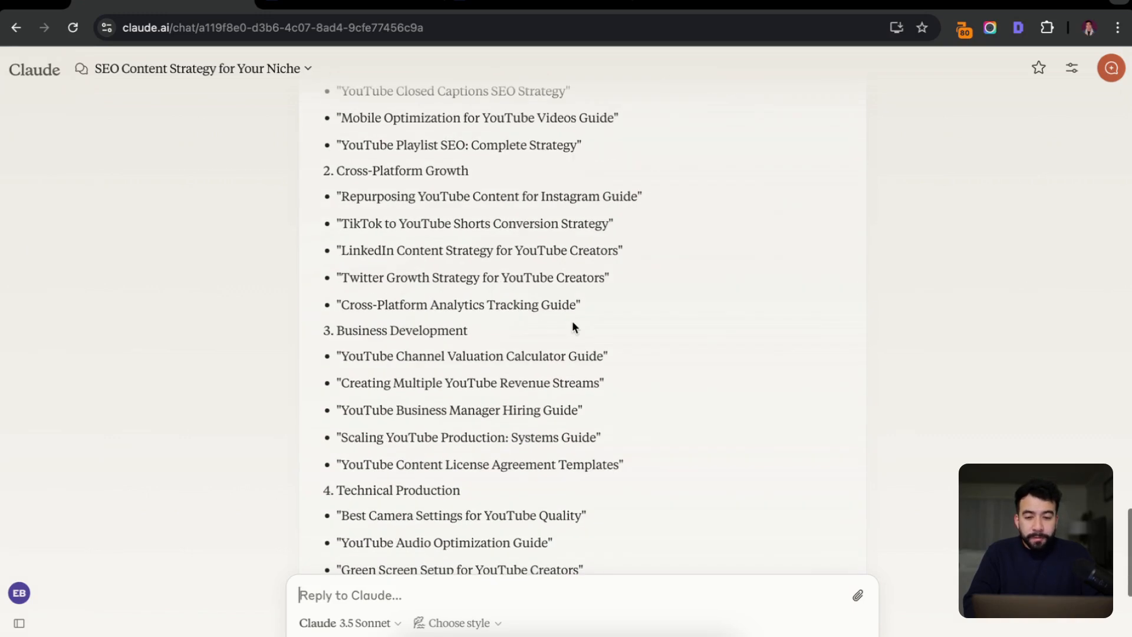
scroll(down, 3)
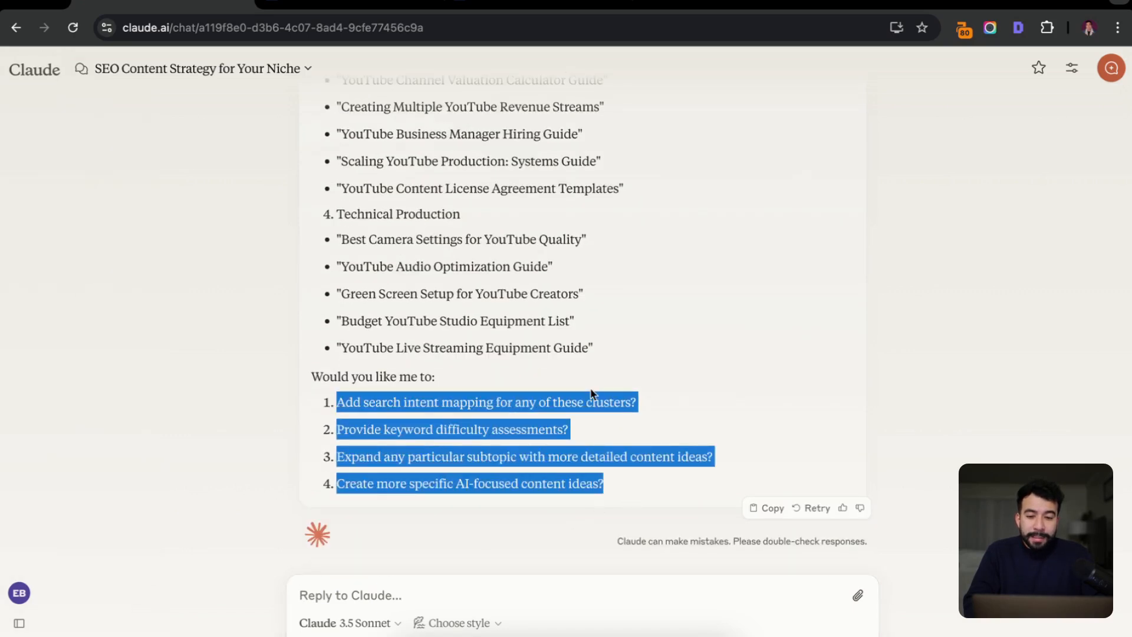
Send a request for specific AI-focused ideas with curiosity-based titles still nailing search intent
click(608, 327)
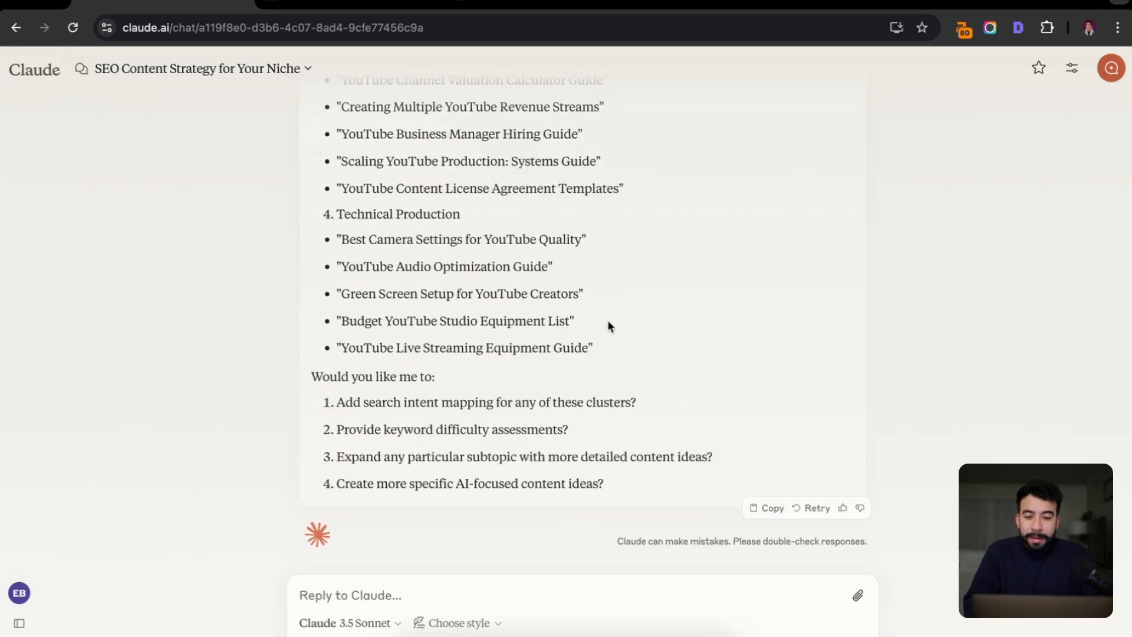
mouse_move(573, 490)
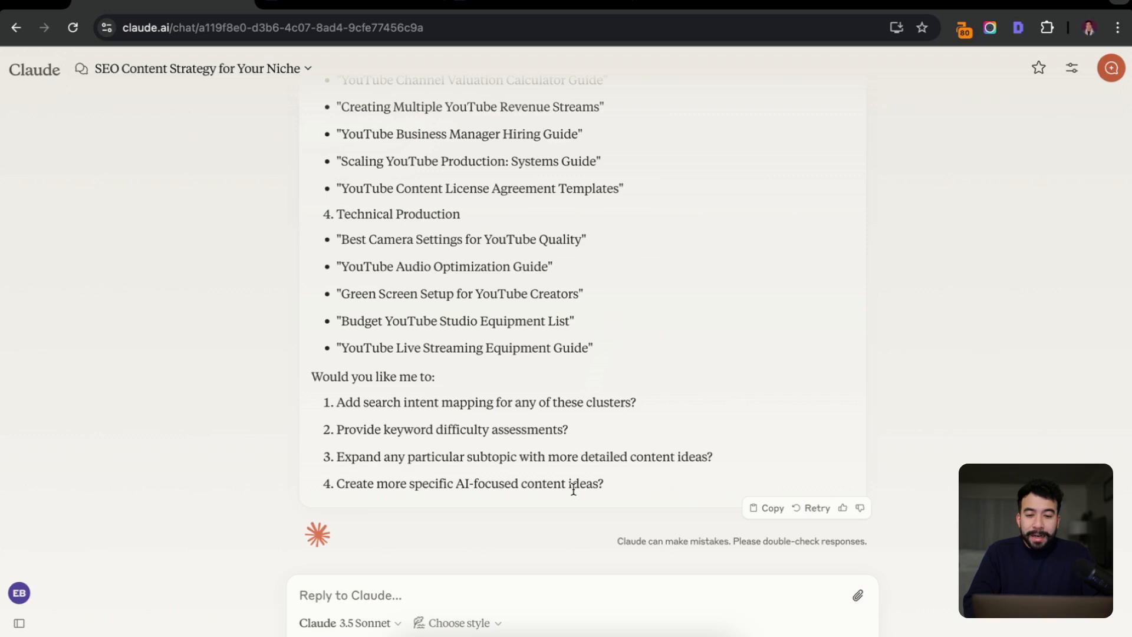
mouse_move(617, 484)
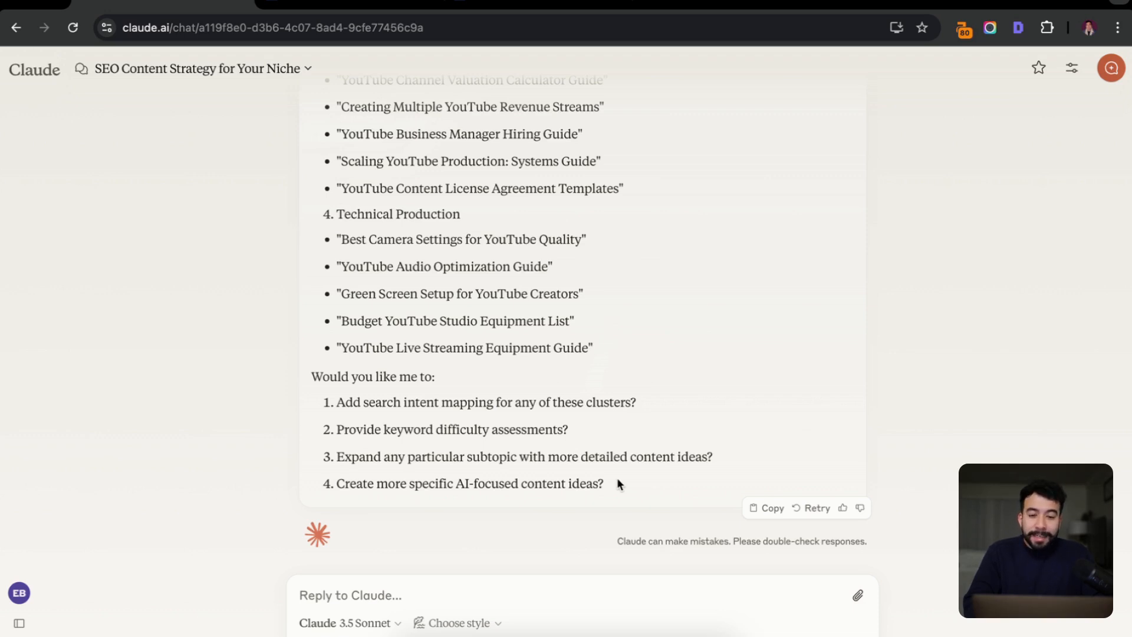
double_click(542, 484)
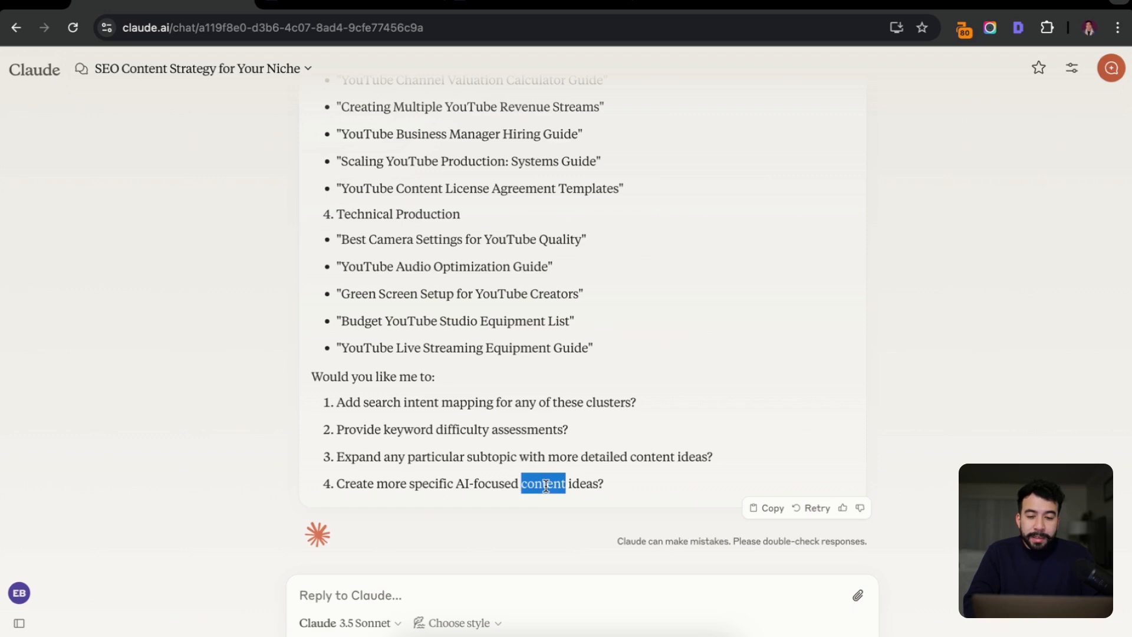
text(1. Create more specific AI-focused content ideas)
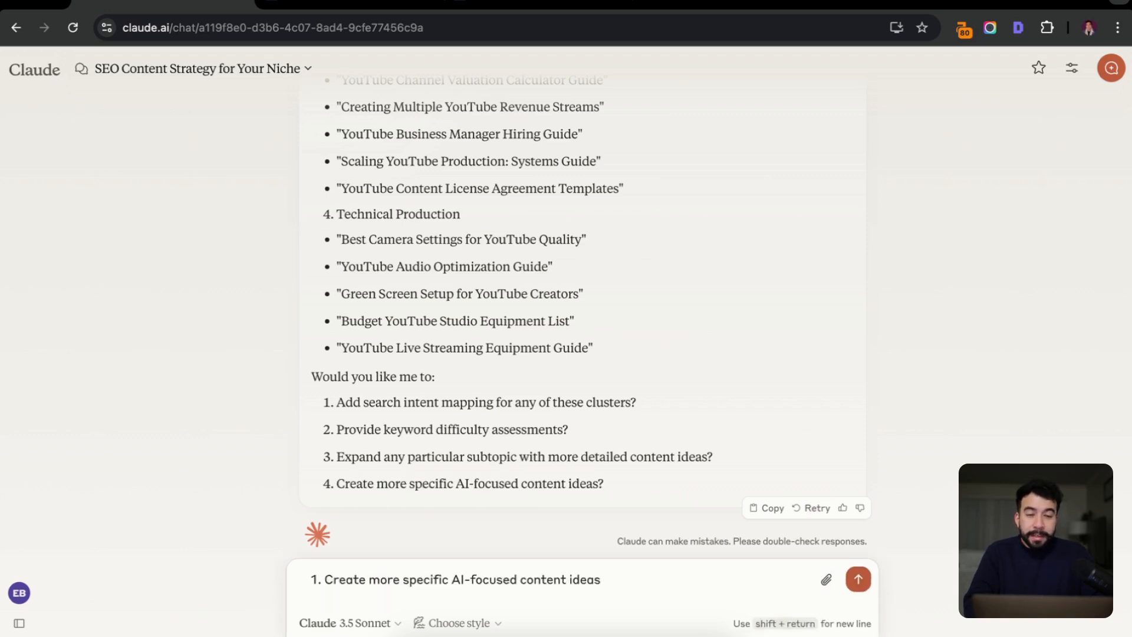
text(make)
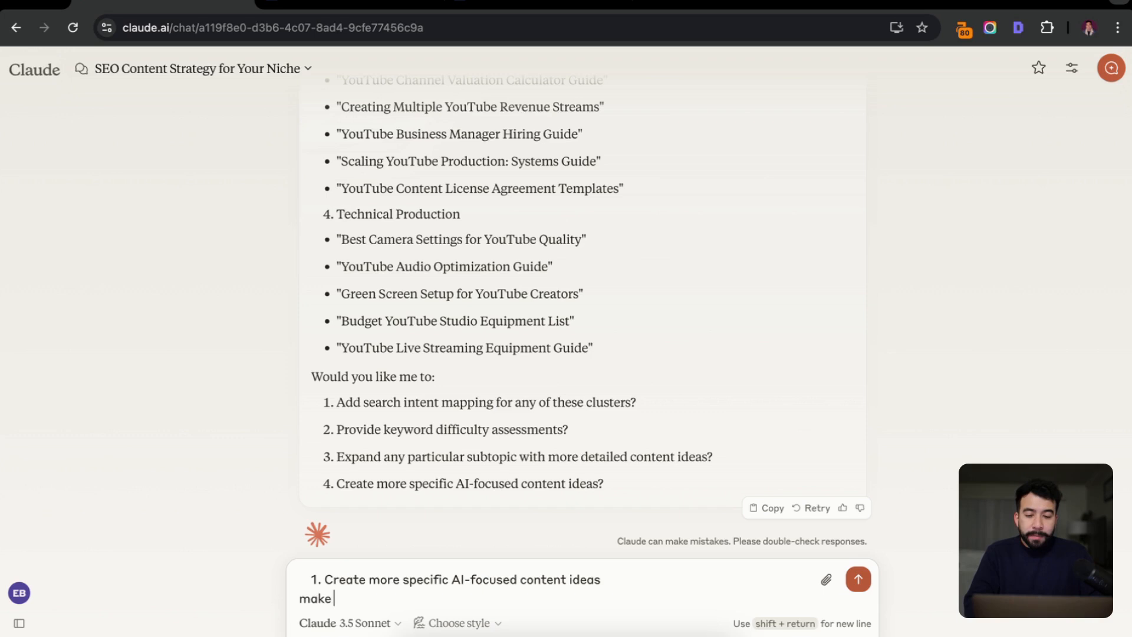
text(sure these all hav)
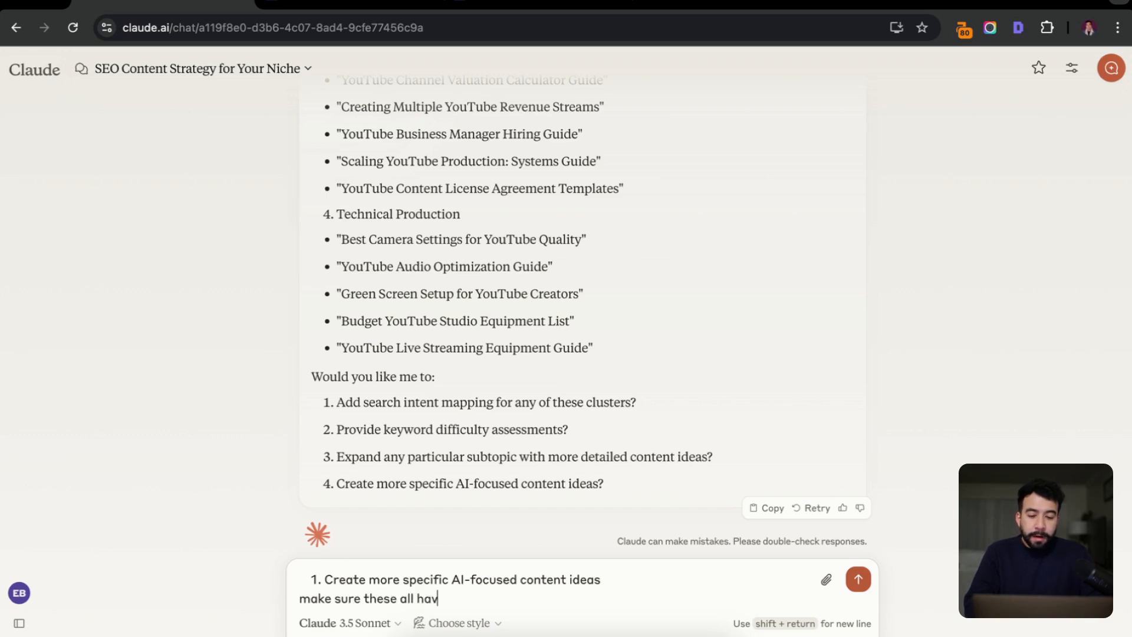
text(e curiosity)
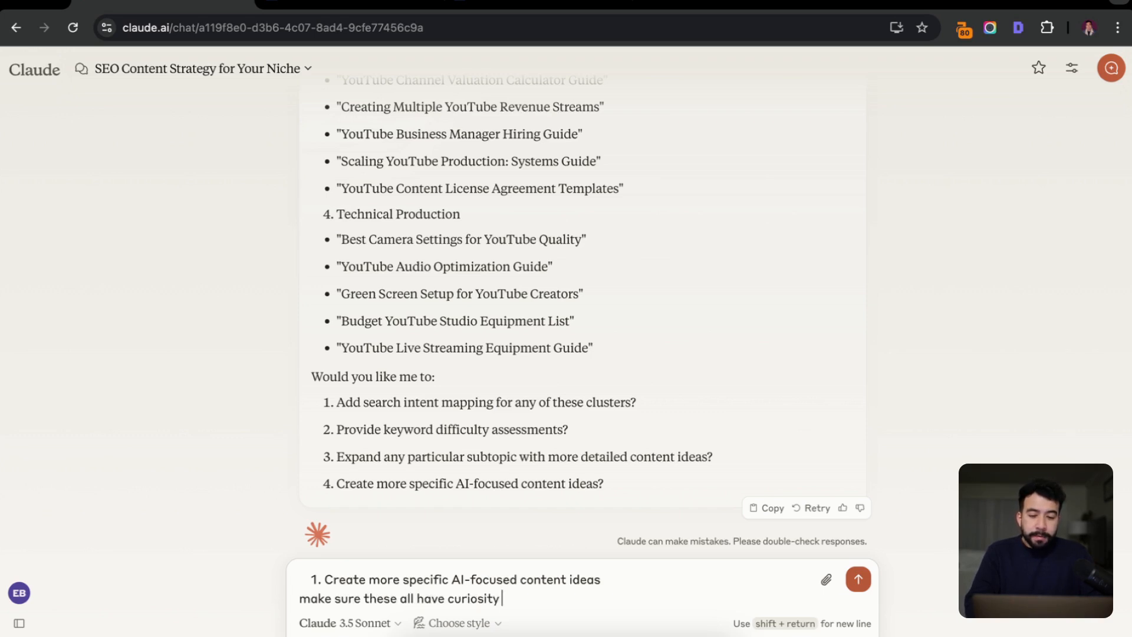
text(based titles while)
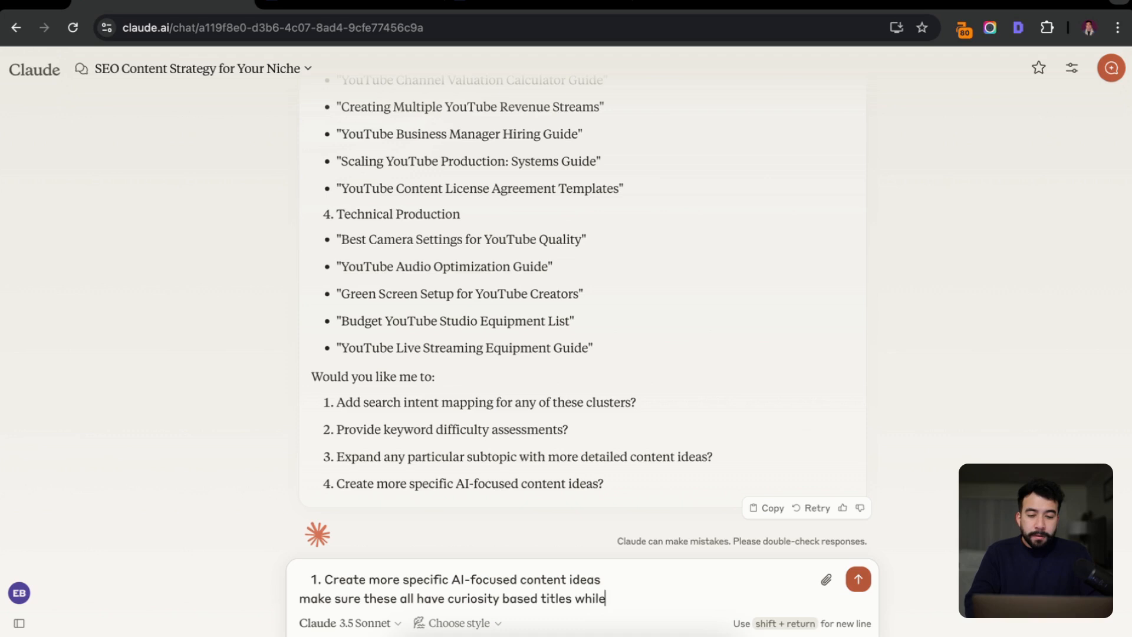
text(still nailing s)
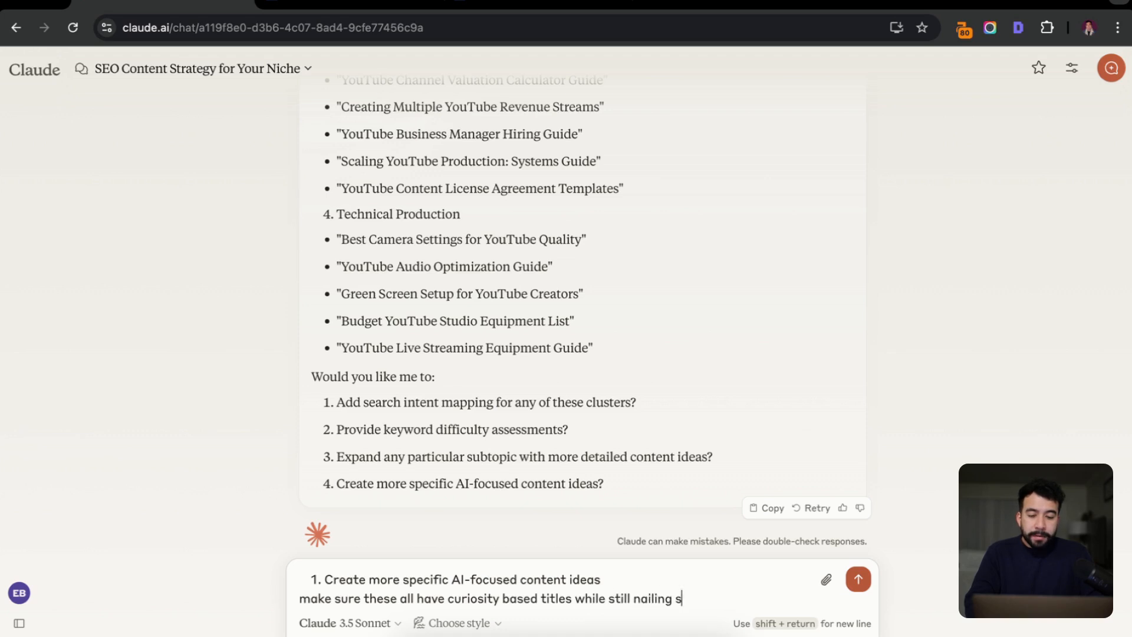
click(858, 578)
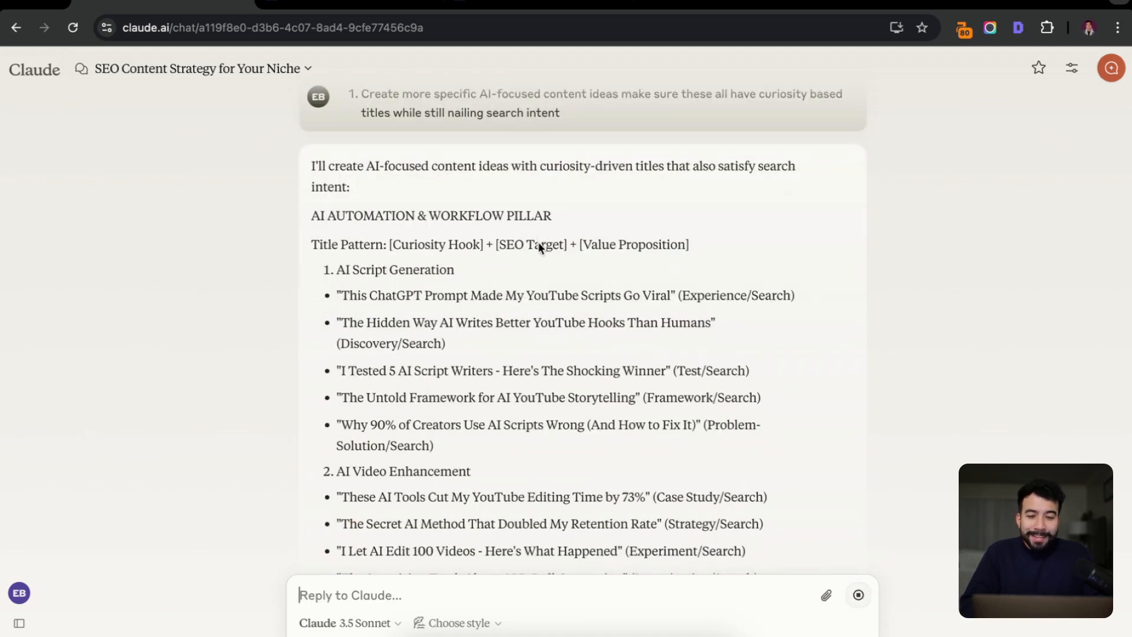
mouse_move(455, 279)
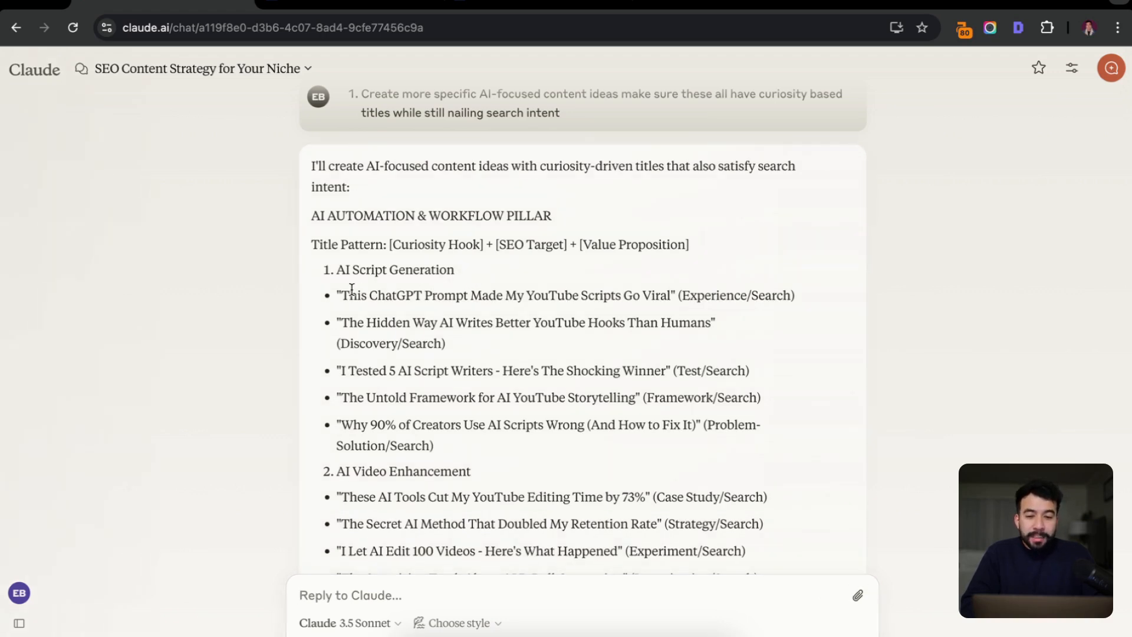
mouse_move(664, 296)
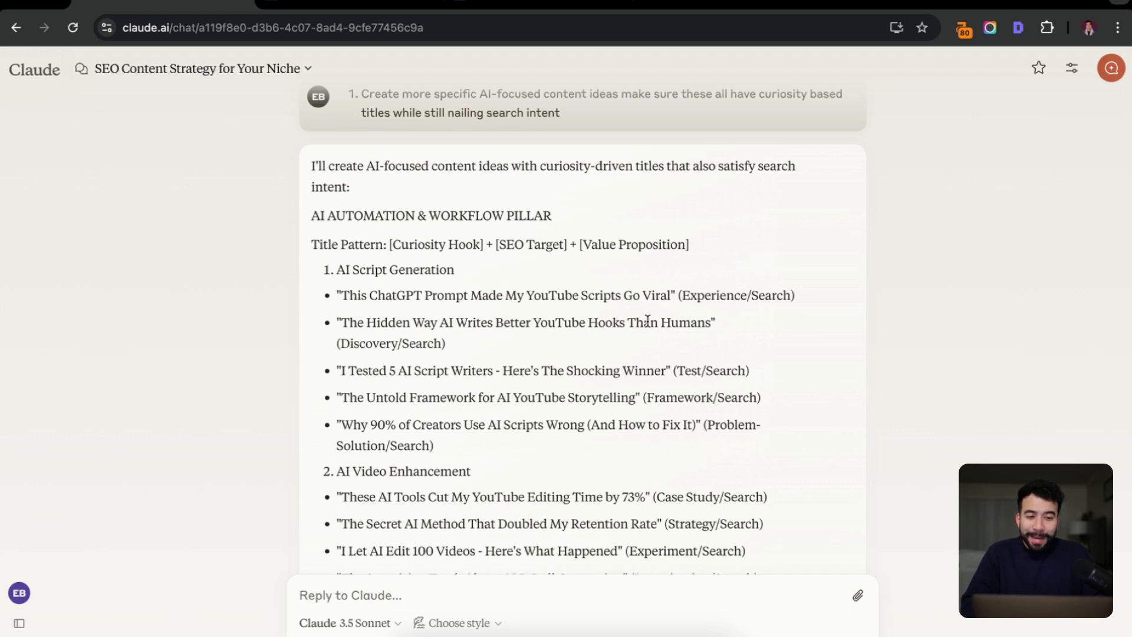
scroll(down, 3)
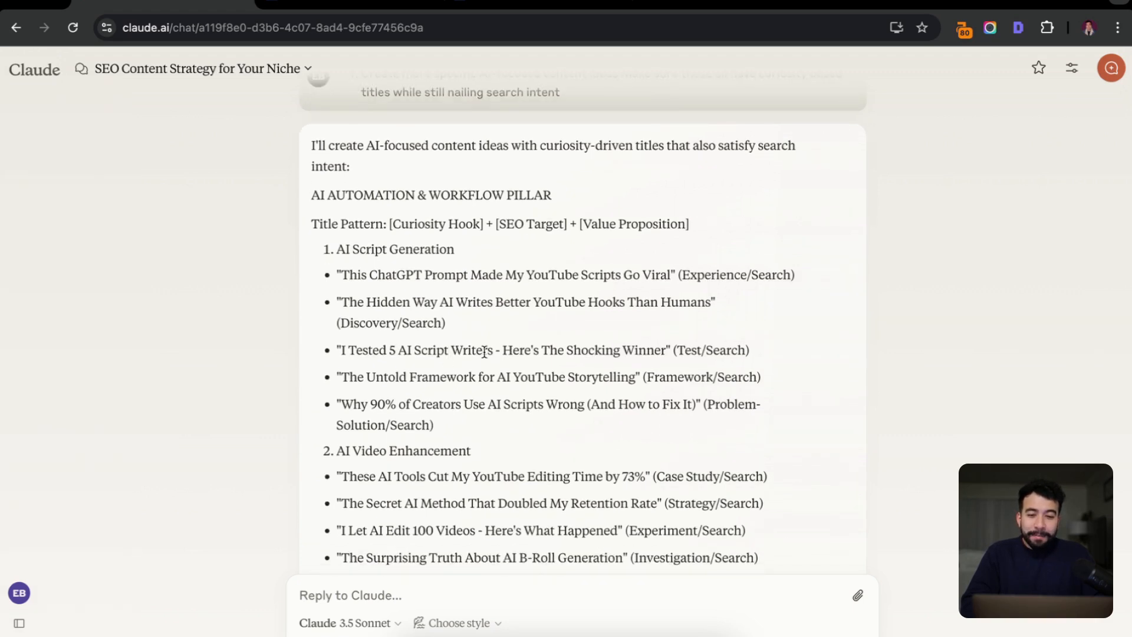
mouse_move(616, 352)
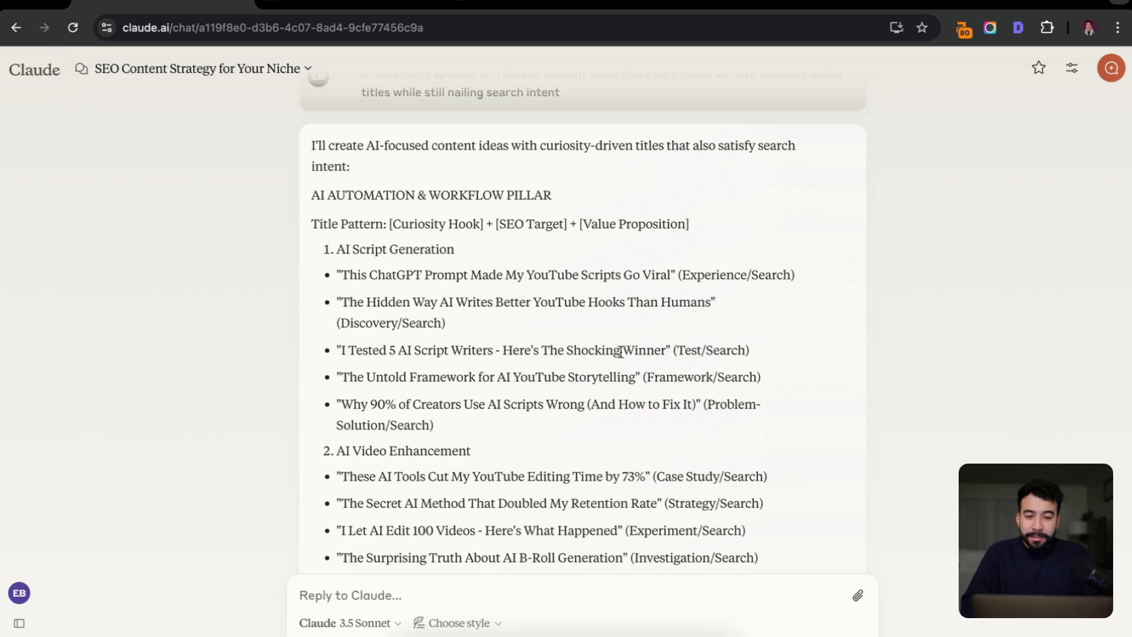
scroll(down, 3)
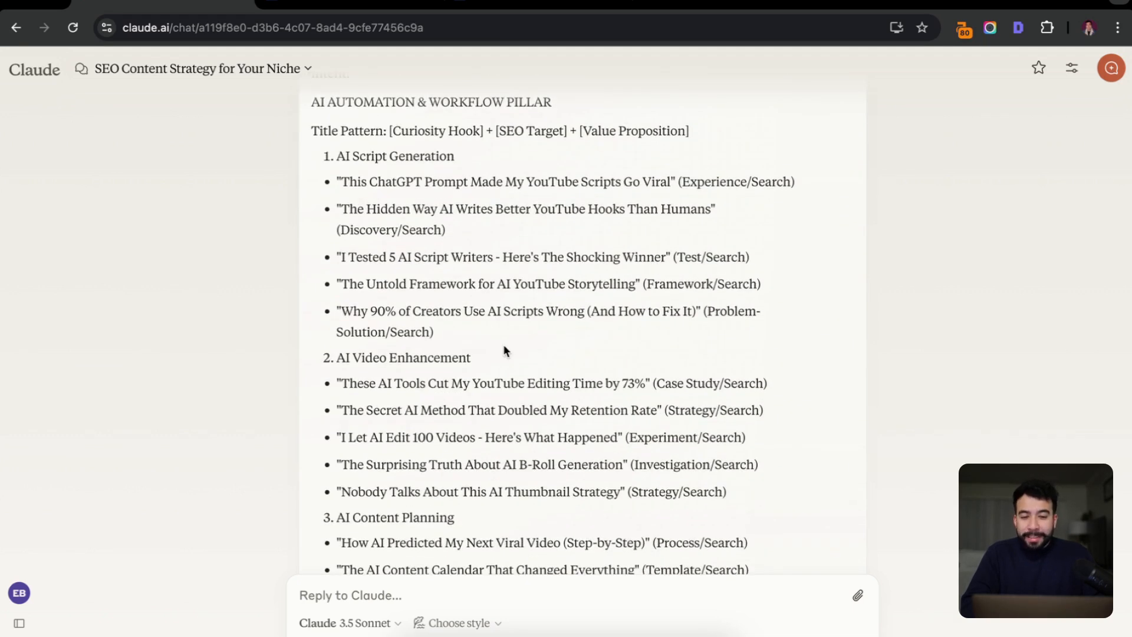
scroll(down, 3)
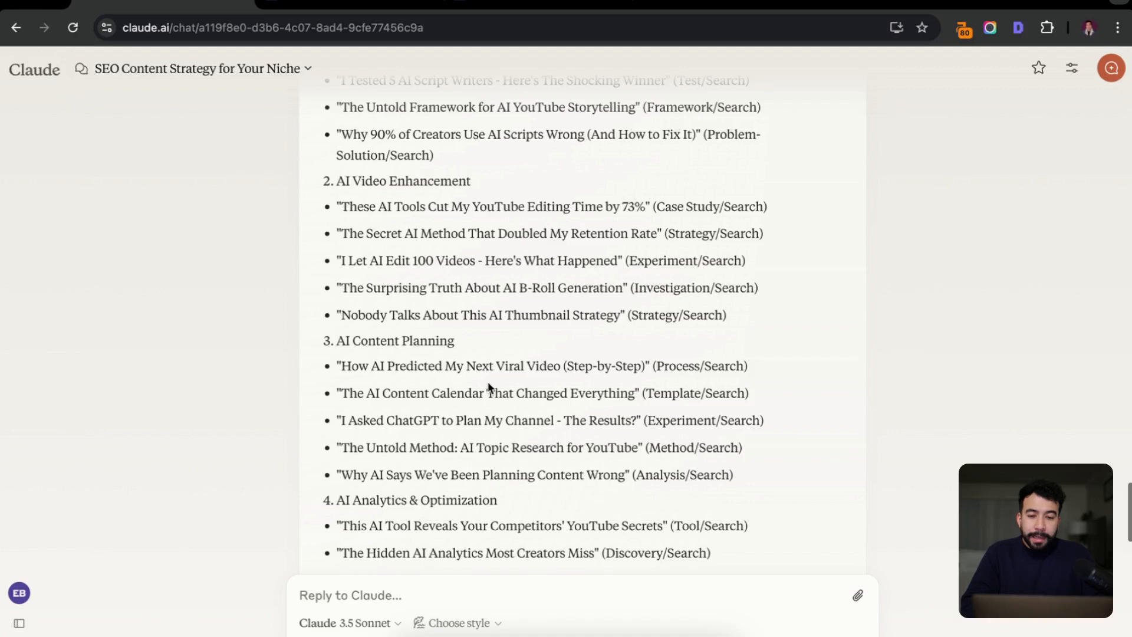
scroll(down, 3)
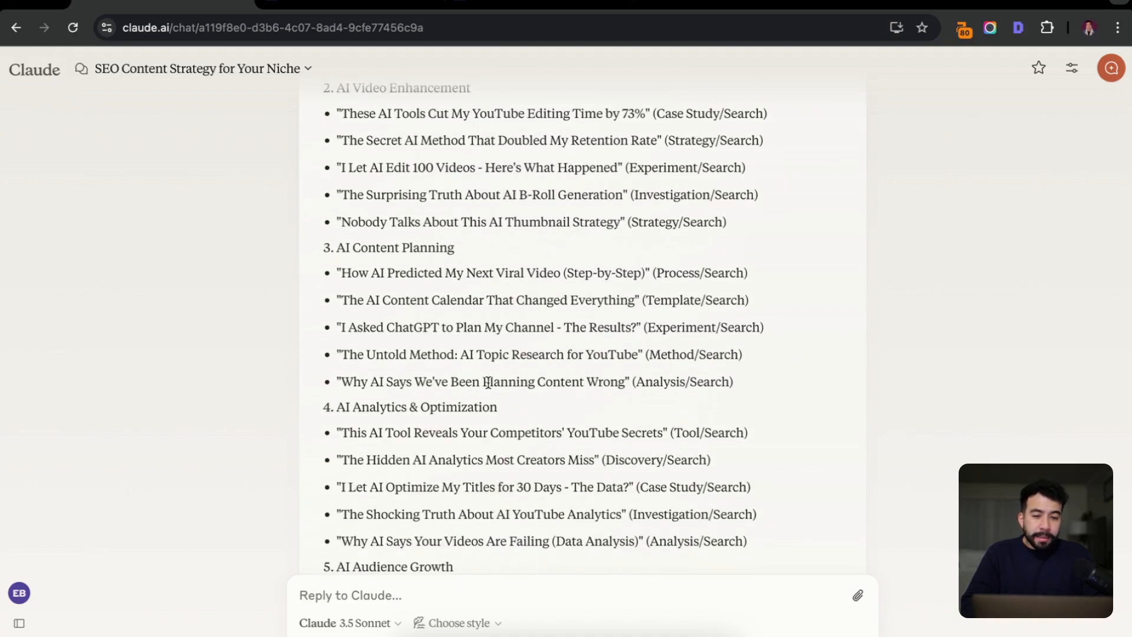
scroll(down, 3)
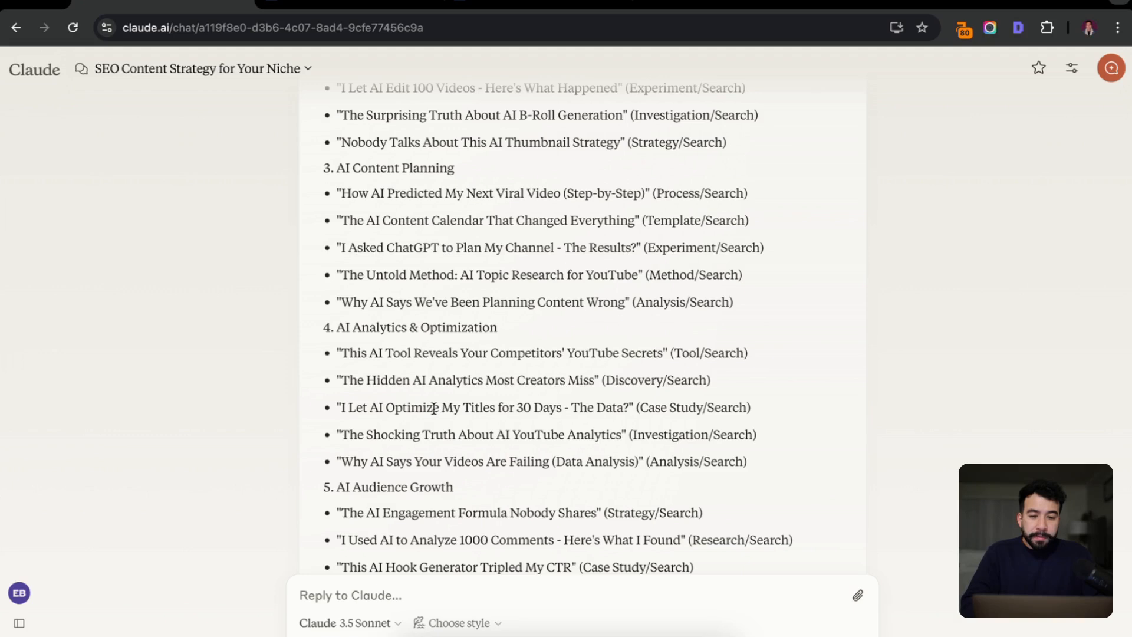
scroll(down, 3)
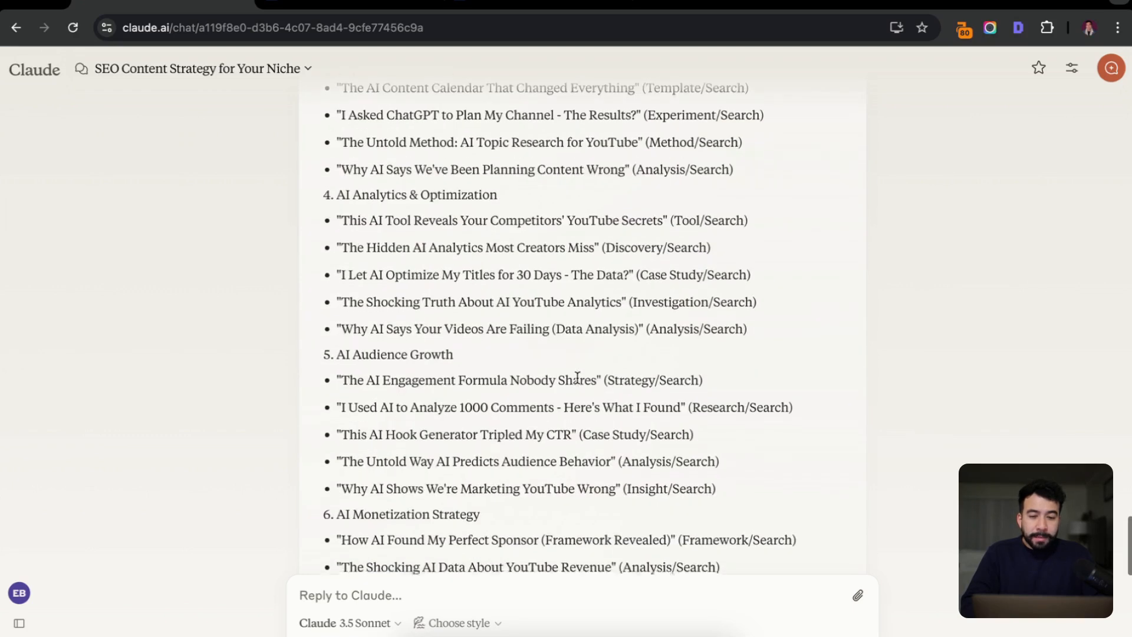
scroll(down, 3)
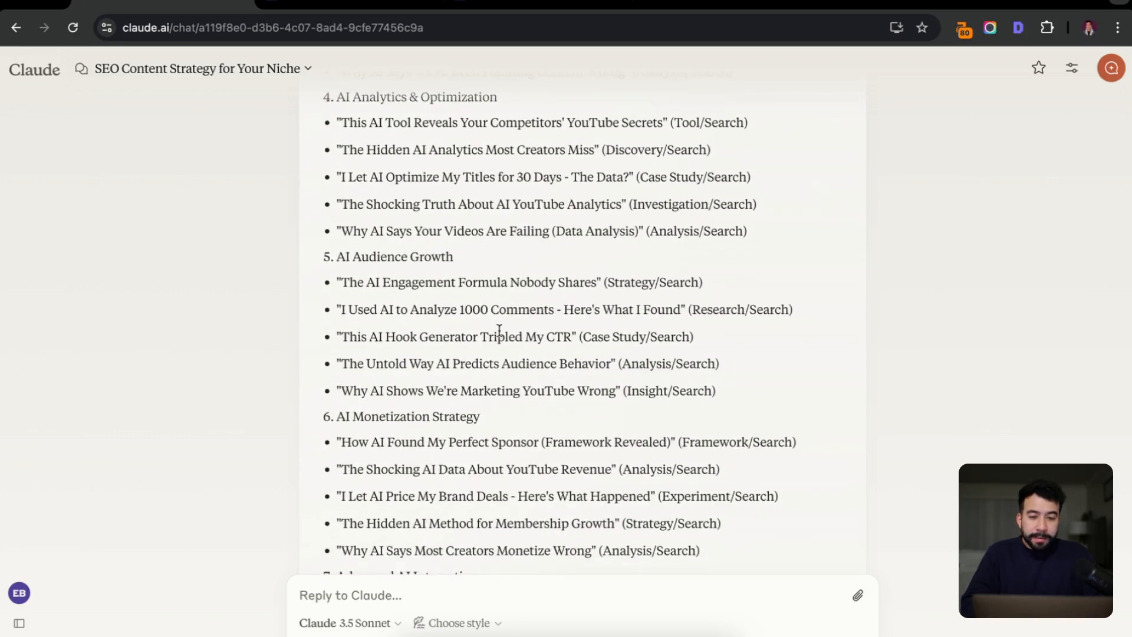
scroll(down, 3)
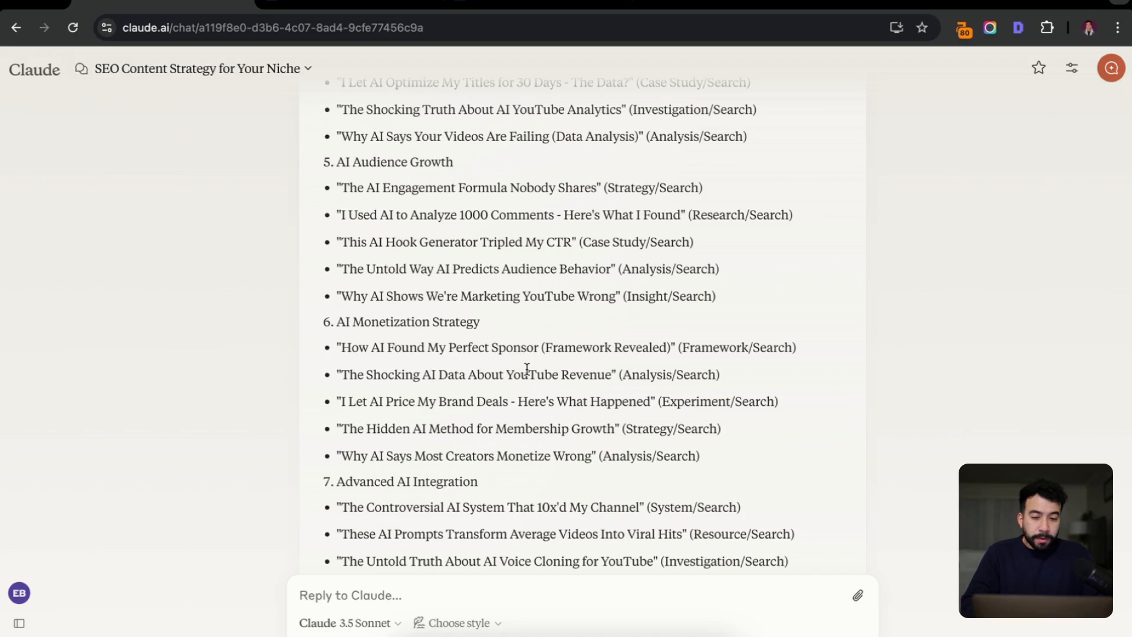
scroll(down, 3)
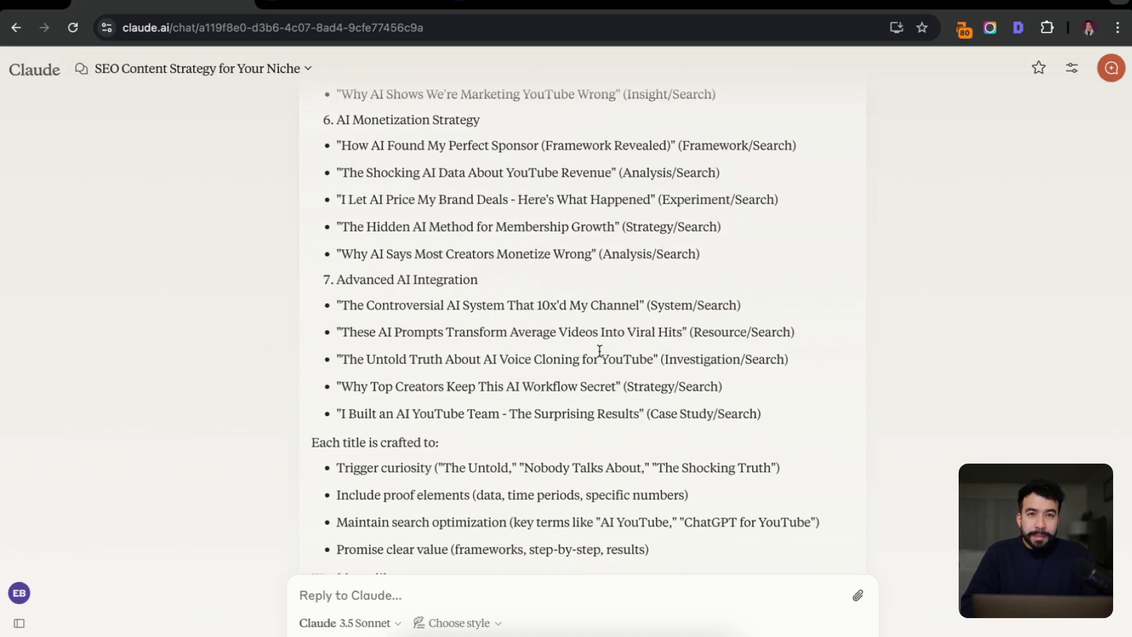
scroll(down, 3)
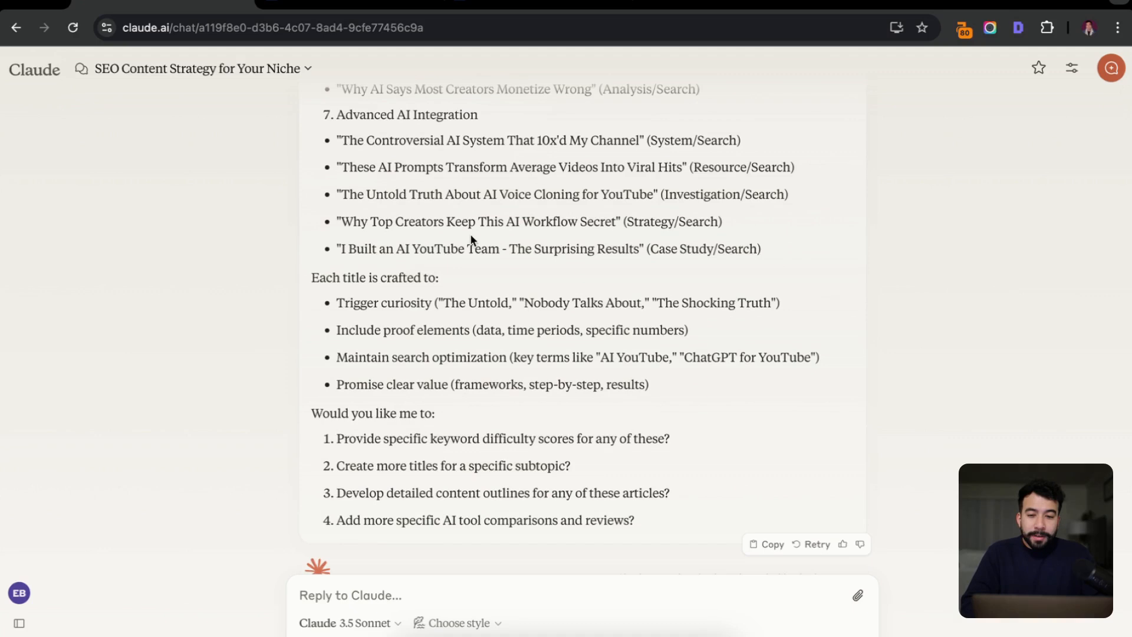
scroll(up, 3)
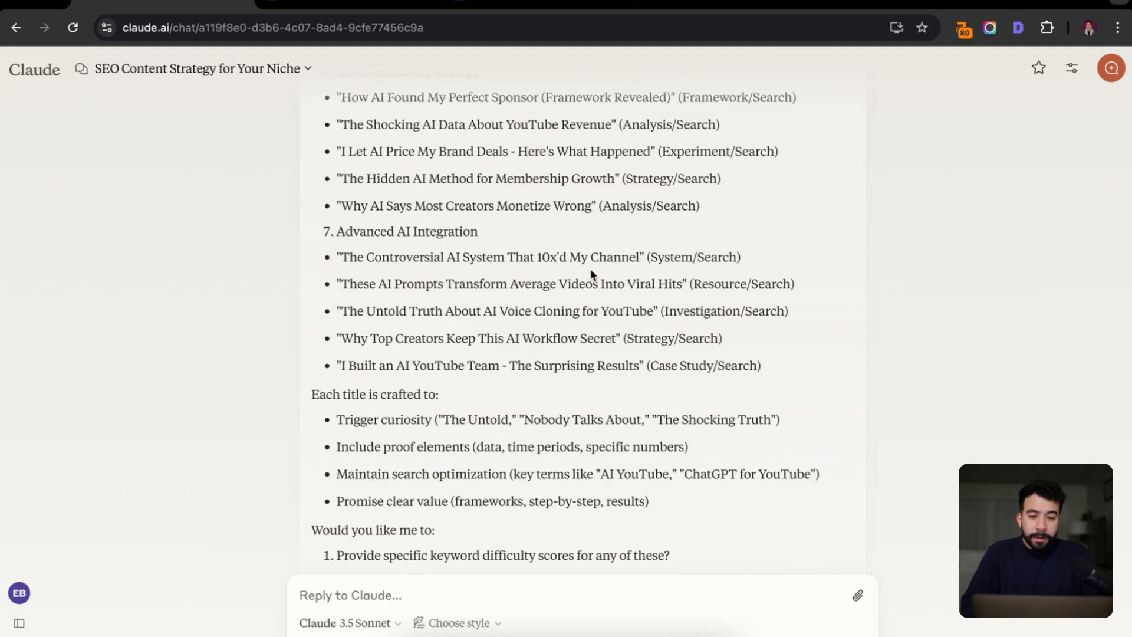
scroll(up, 3)
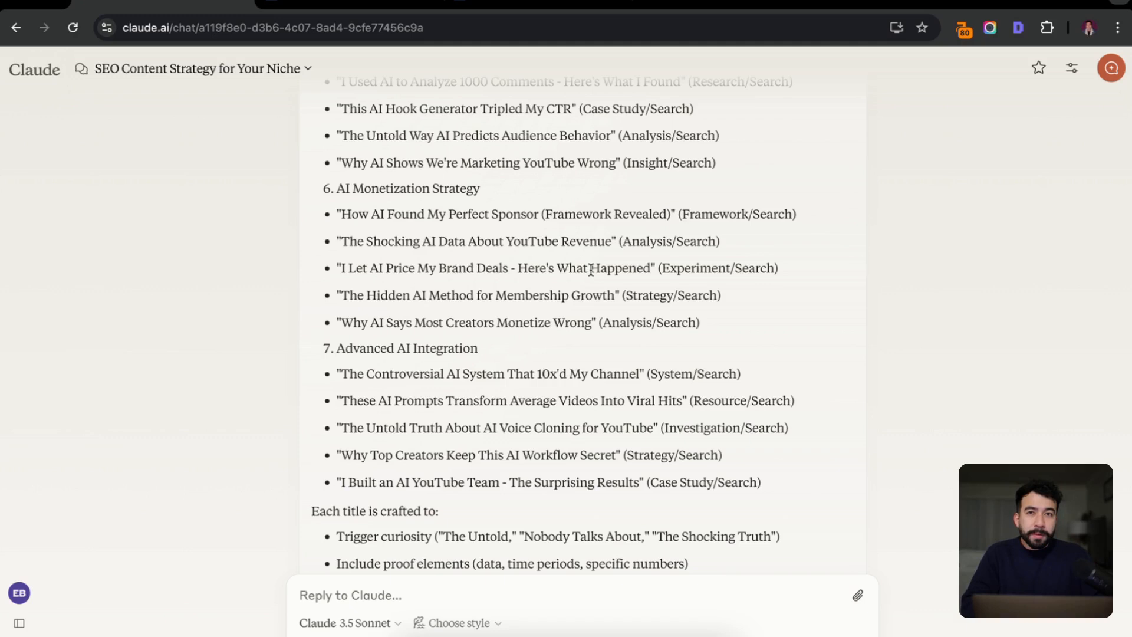
Send a request for 30+ social-first YouTube ideas using pattern-interrupt, curiosity and psychology formats
text(Now help me create social first content ideas for youtube. generate 30+ ideas that follow pattern interrupt, curiosity, and psychology format.)
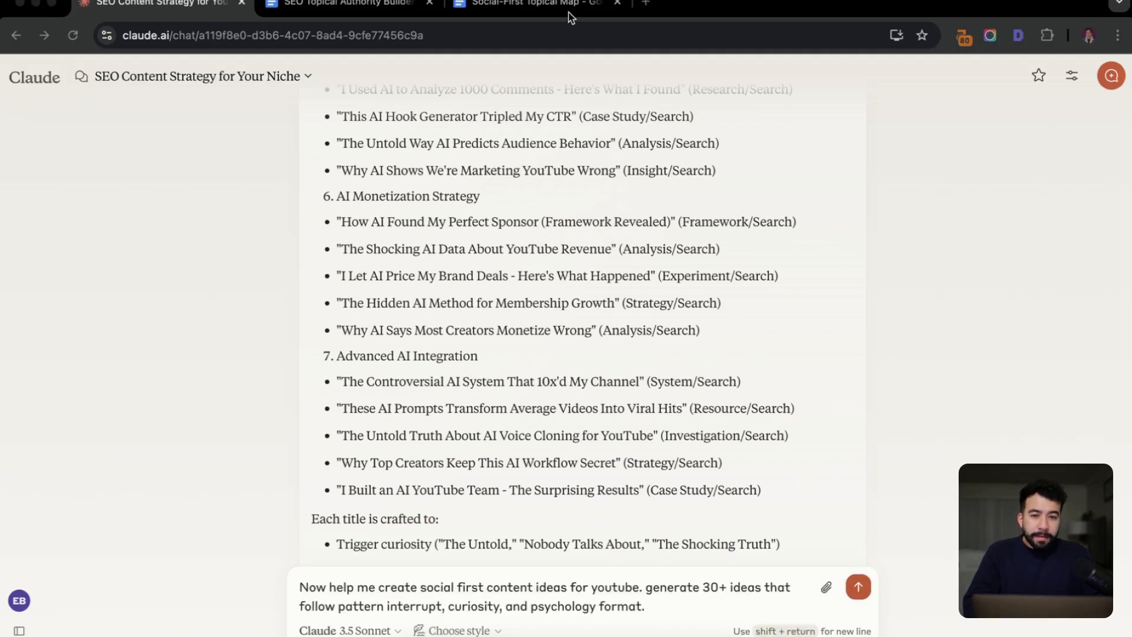
click(530, 3)
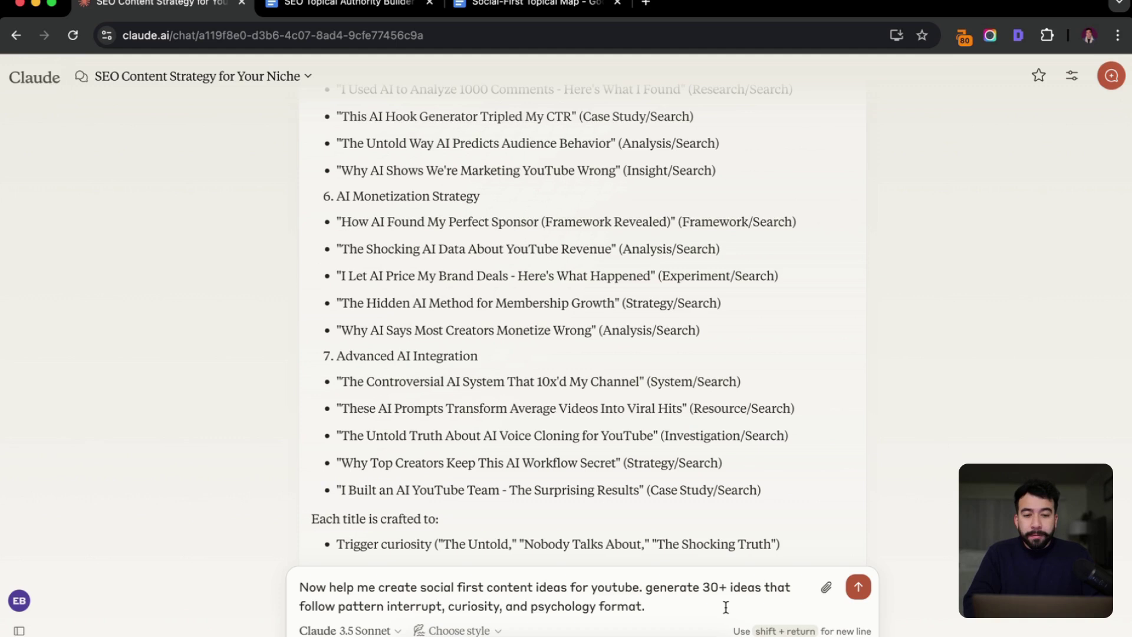
click(858, 586)
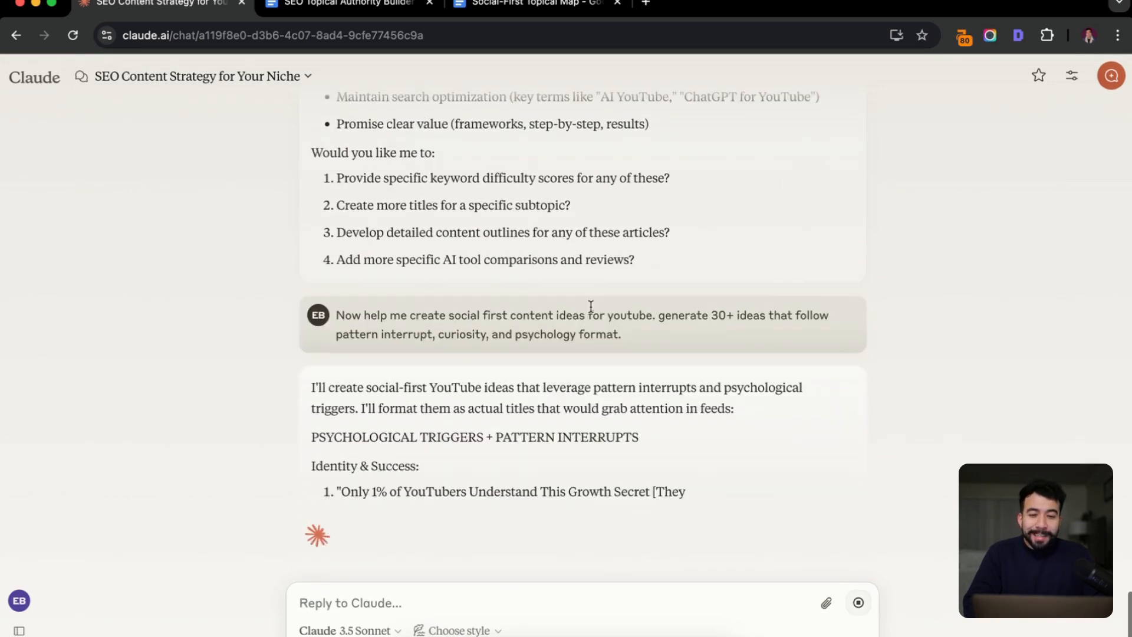
Scroll through Claude's 35 pattern-interrupt titles across six psychology categories and its follow-up options
scroll(down, 3)
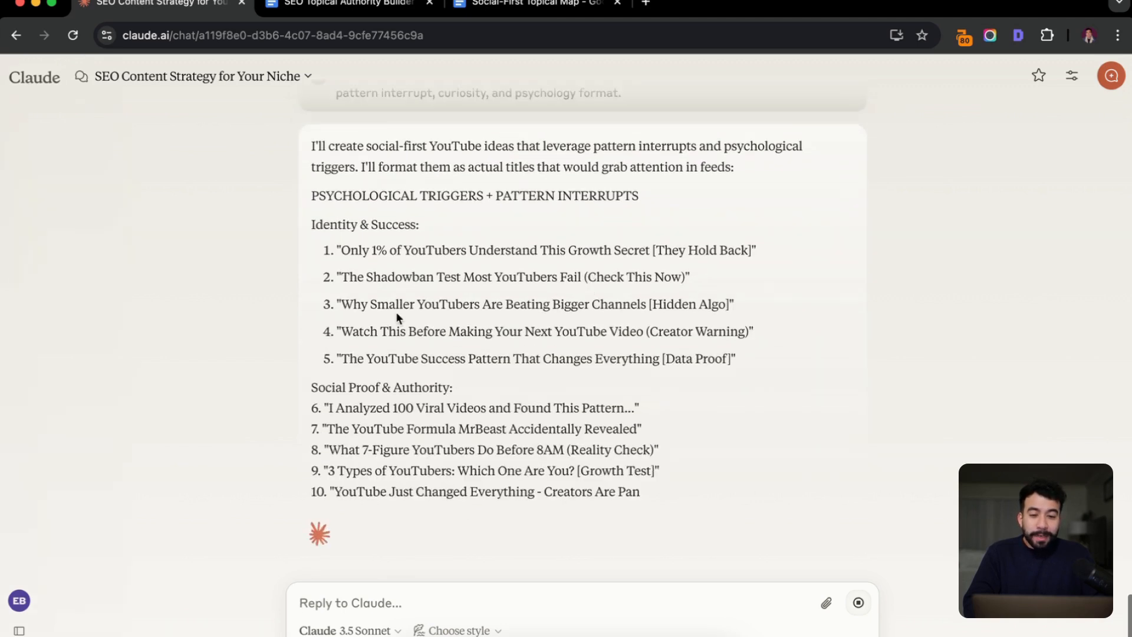
scroll(down, 3)
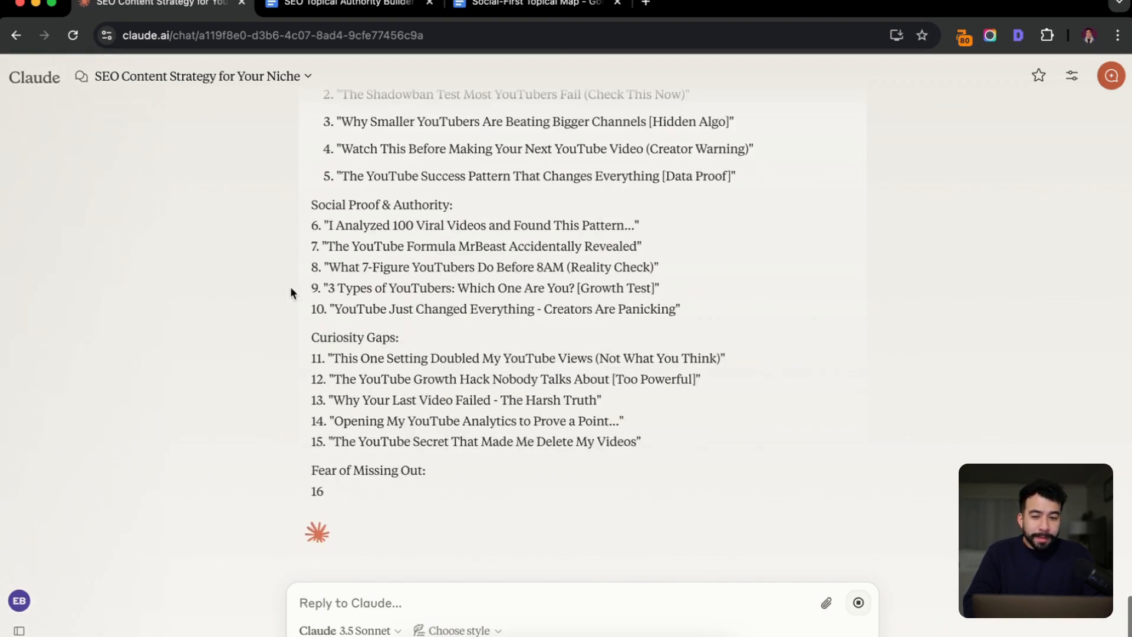
scroll(down, 3)
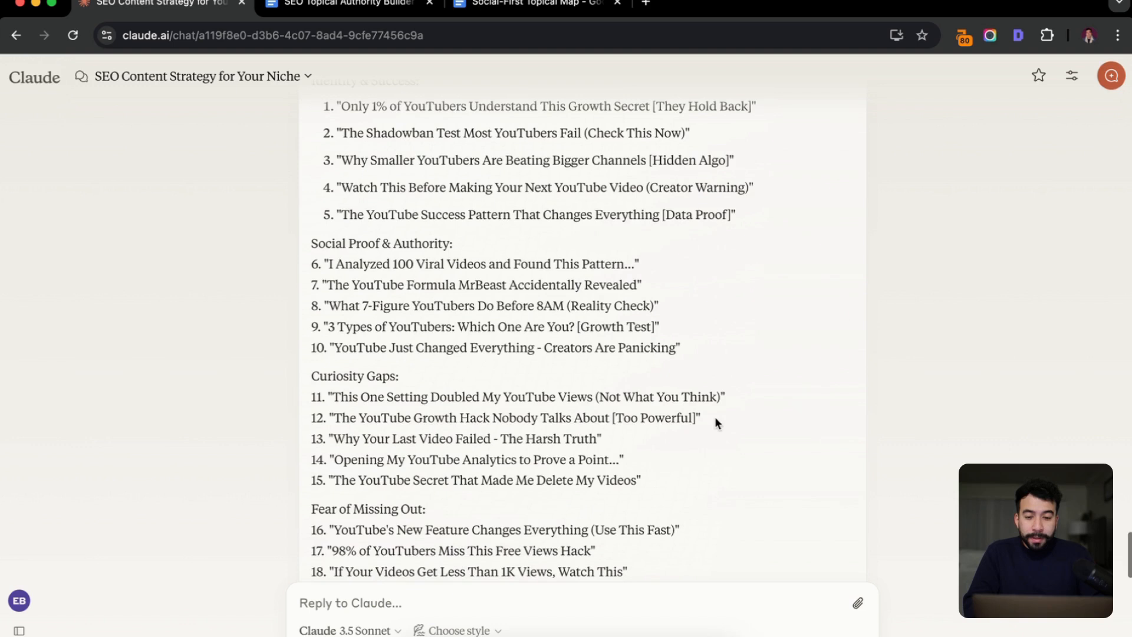
mouse_move(581, 496)
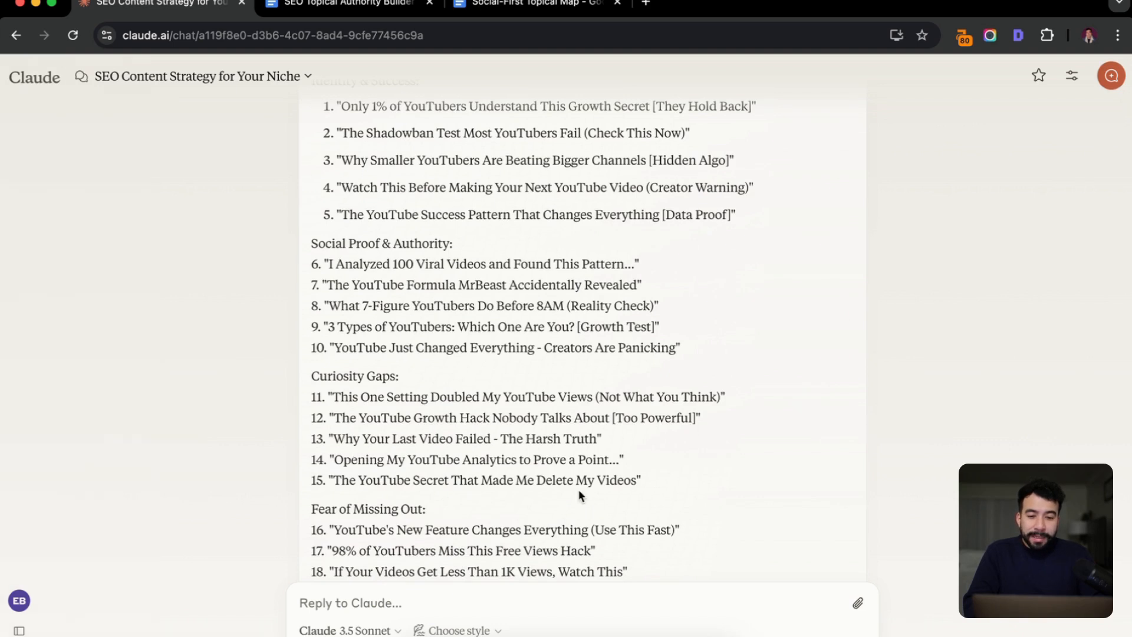
scroll(down, 3)
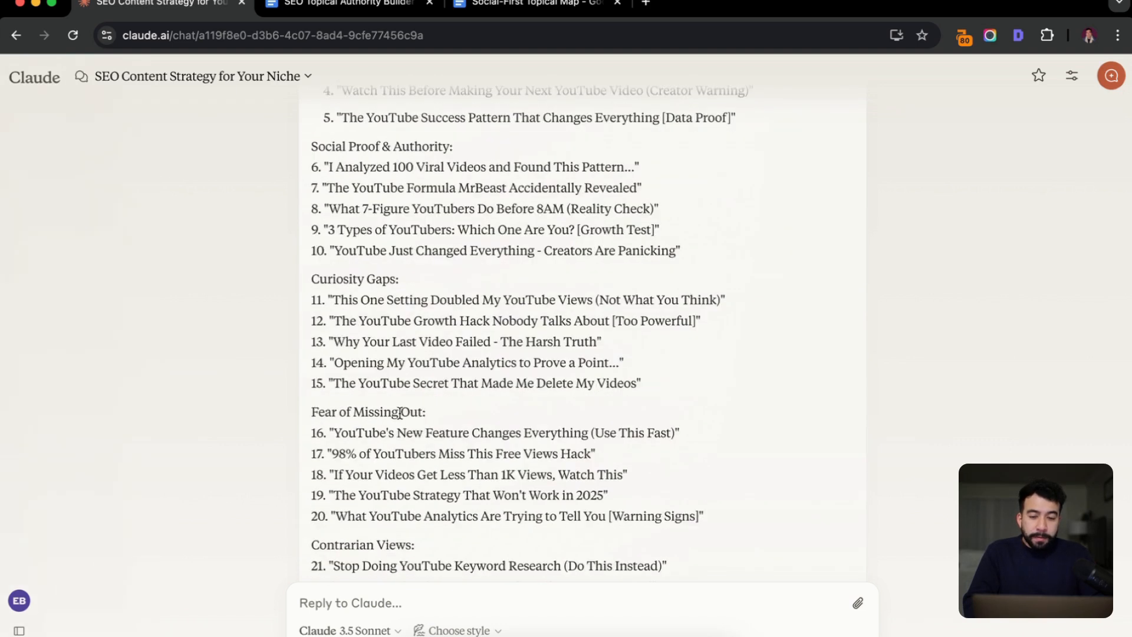
mouse_move(555, 436)
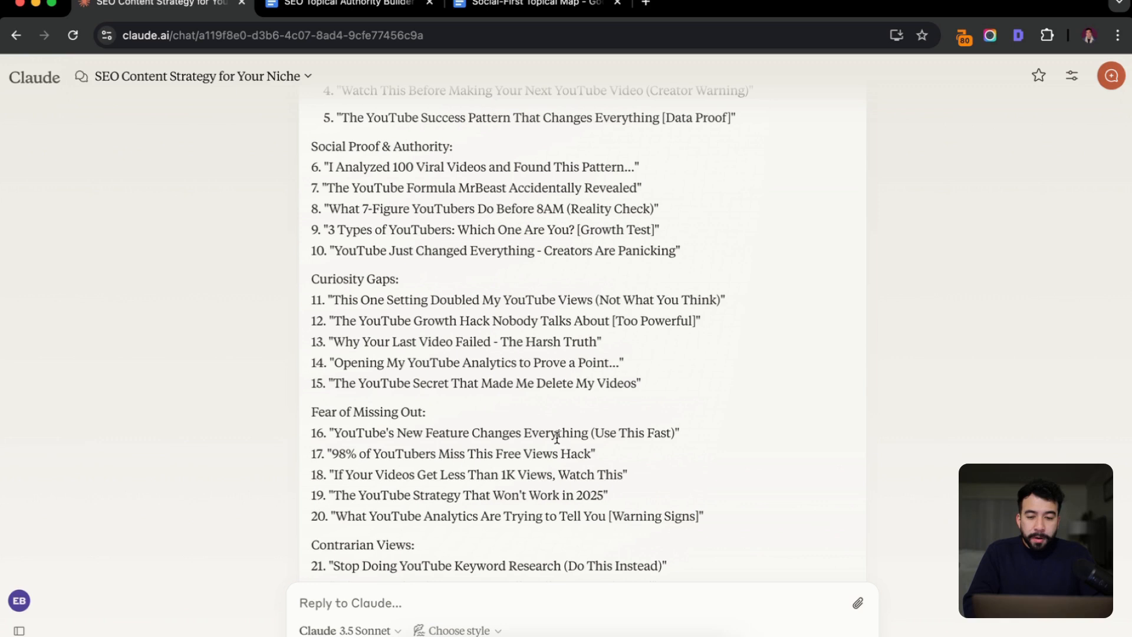
mouse_move(396, 506)
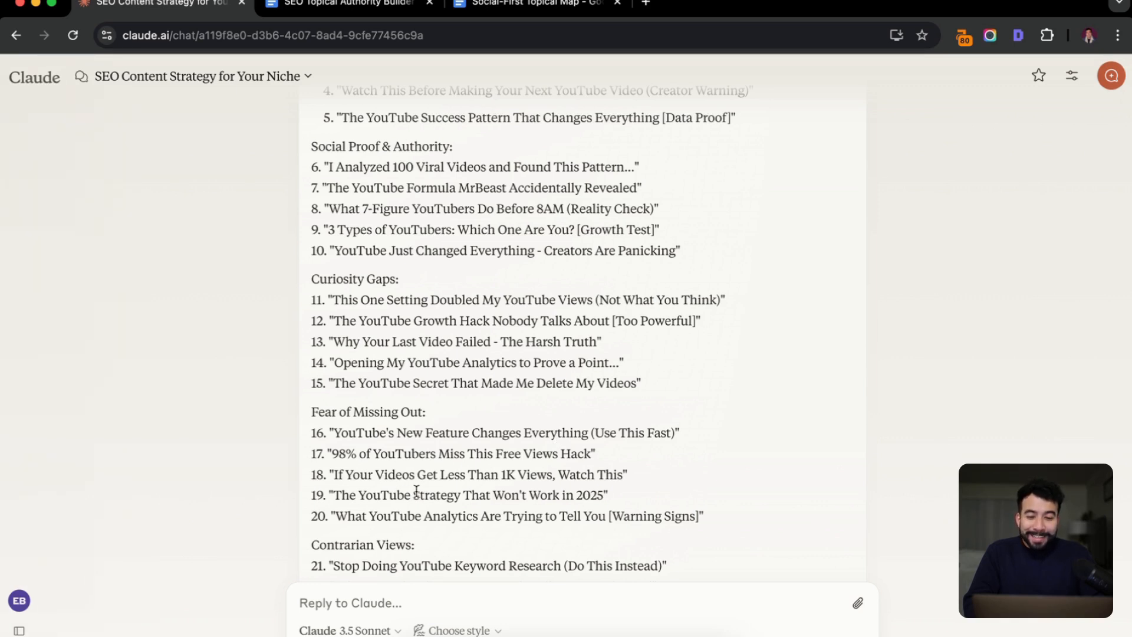
scroll(down, 3)
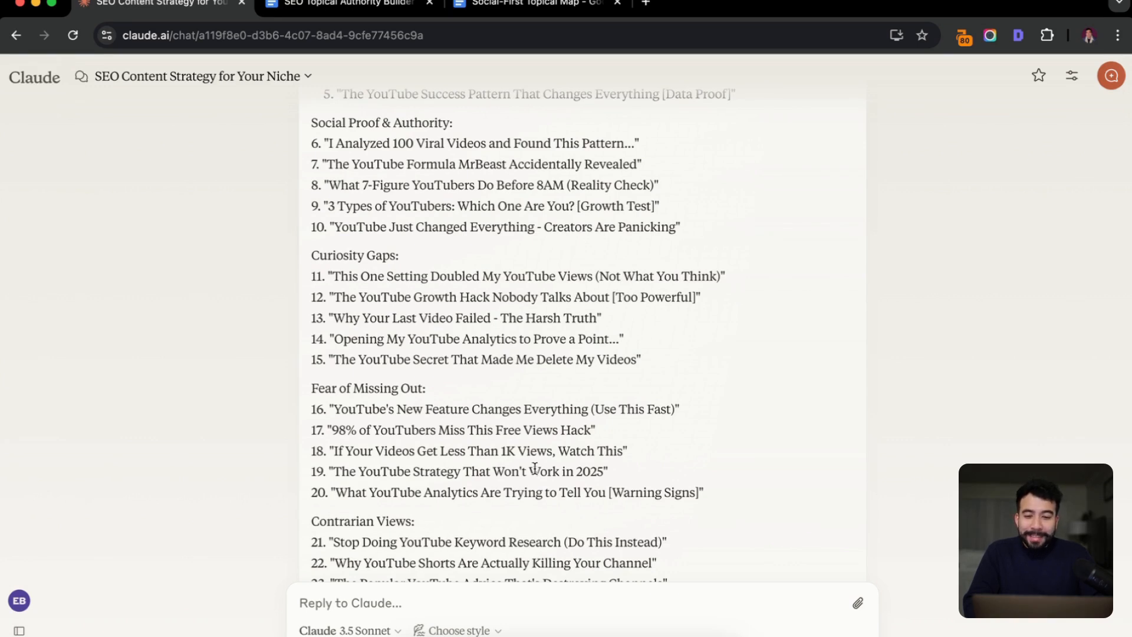
scroll(down, 3)
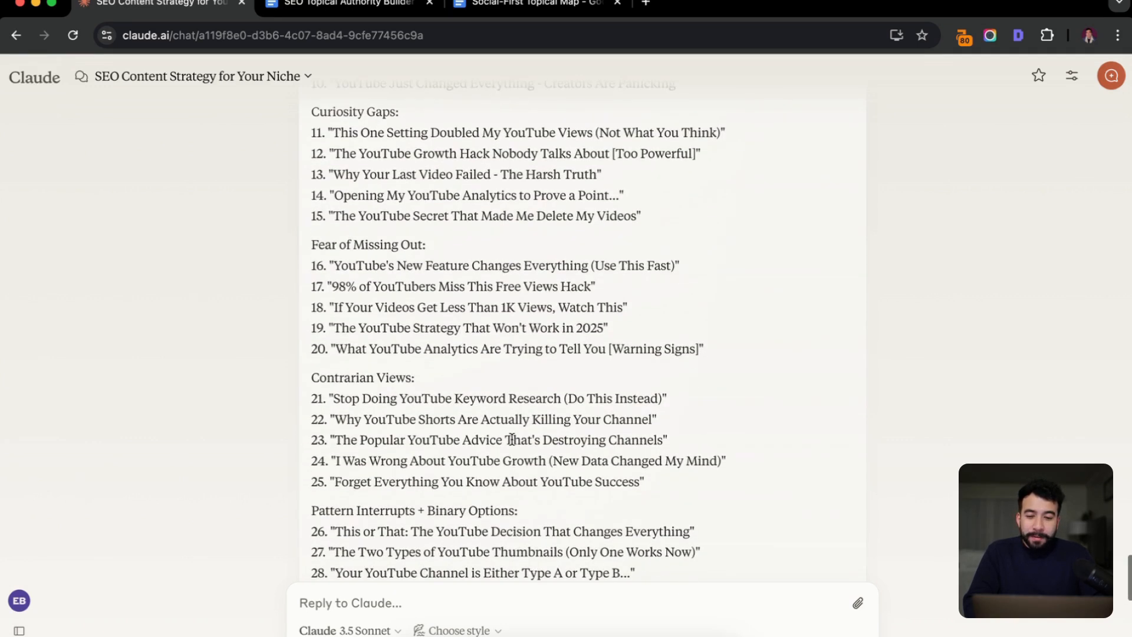
mouse_move(501, 414)
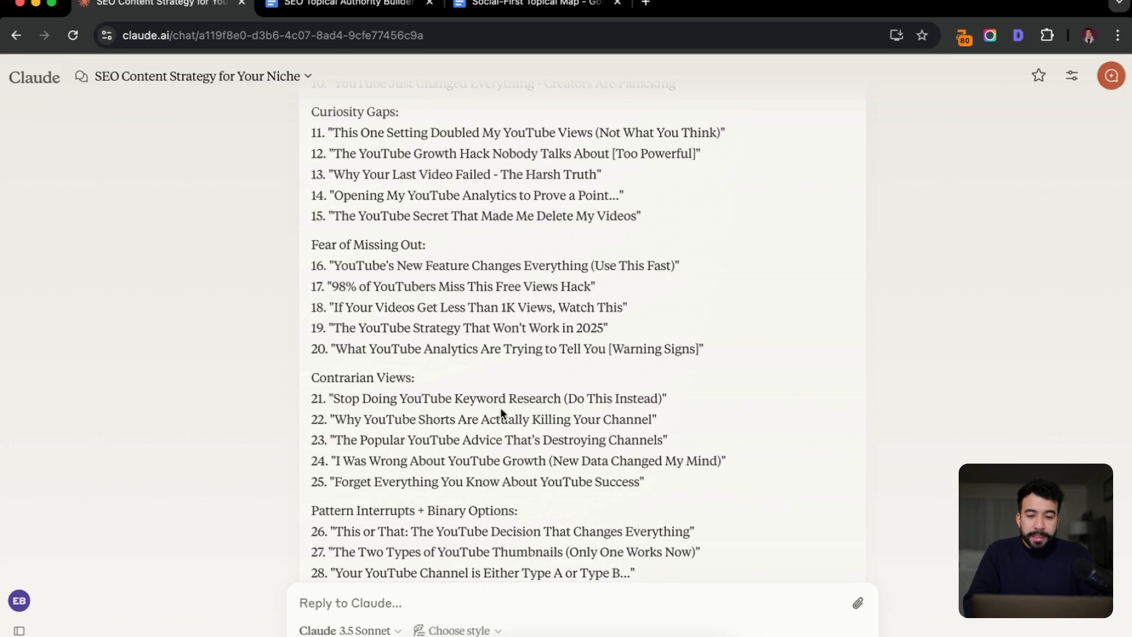
mouse_move(603, 455)
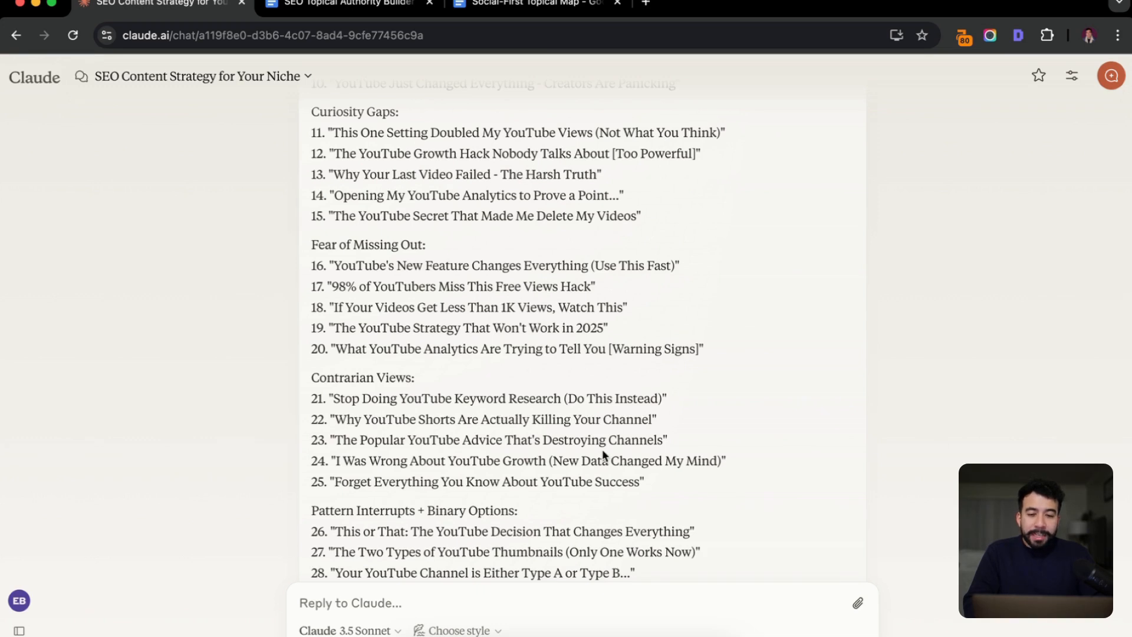
mouse_move(554, 476)
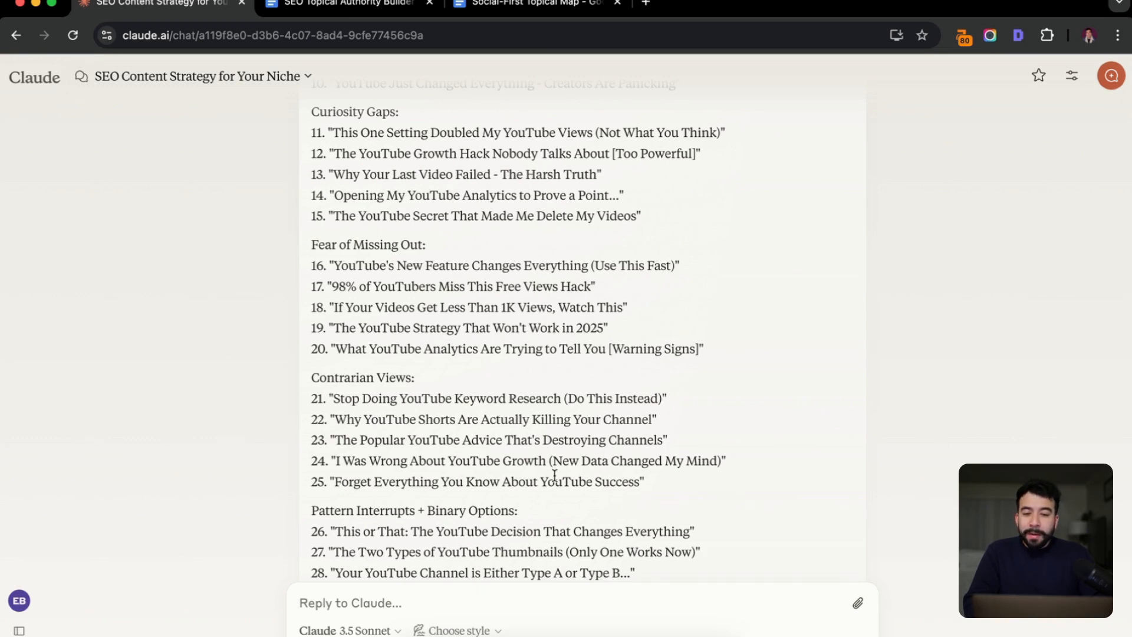
scroll(down, 3)
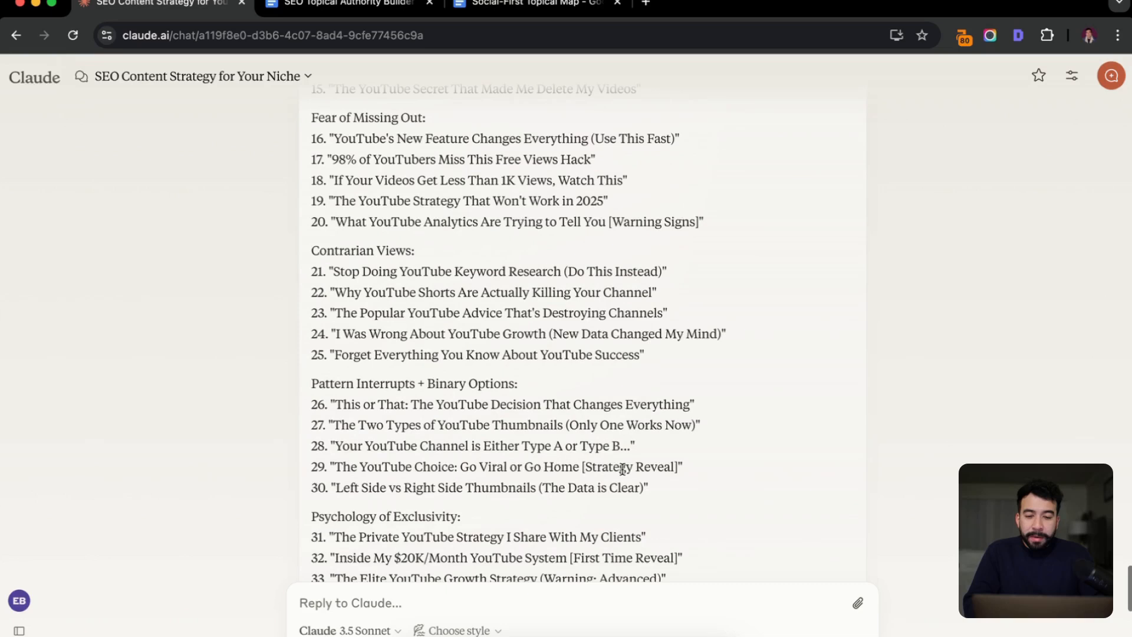
mouse_move(545, 461)
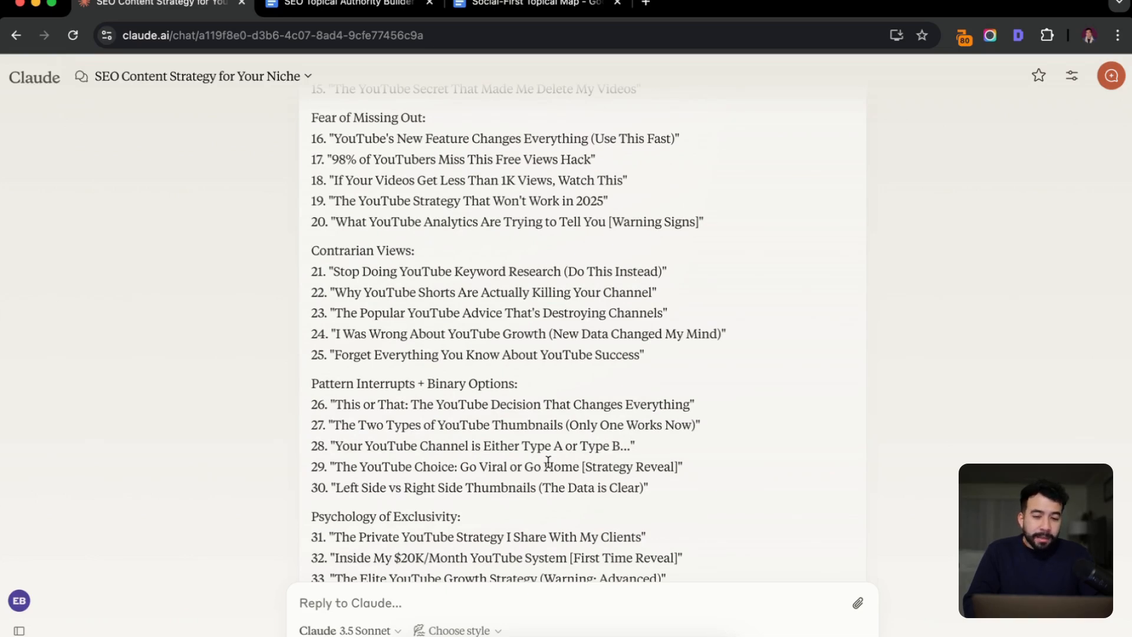
scroll(down, 3)
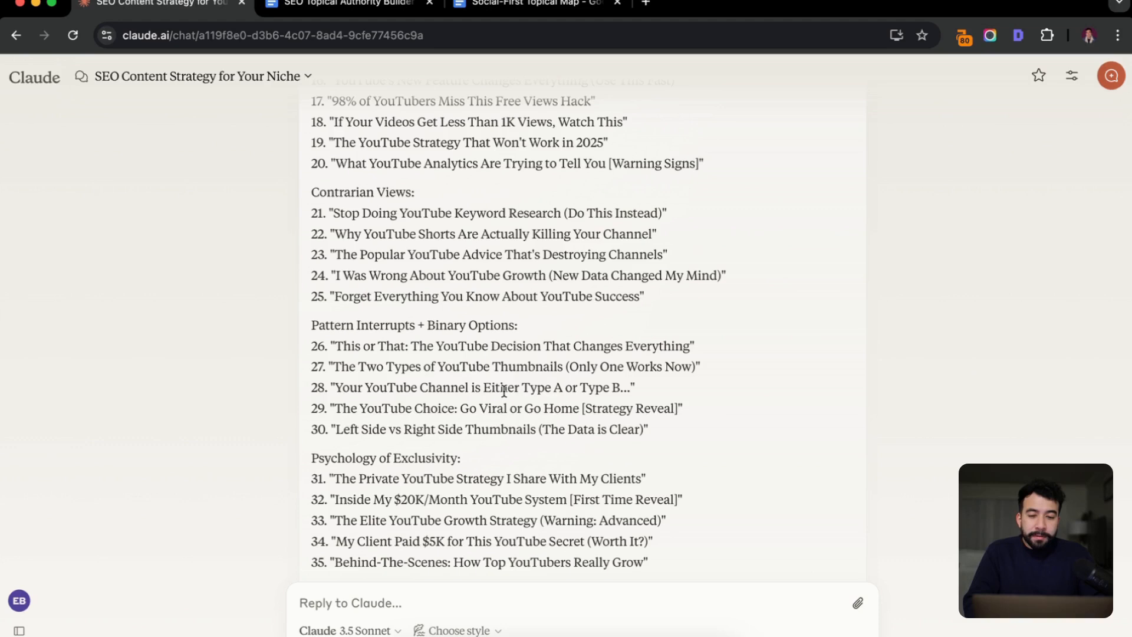
scroll(down, 3)
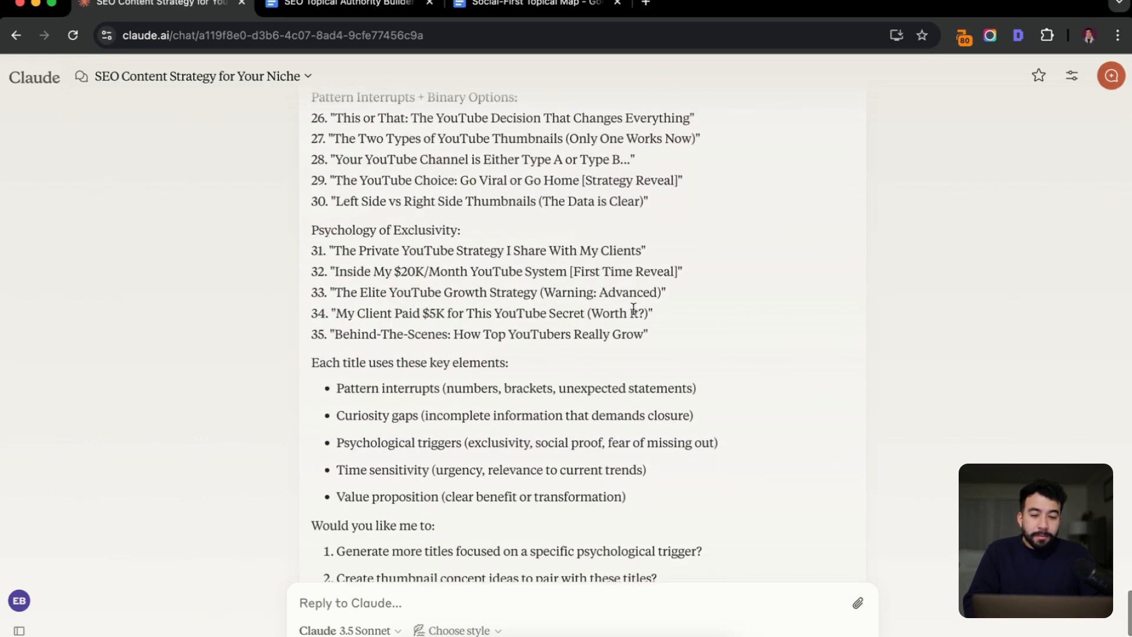
scroll(down, 3)
text(I)
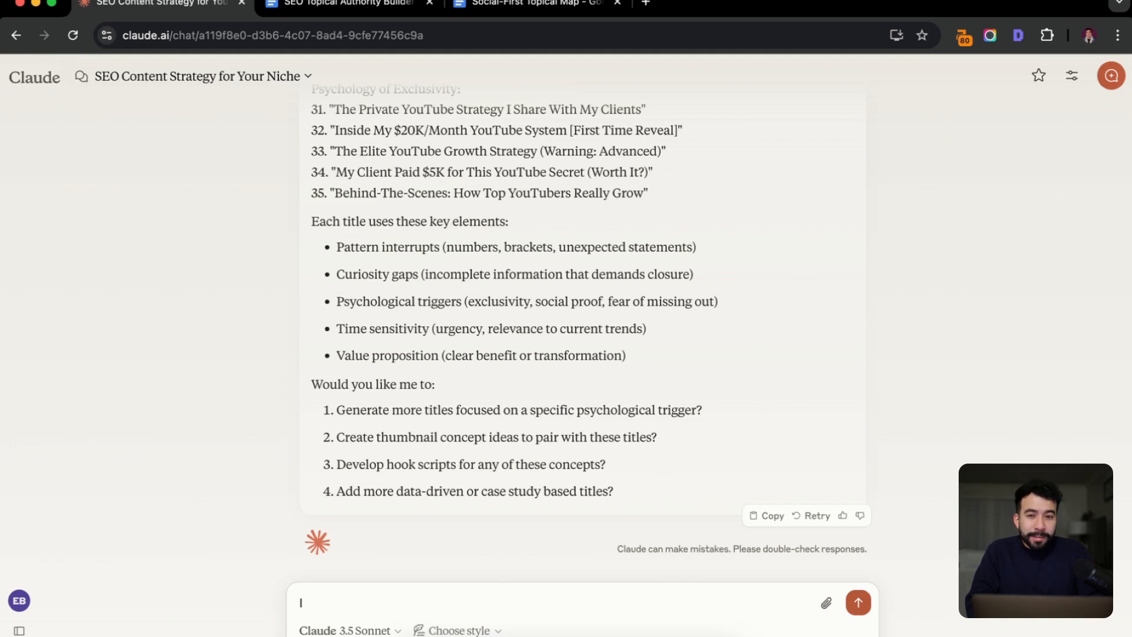
click(857, 602)
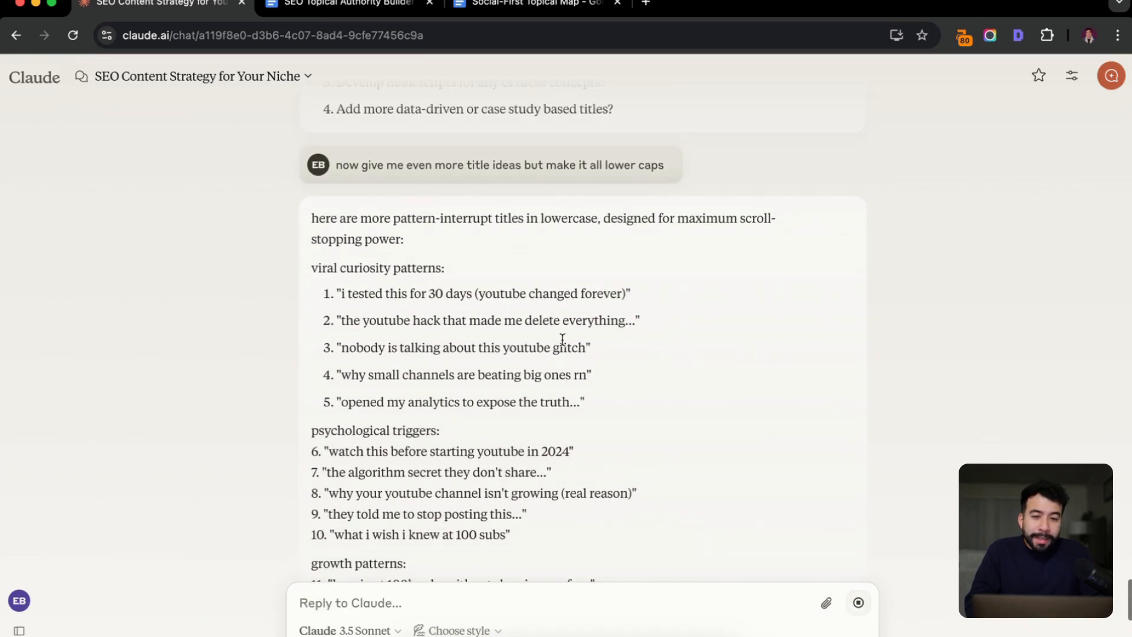
scroll(up, 3)
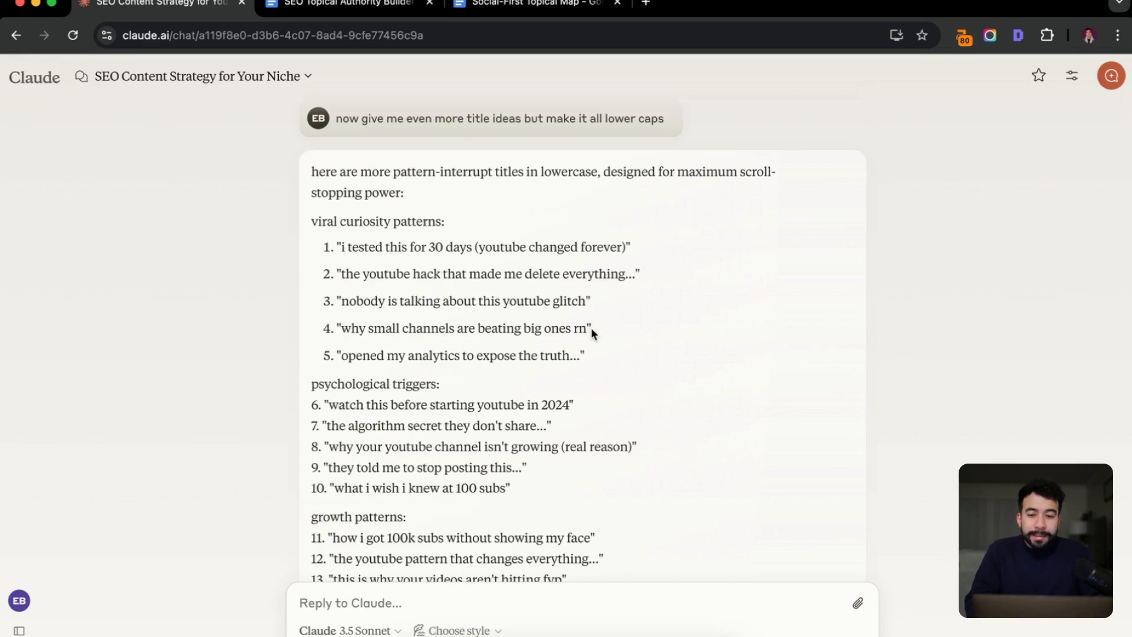
mouse_move(686, 330)
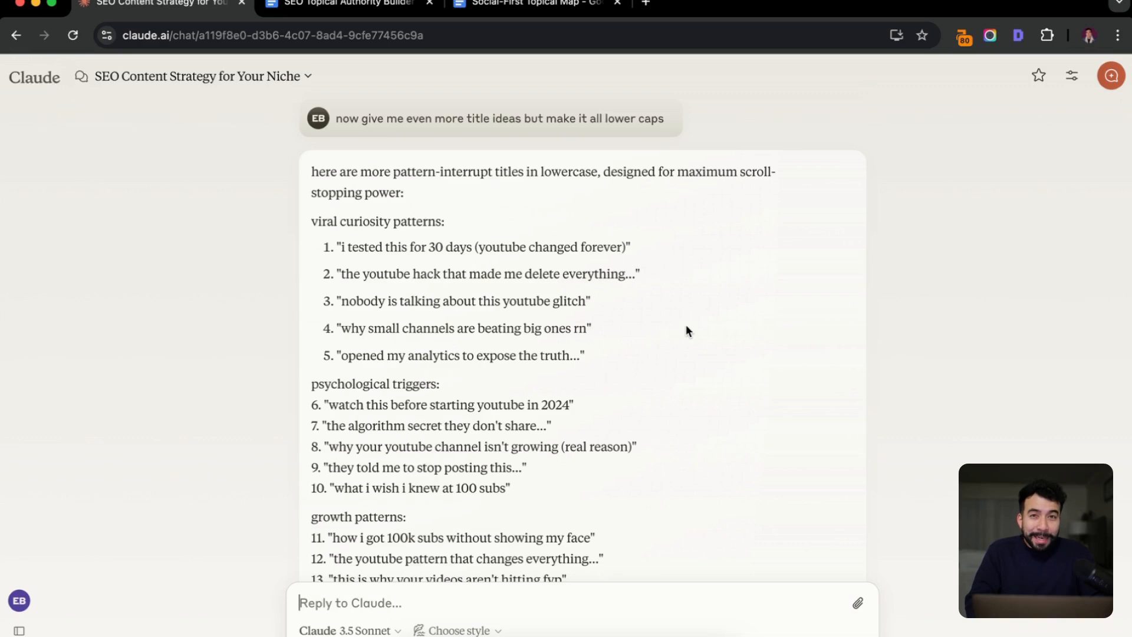
scroll(down, 3)
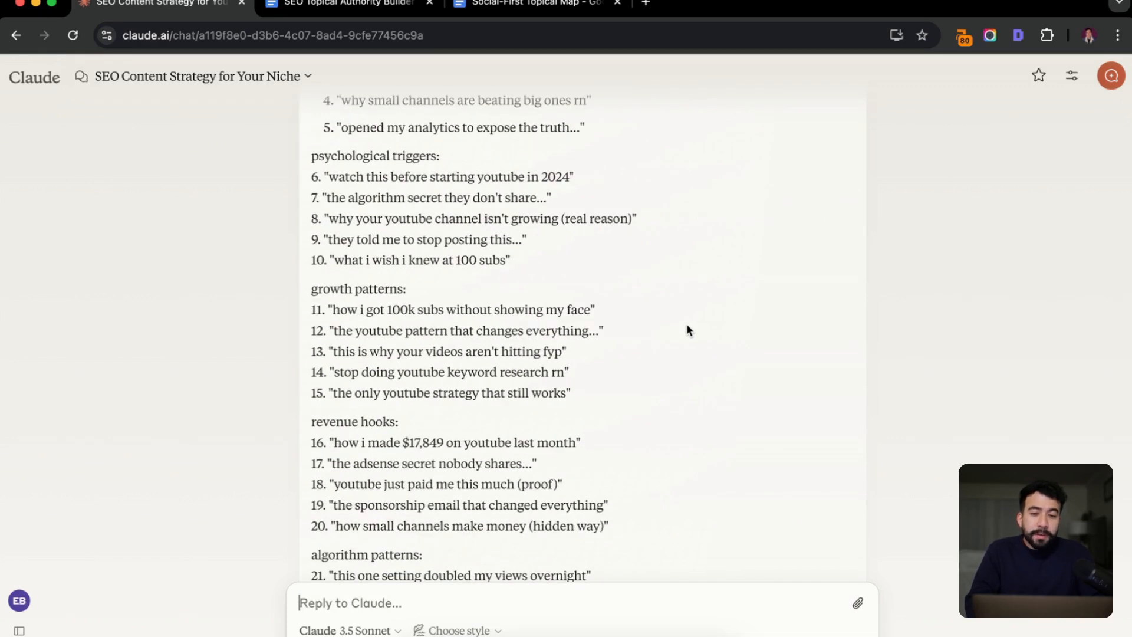
mouse_move(594, 268)
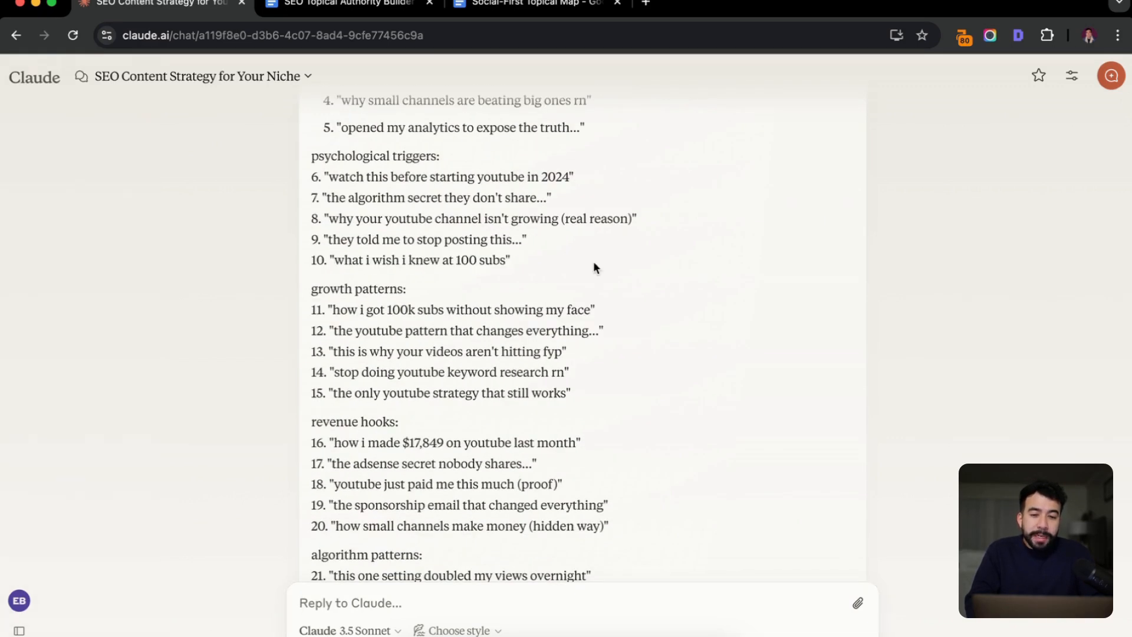
mouse_move(398, 281)
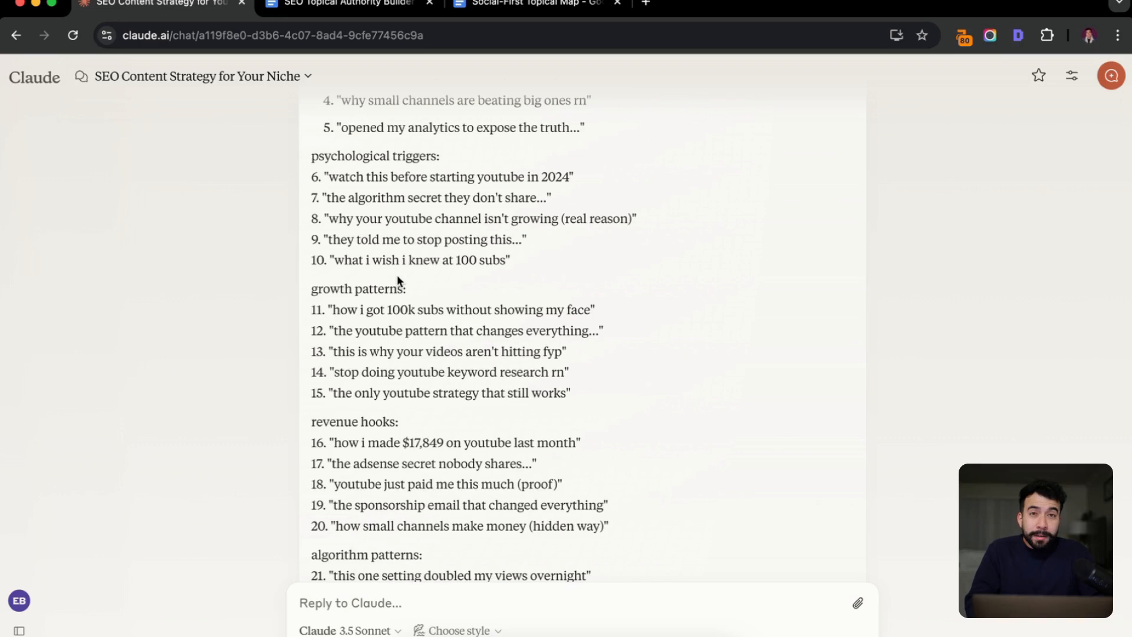
mouse_move(616, 250)
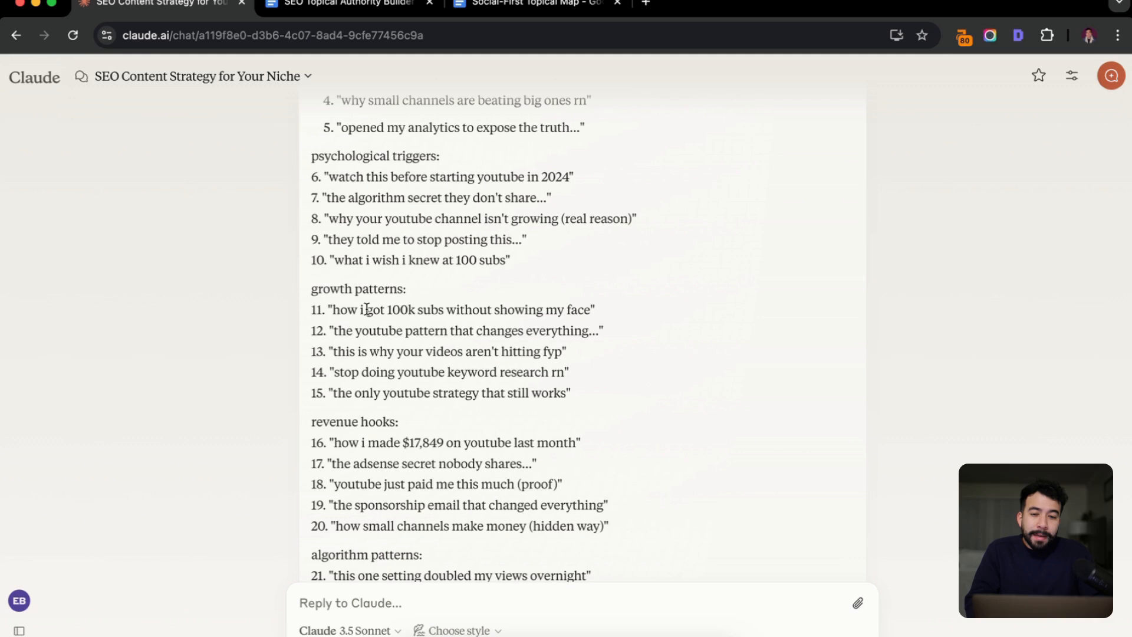
mouse_move(635, 294)
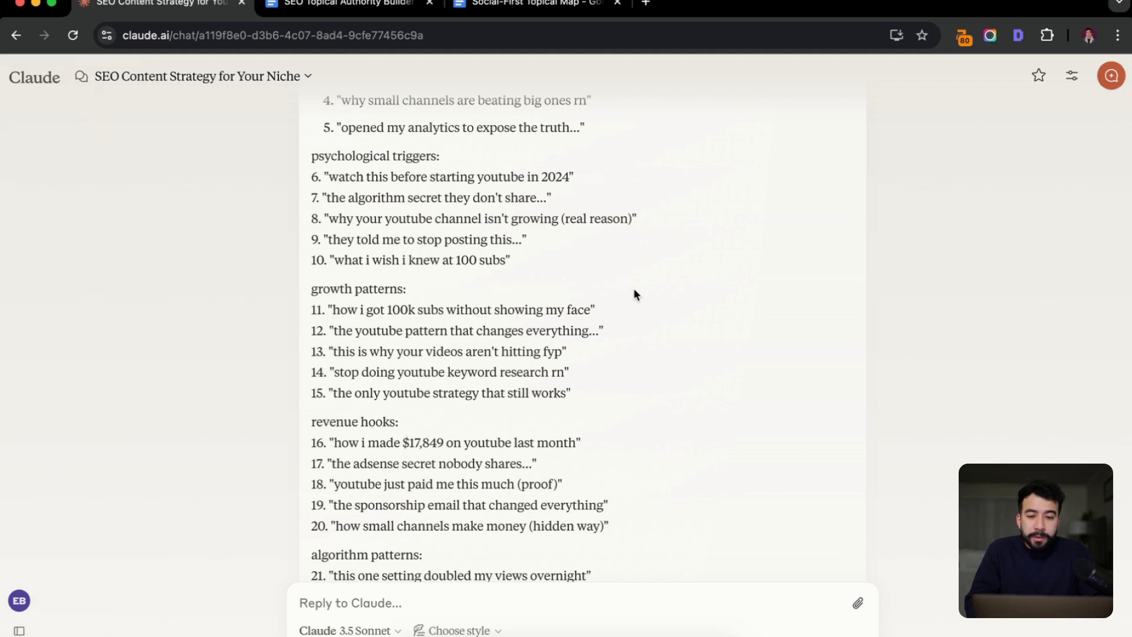
mouse_move(378, 365)
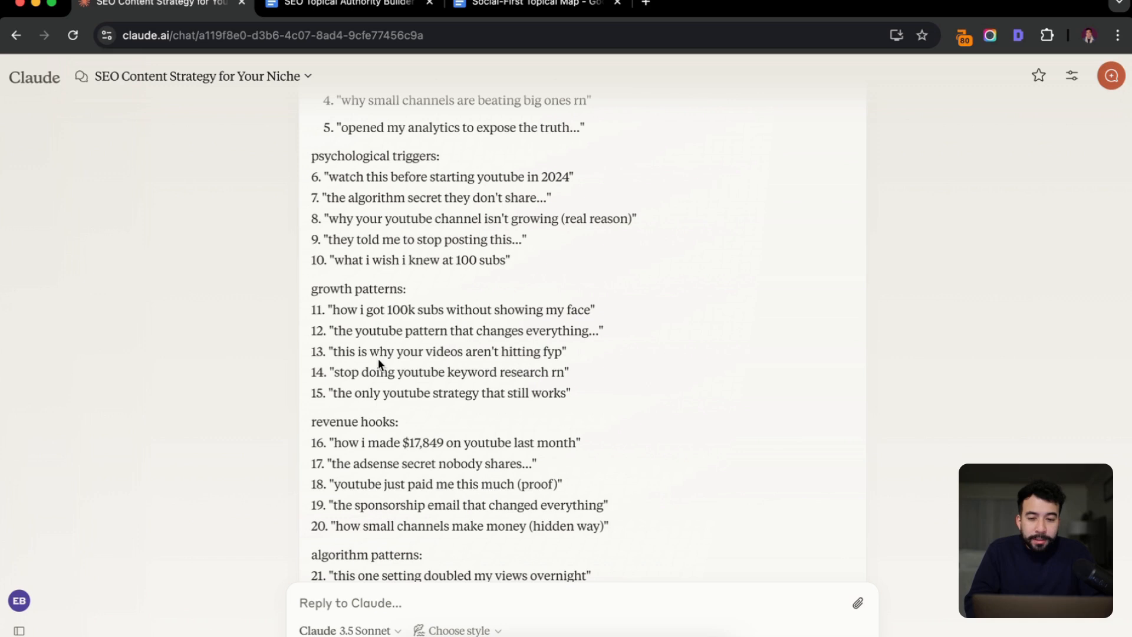
mouse_move(595, 378)
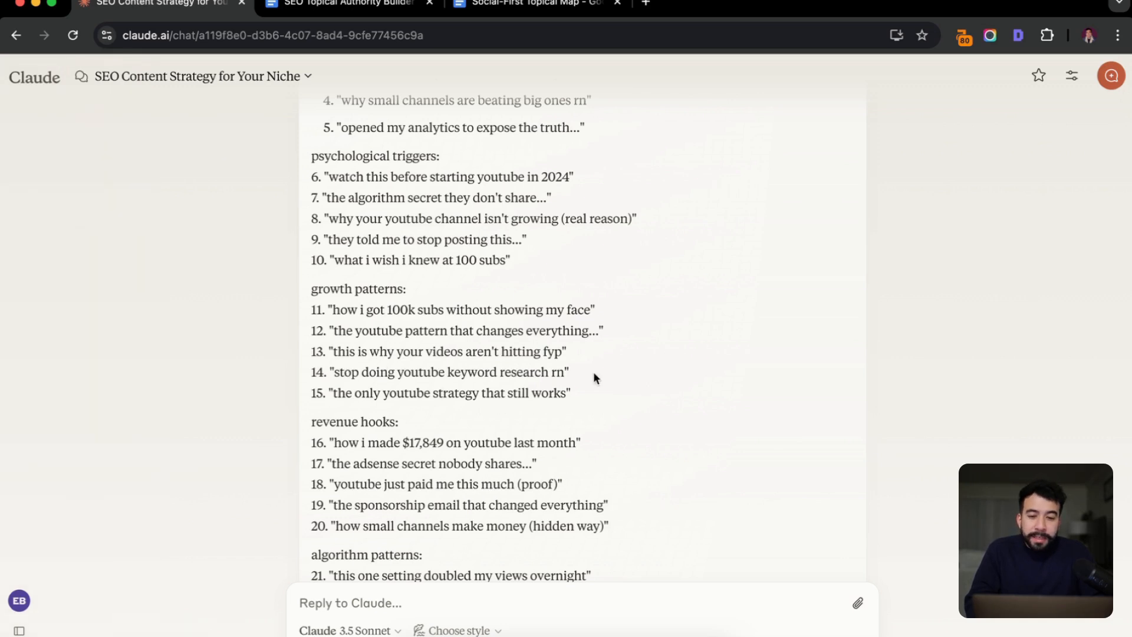
scroll(down, 3)
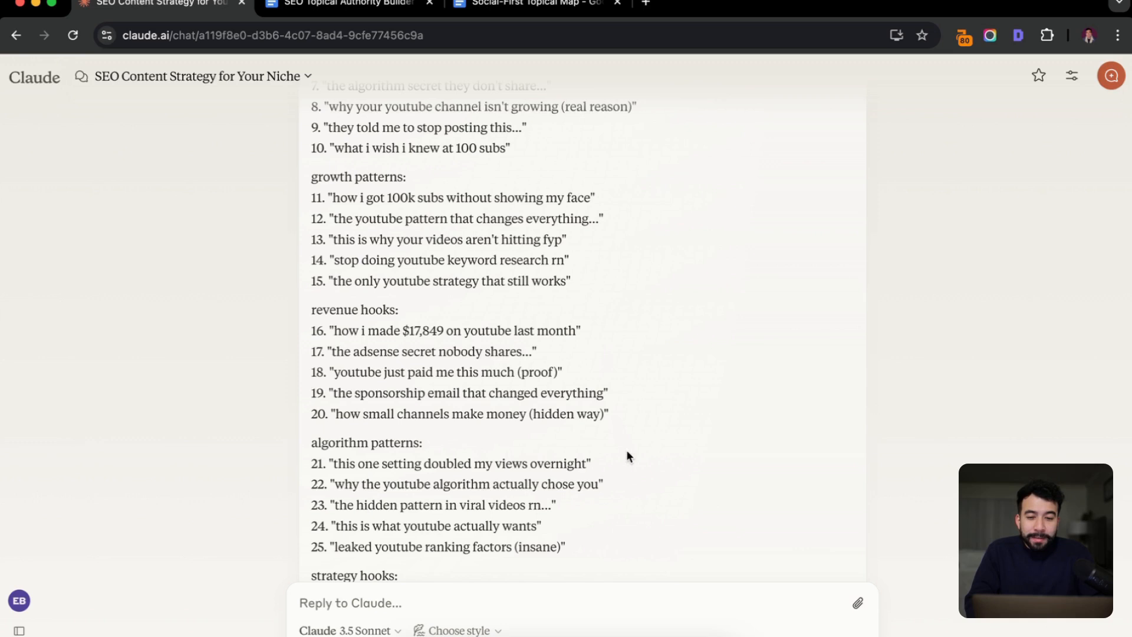
scroll(down, 3)
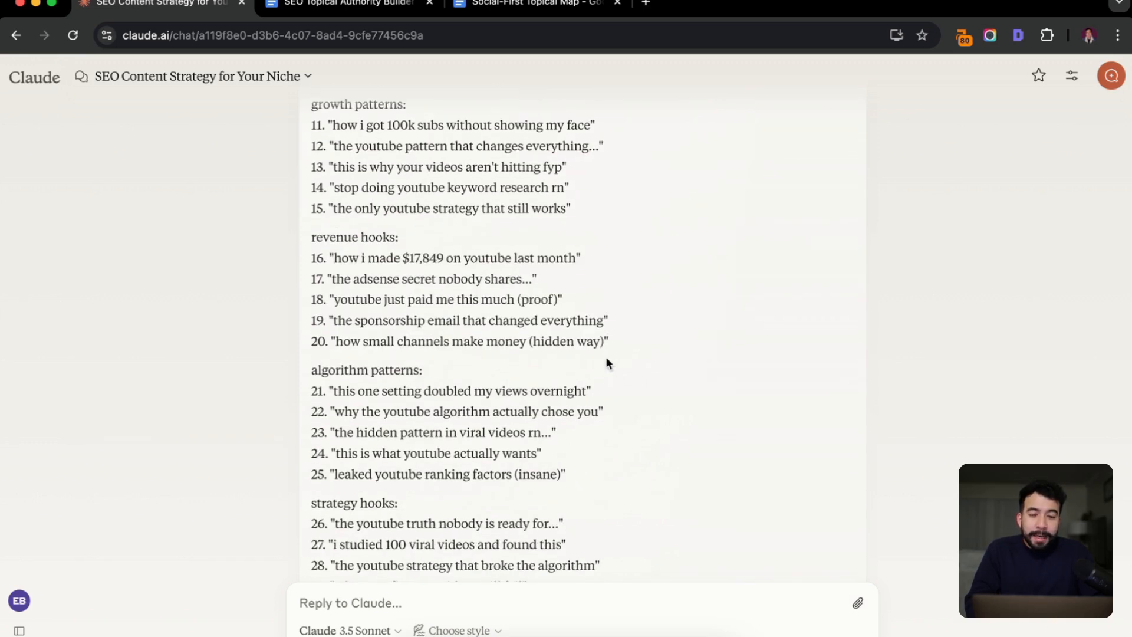
scroll(down, 3)
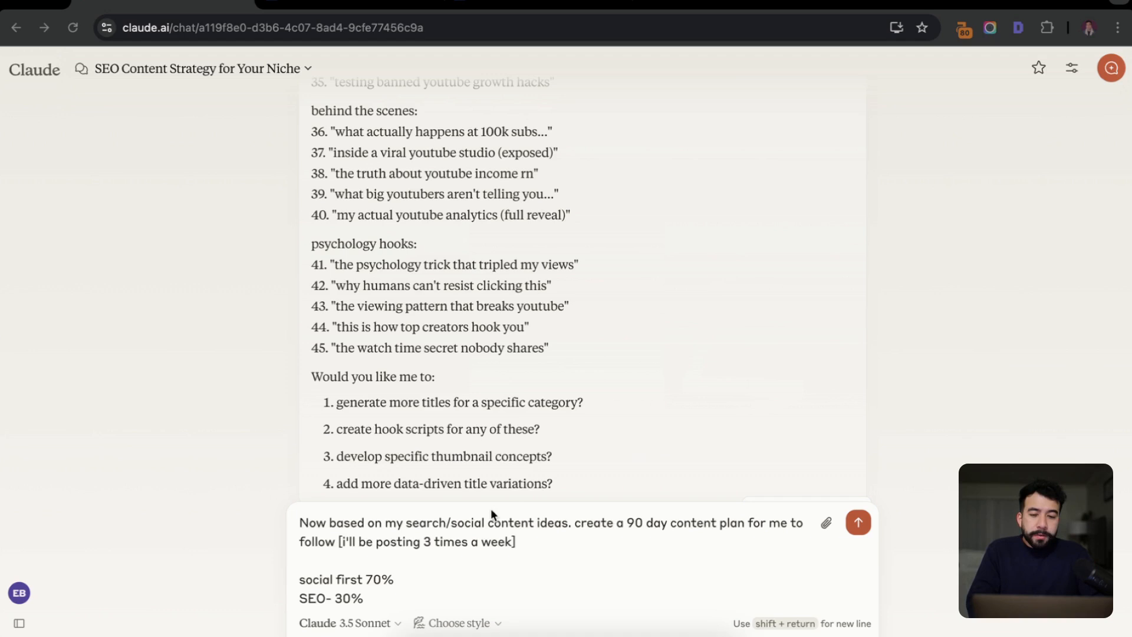
mouse_move(663, 535)
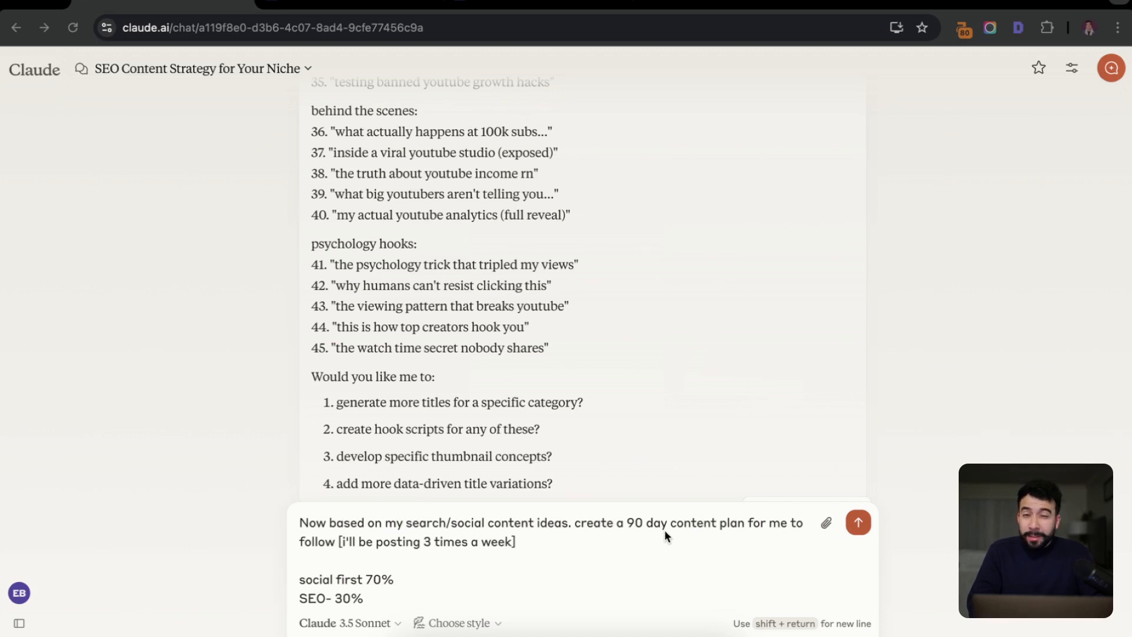
mouse_move(485, 589)
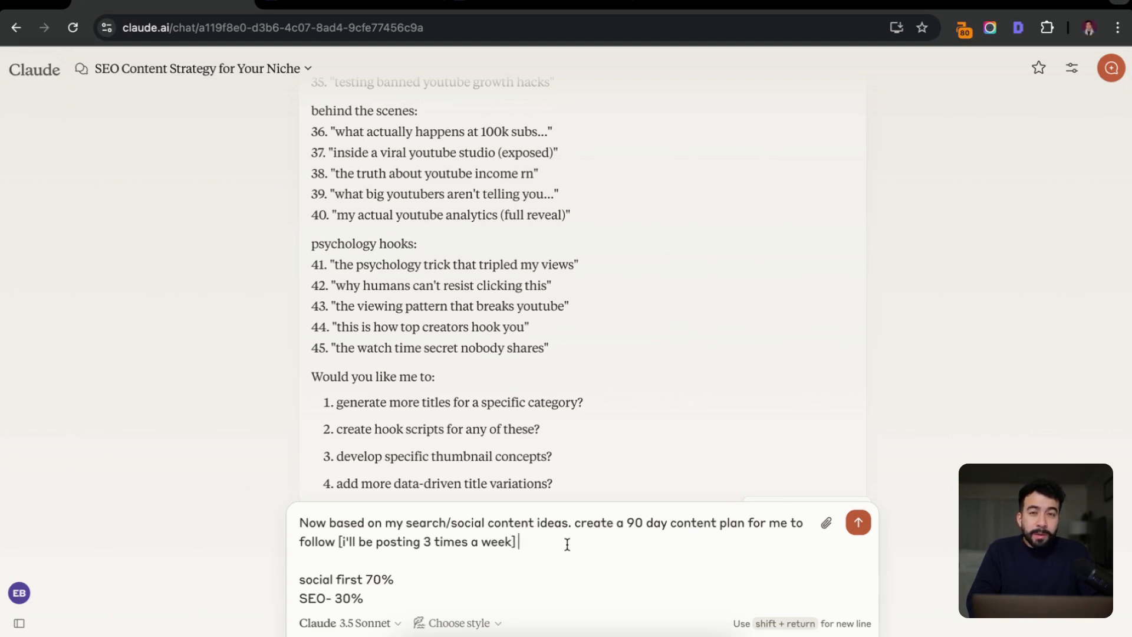
Send the 90-day plan request: three videos weekly, 70% social-first and 30% SEO
click(859, 522)
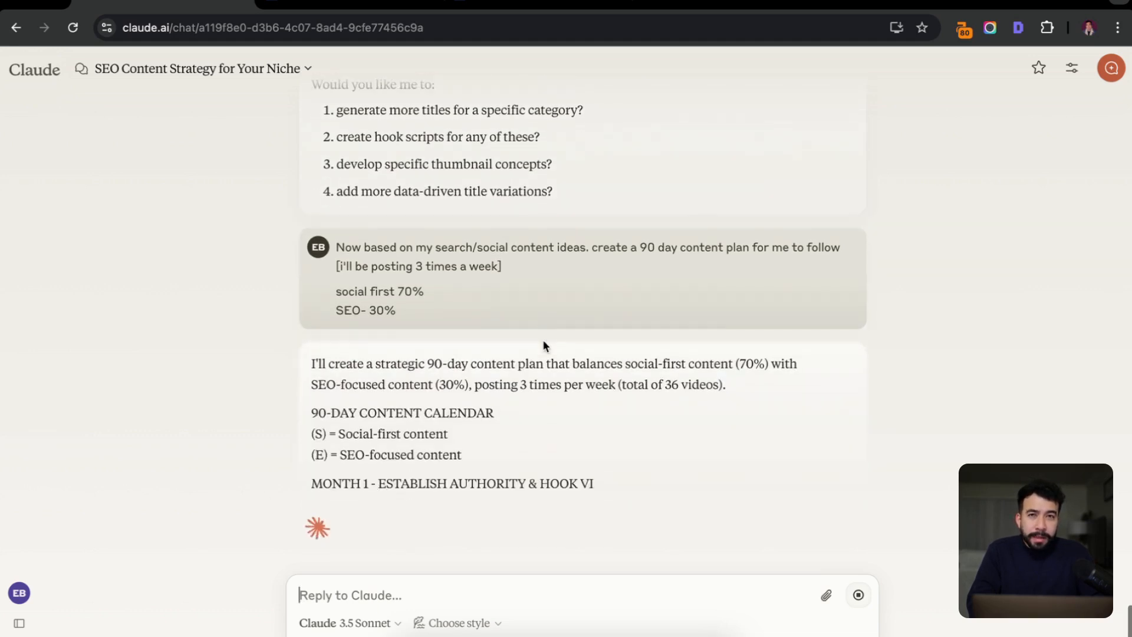
Scroll through Claude's 90-day calendar to Week 12, the 25/11 split and strategic notes
scroll(down, 3)
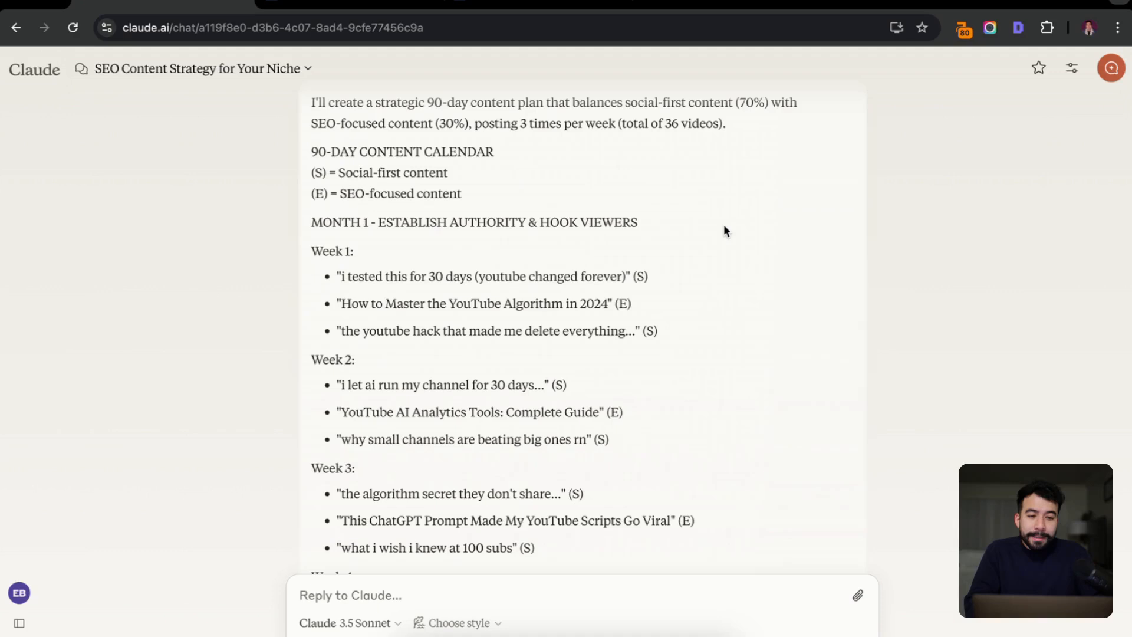
mouse_move(574, 310)
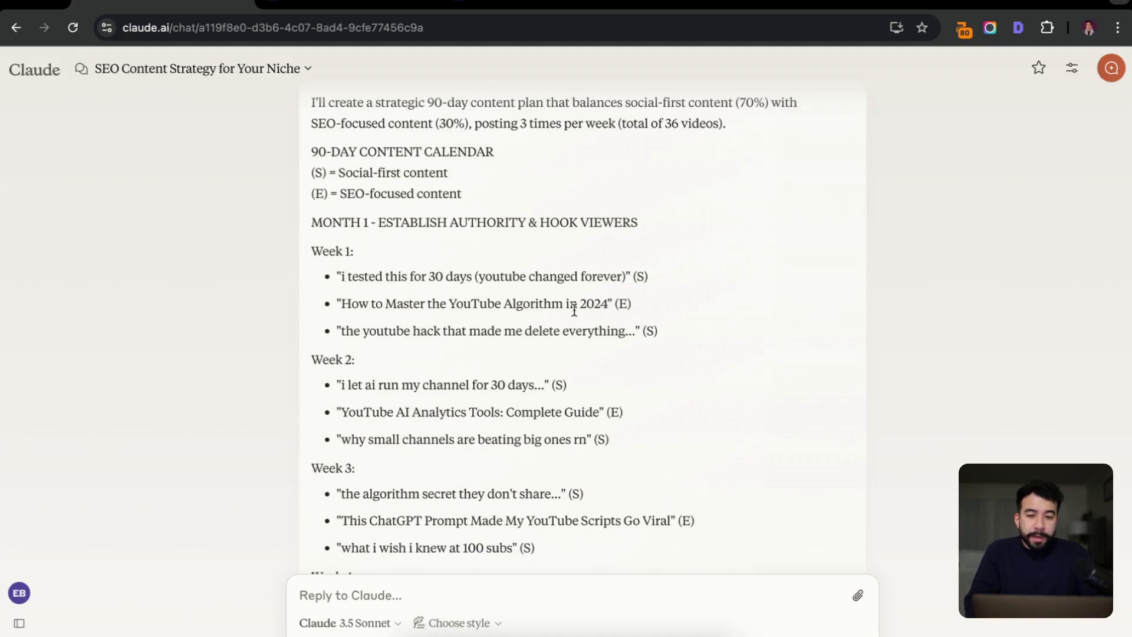
mouse_move(567, 275)
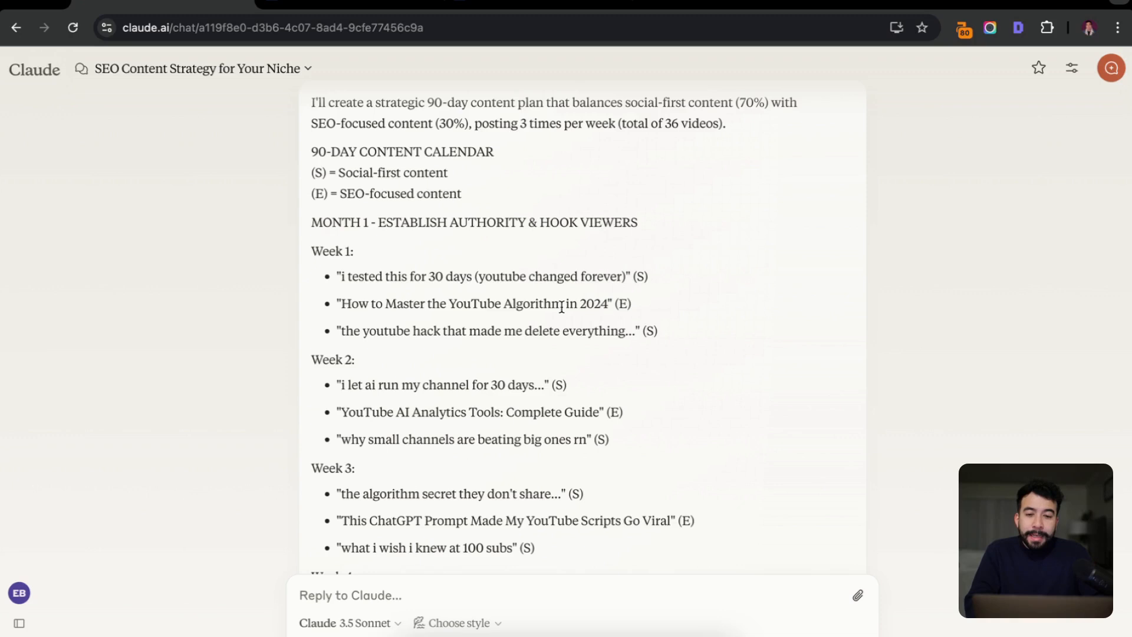
mouse_move(677, 313)
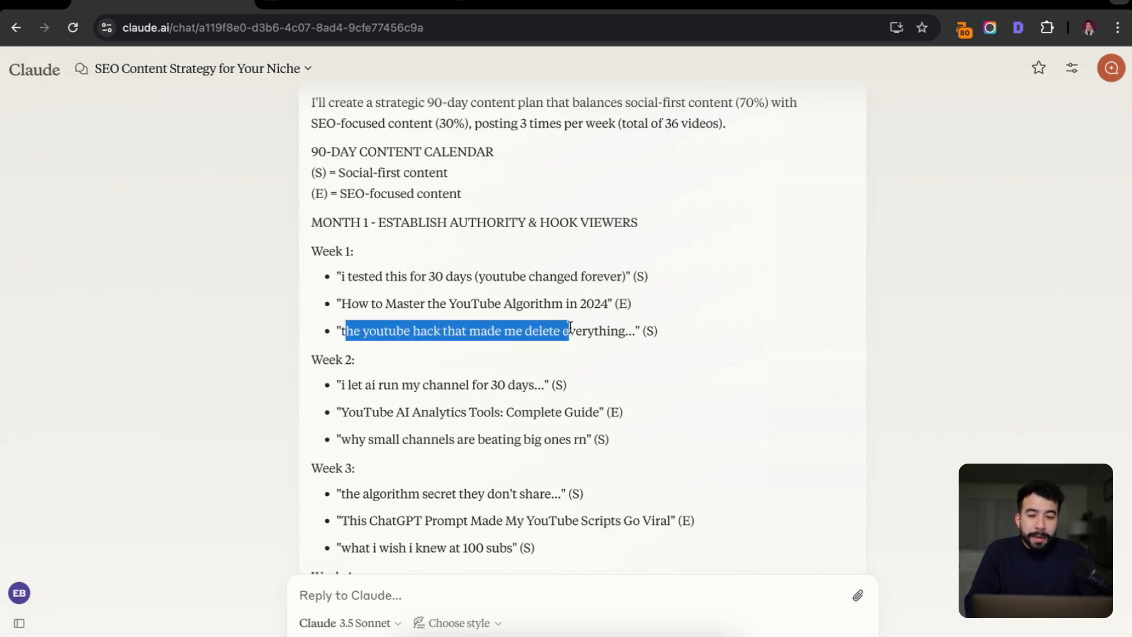
scroll(down, 3)
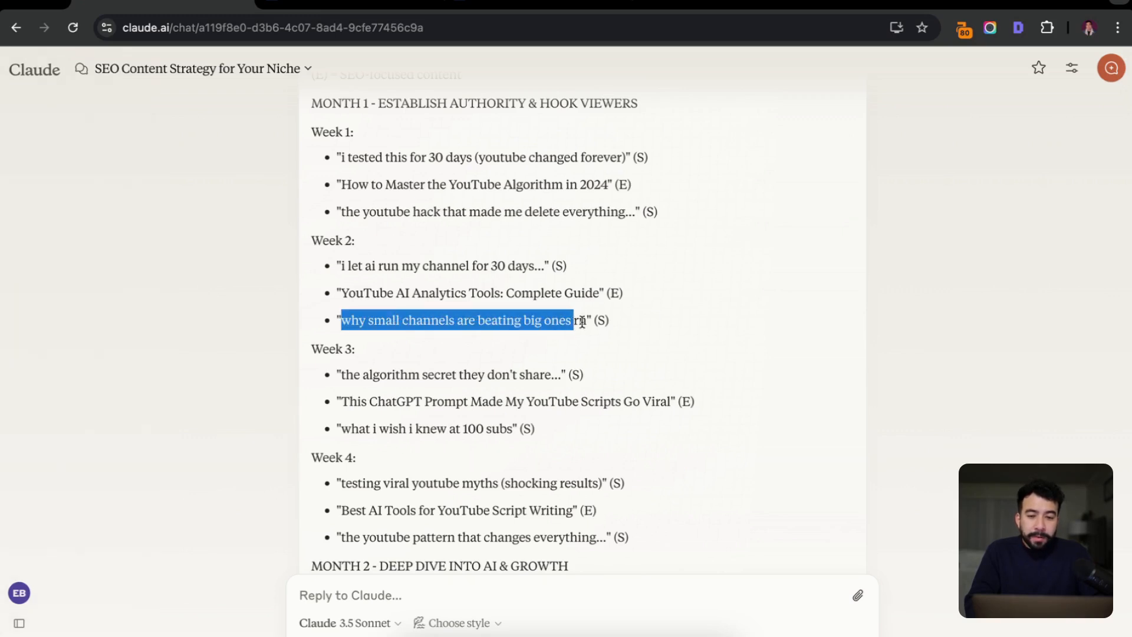
scroll(down, 3)
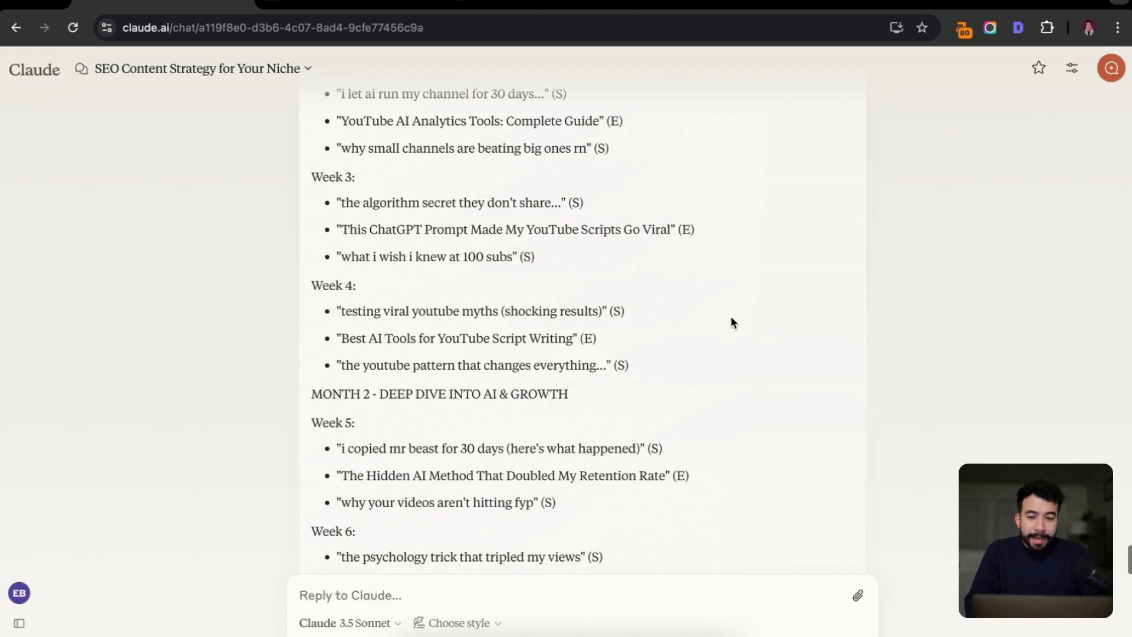
scroll(down, 3)
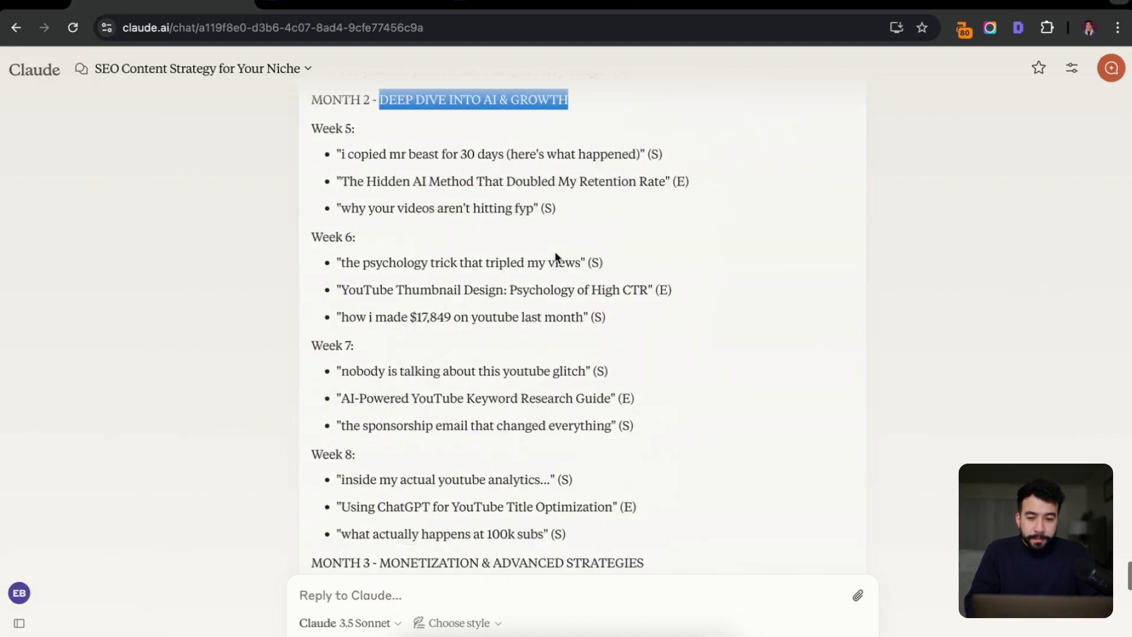
scroll(down, 3)
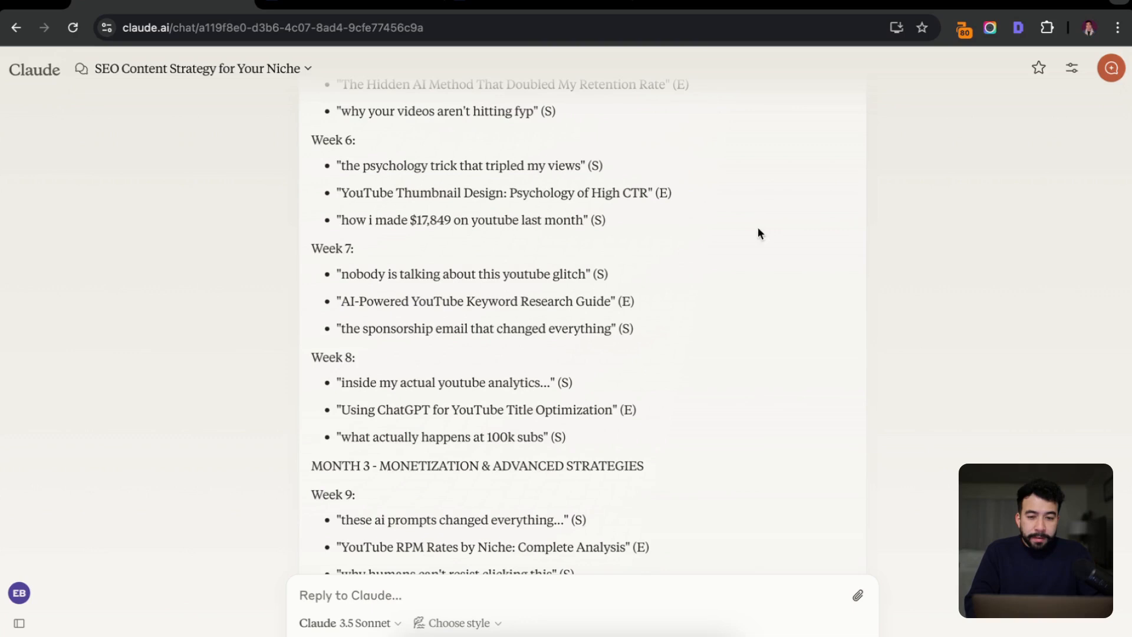
scroll(down, 3)
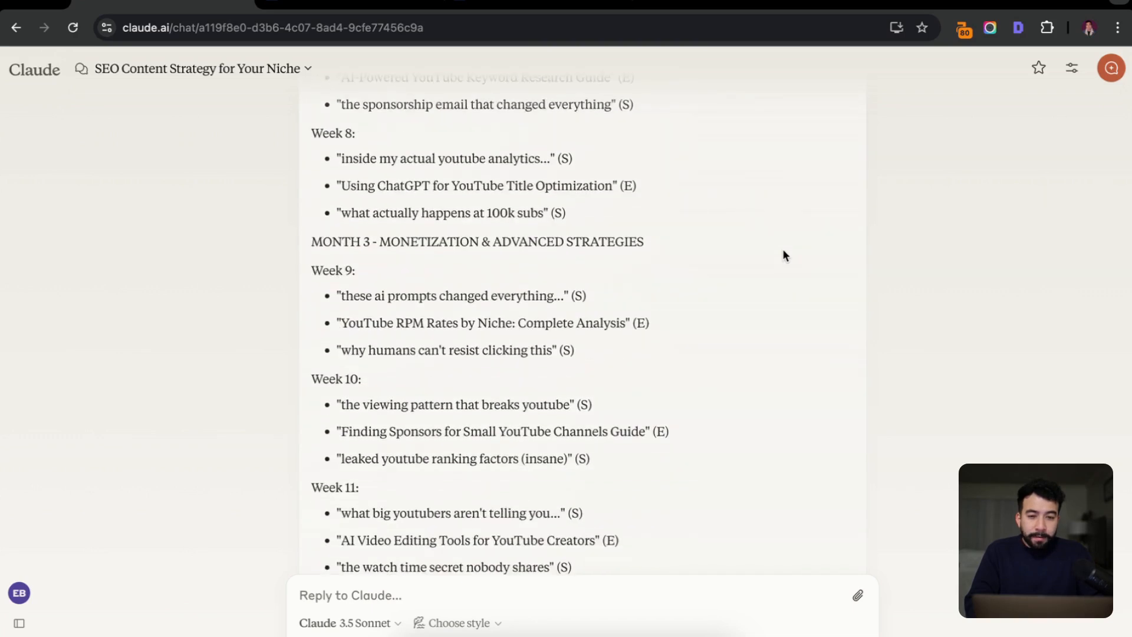
scroll(down, 3)
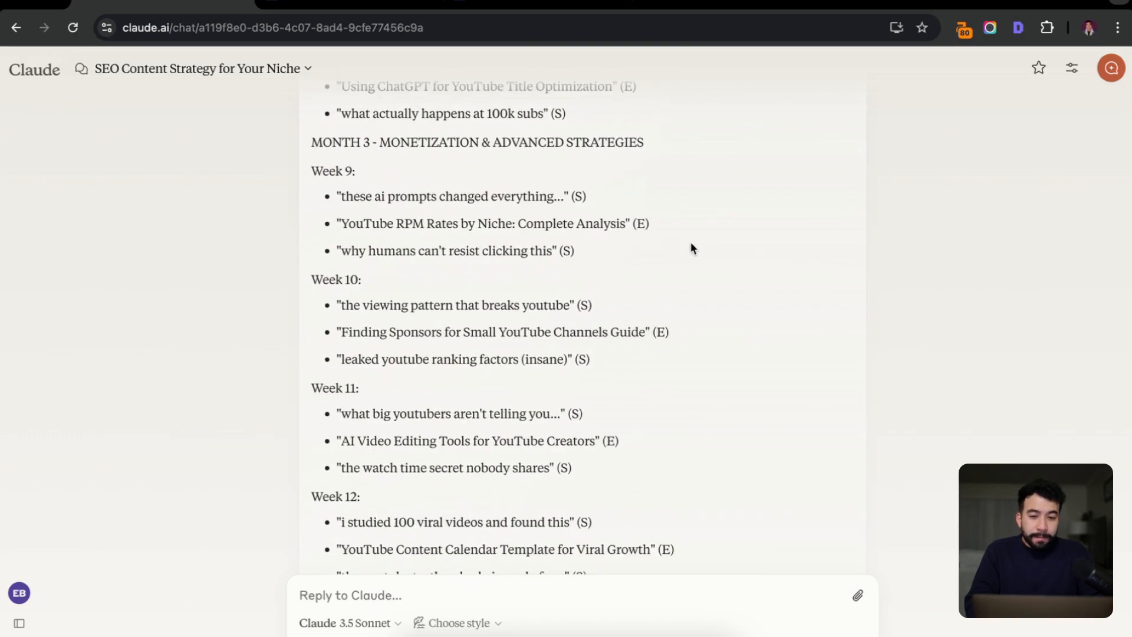
scroll(down, 3)
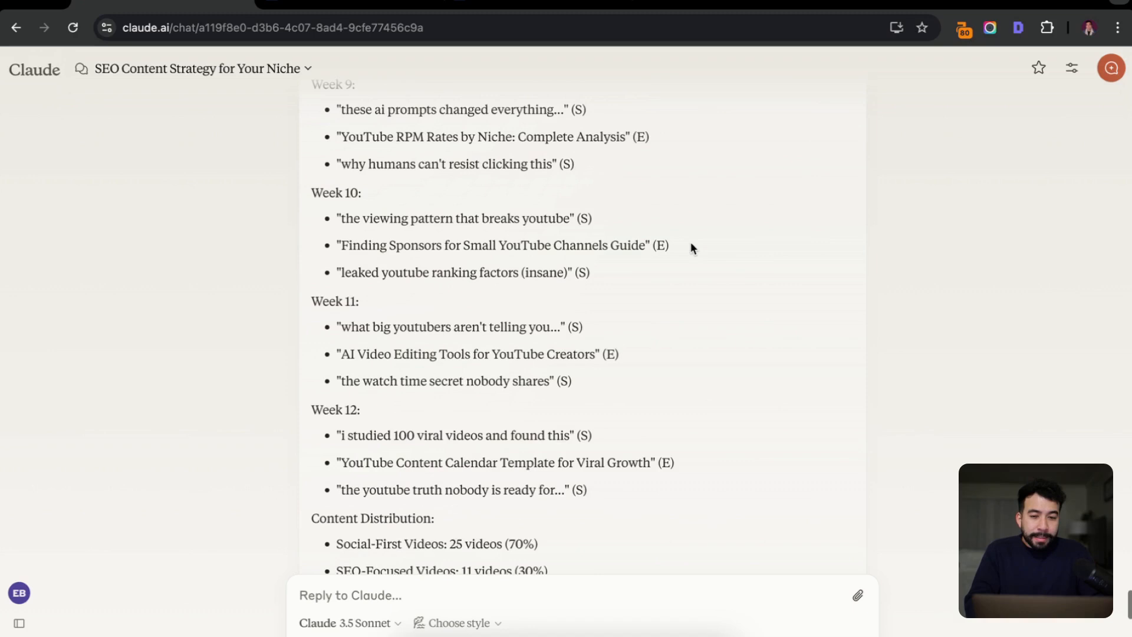
mouse_move(740, 262)
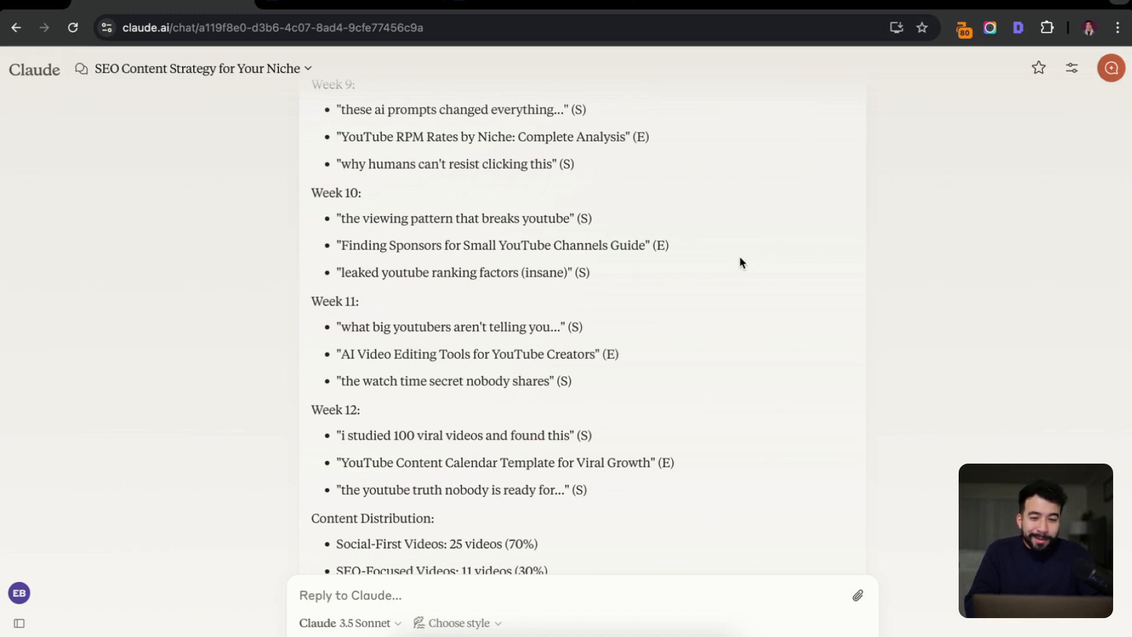
scroll(down, 3)
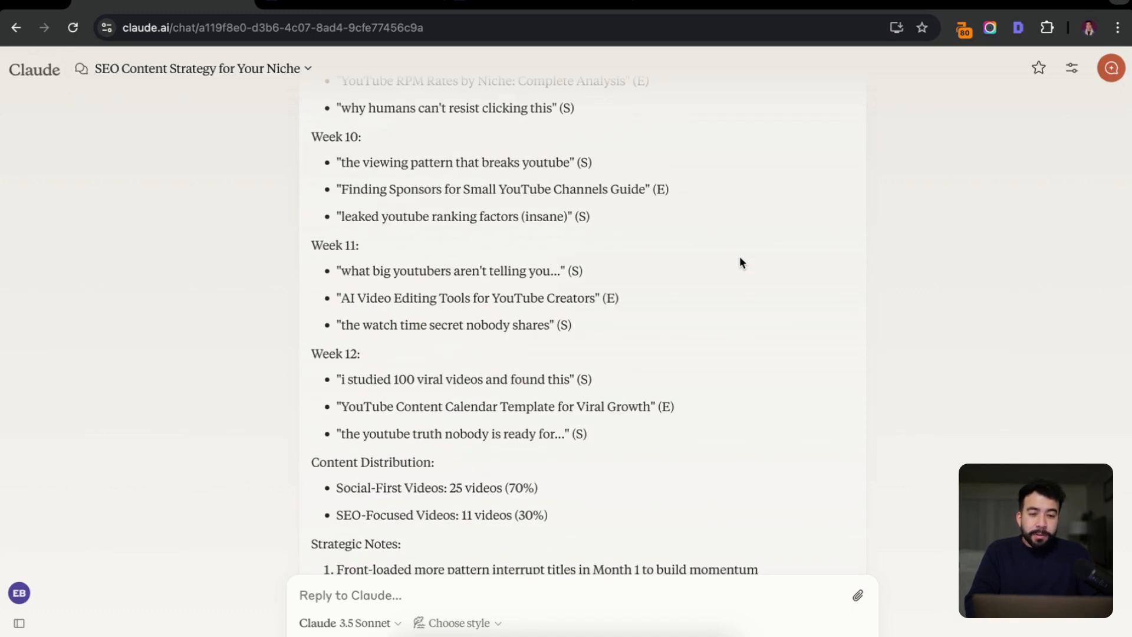
mouse_move(734, 309)
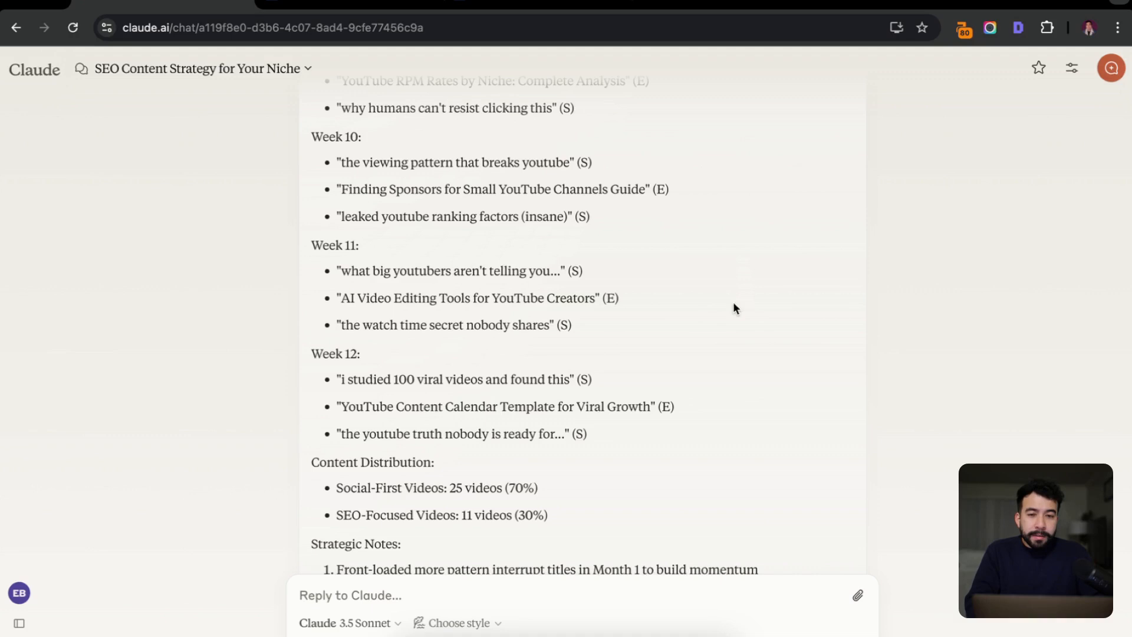
mouse_move(697, 312)
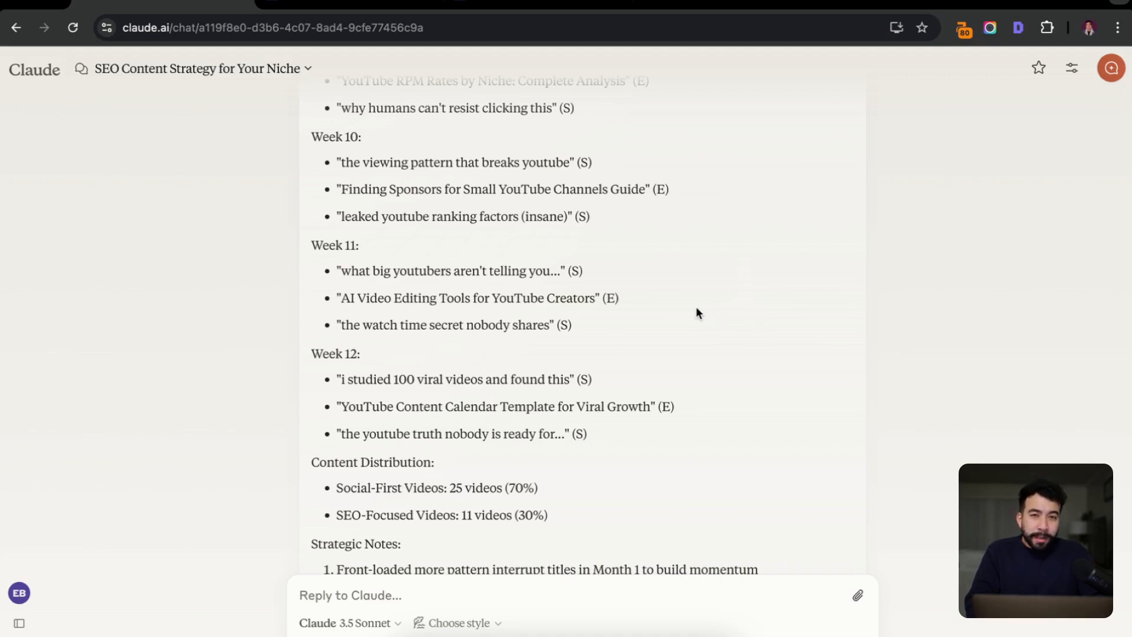
scroll(down, 3)
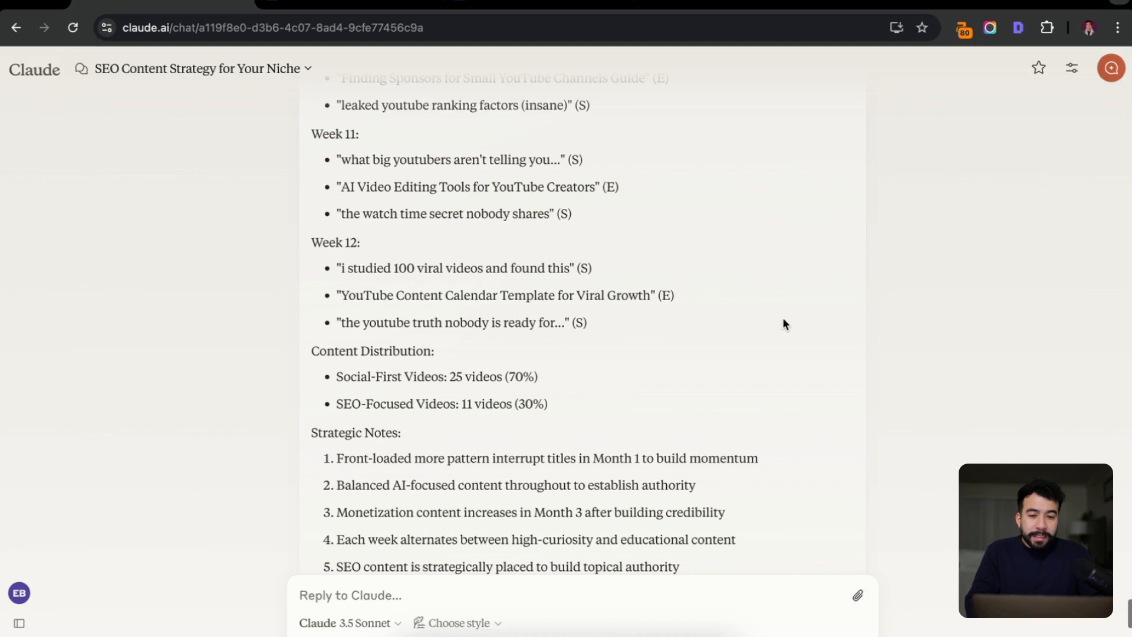
mouse_move(788, 326)
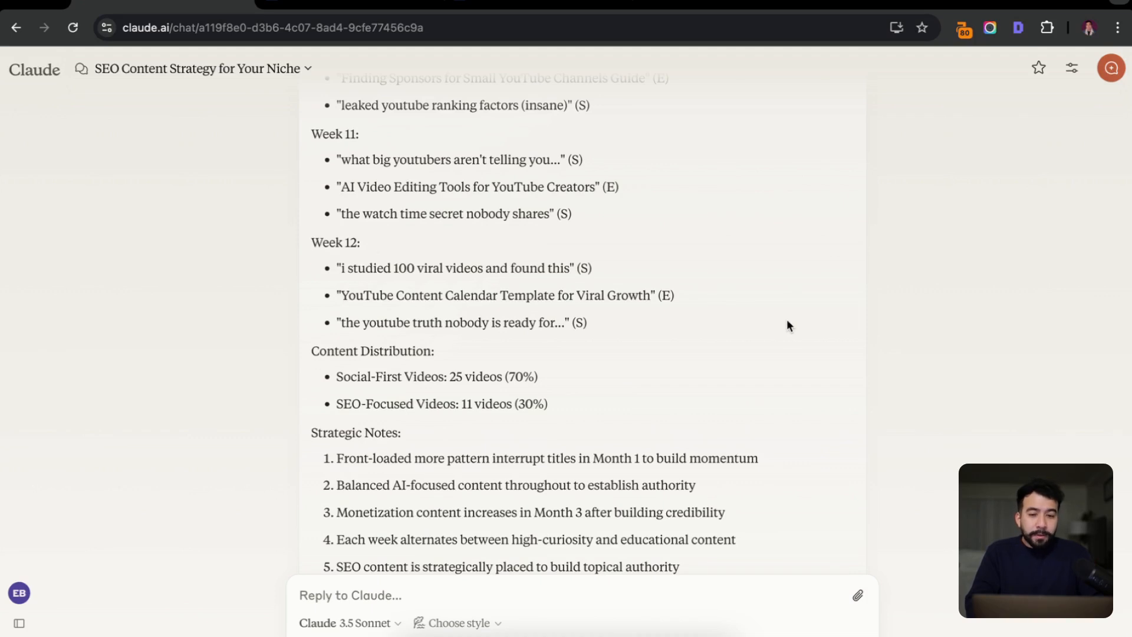
mouse_move(783, 327)
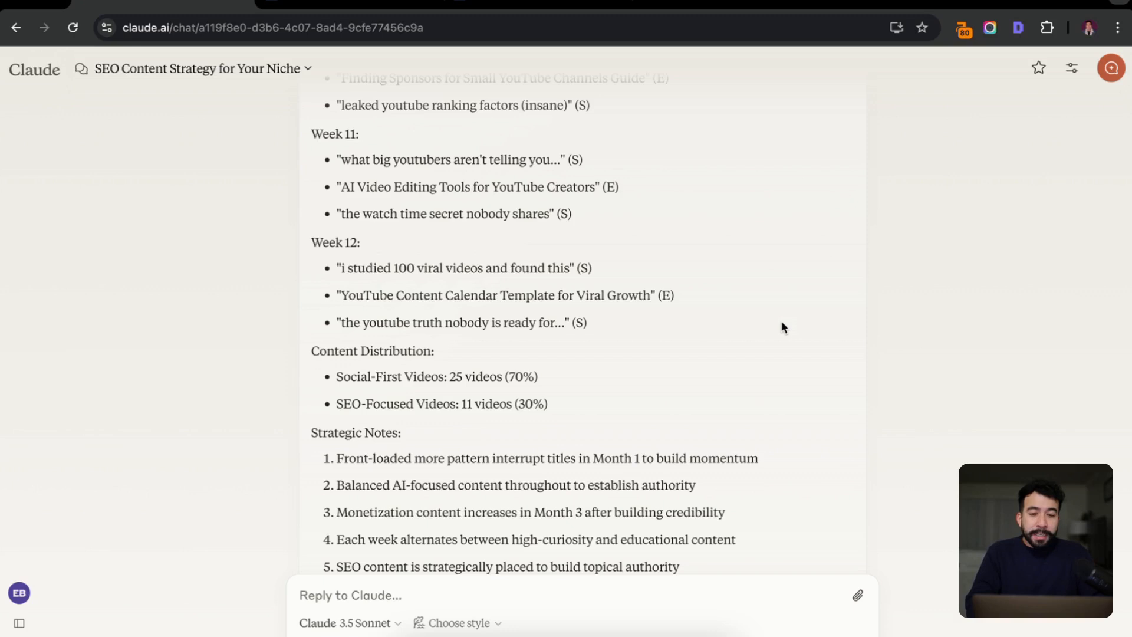
scroll(down, 3)
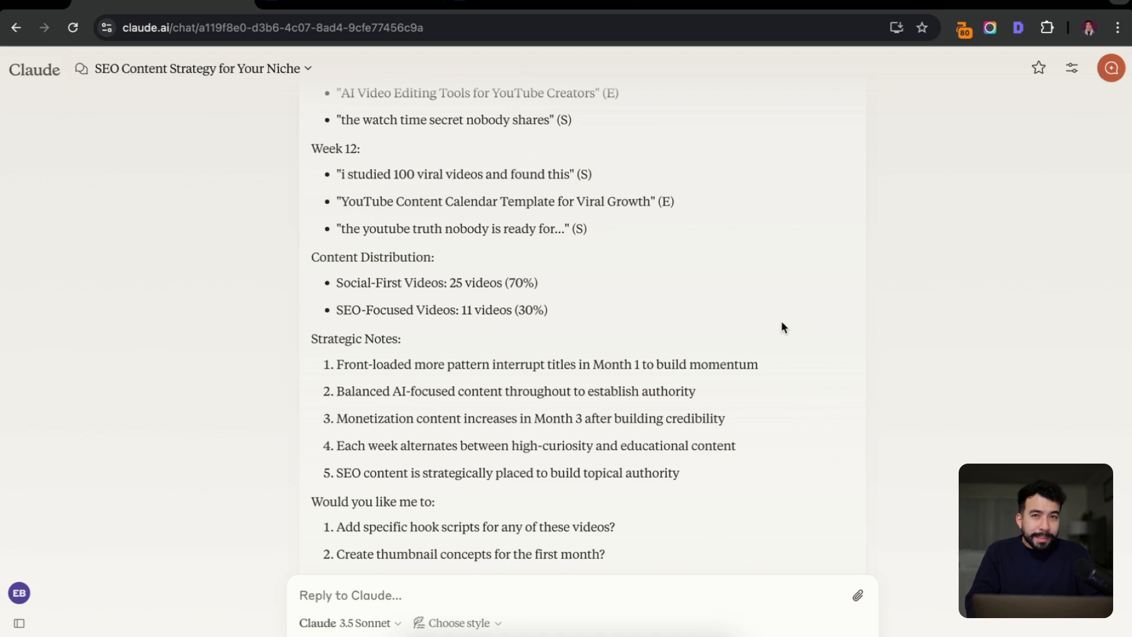
mouse_move(679, 215)
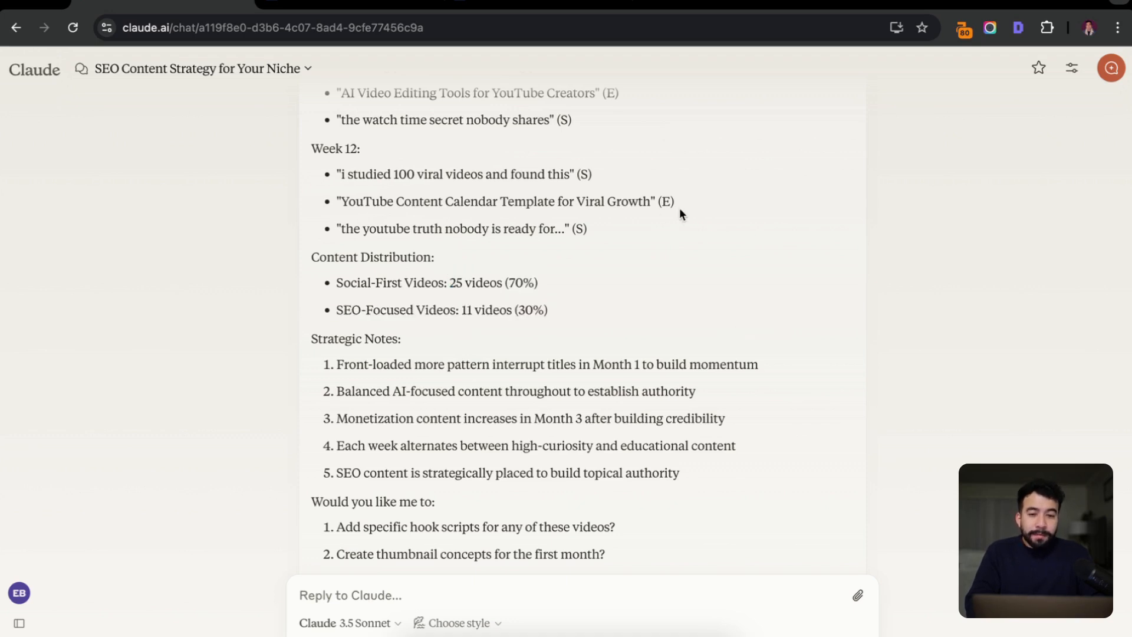
mouse_move(794, 207)
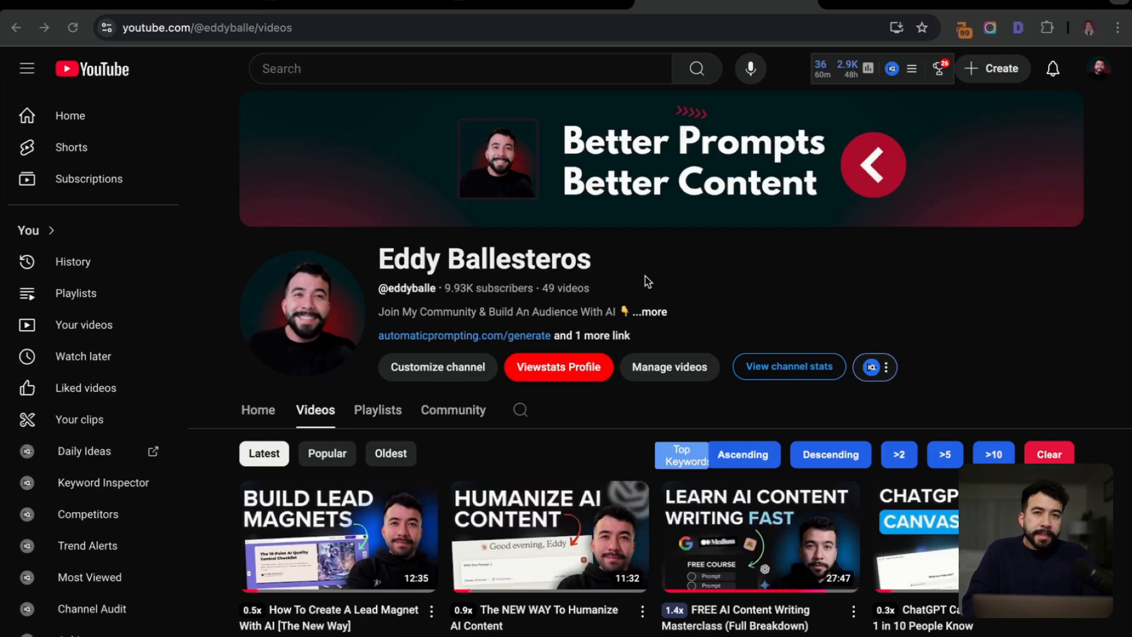
Sort the channel's Videos tab by vidIQ outlier score, highest first
scroll(down, 3)
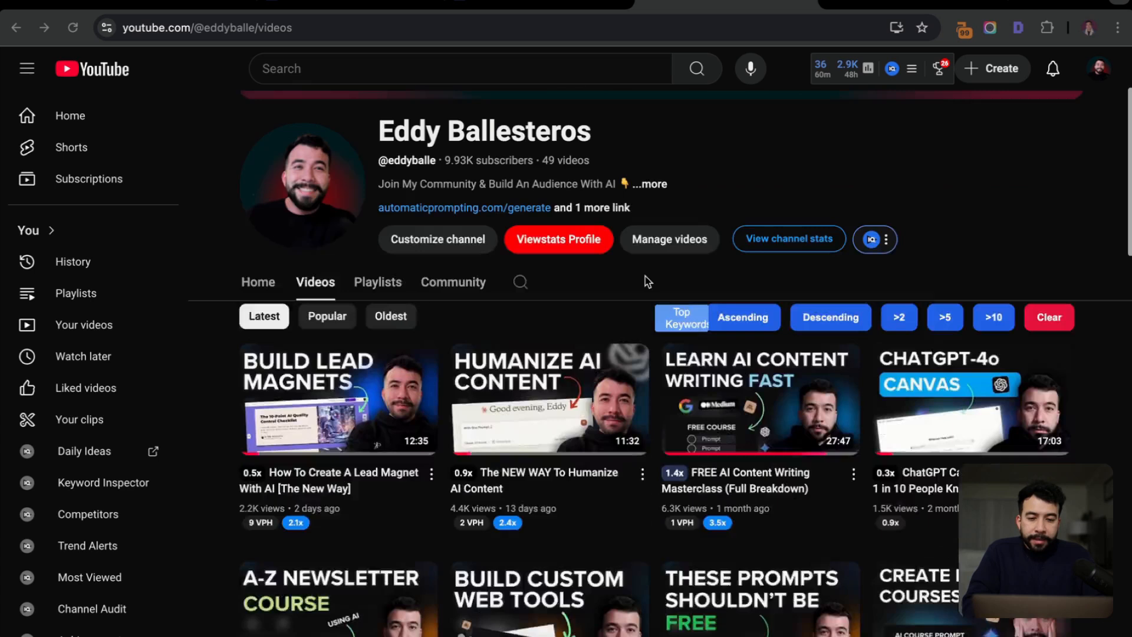
scroll(down, 3)
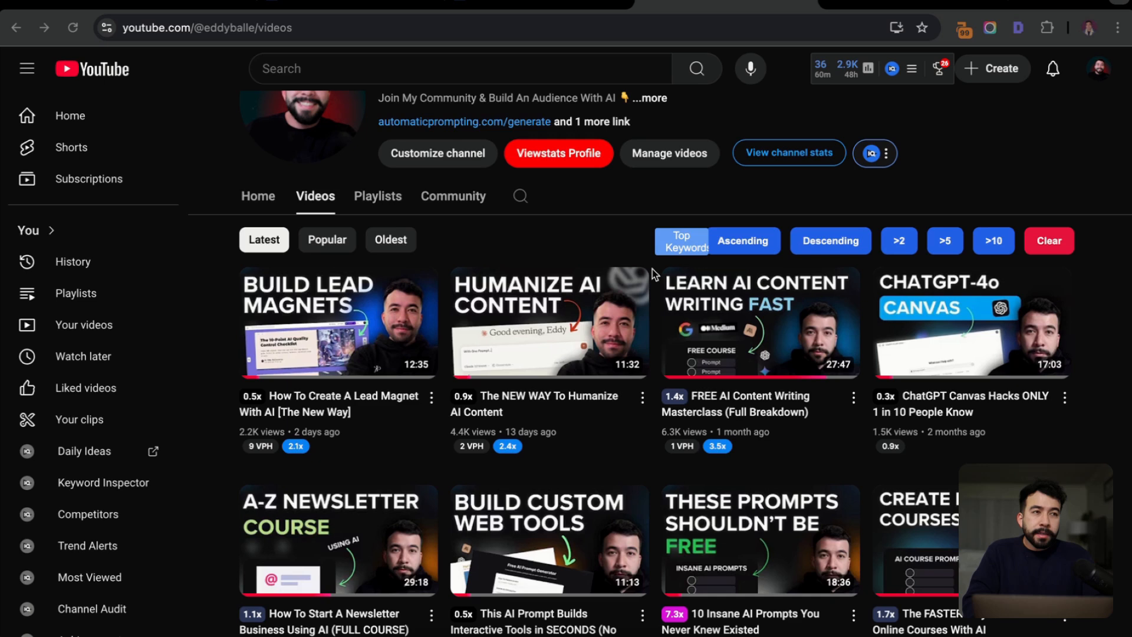
scroll(down, 3)
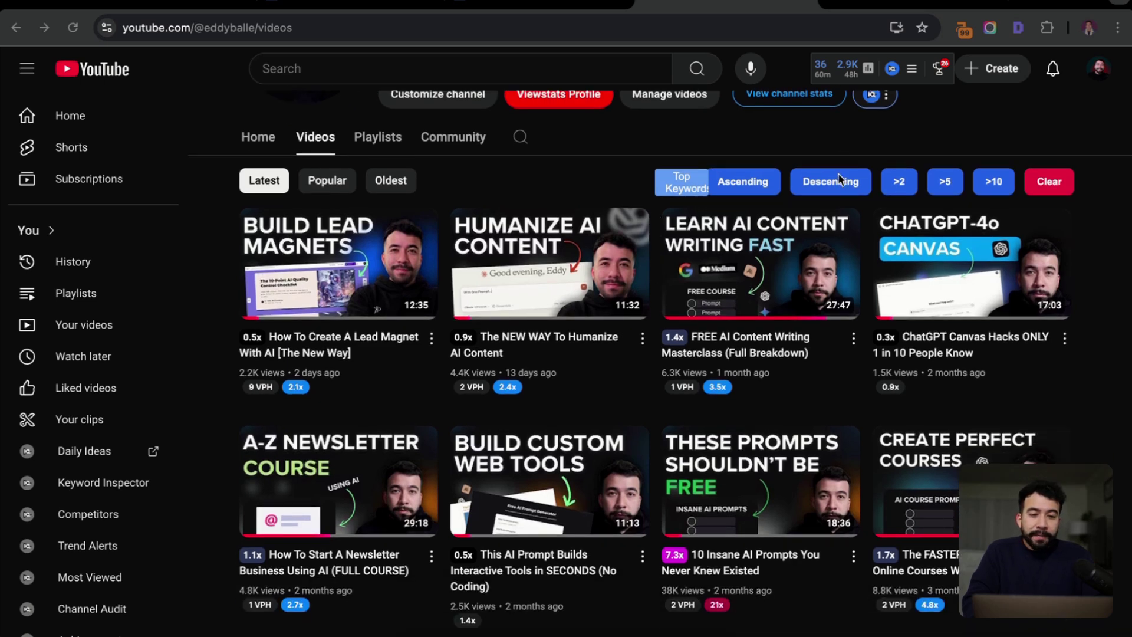
click(742, 182)
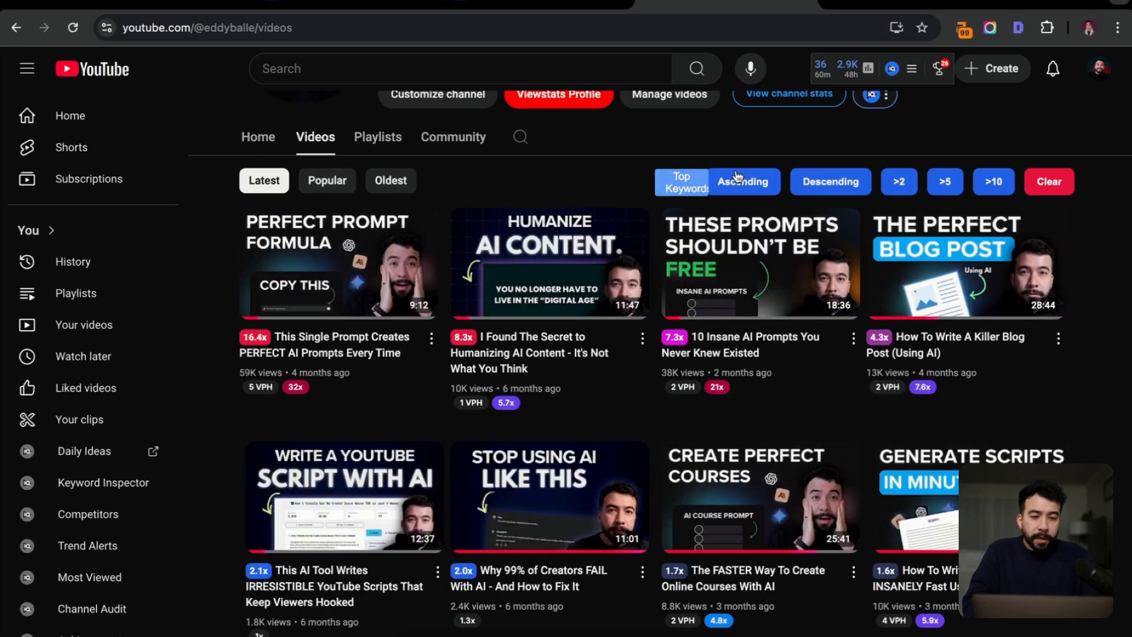
mouse_move(450, 191)
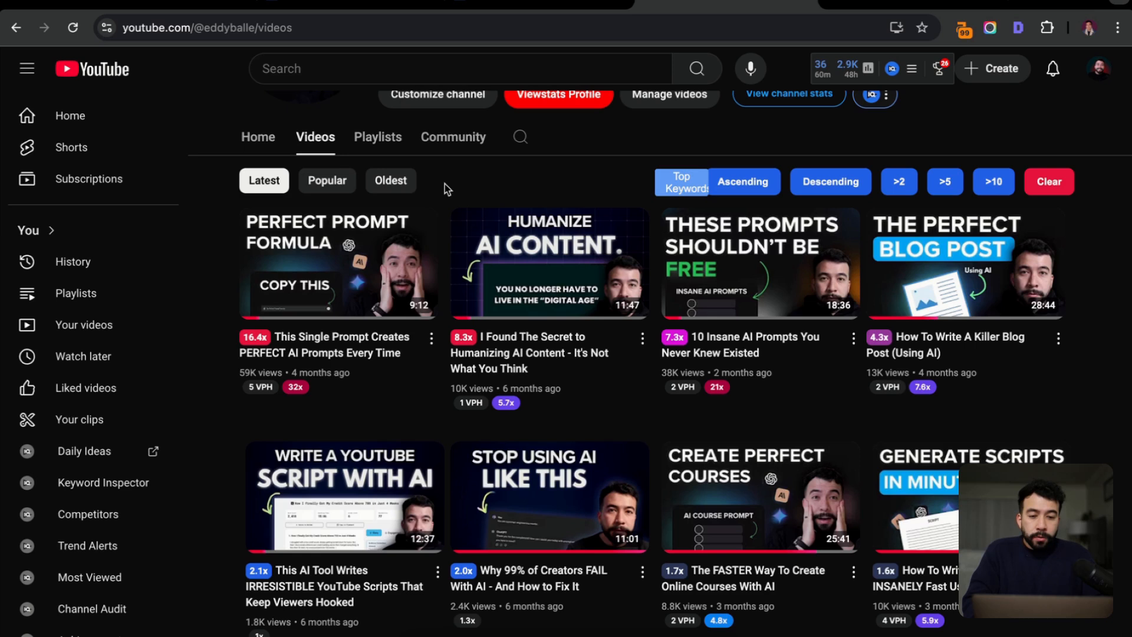
mouse_move(465, 156)
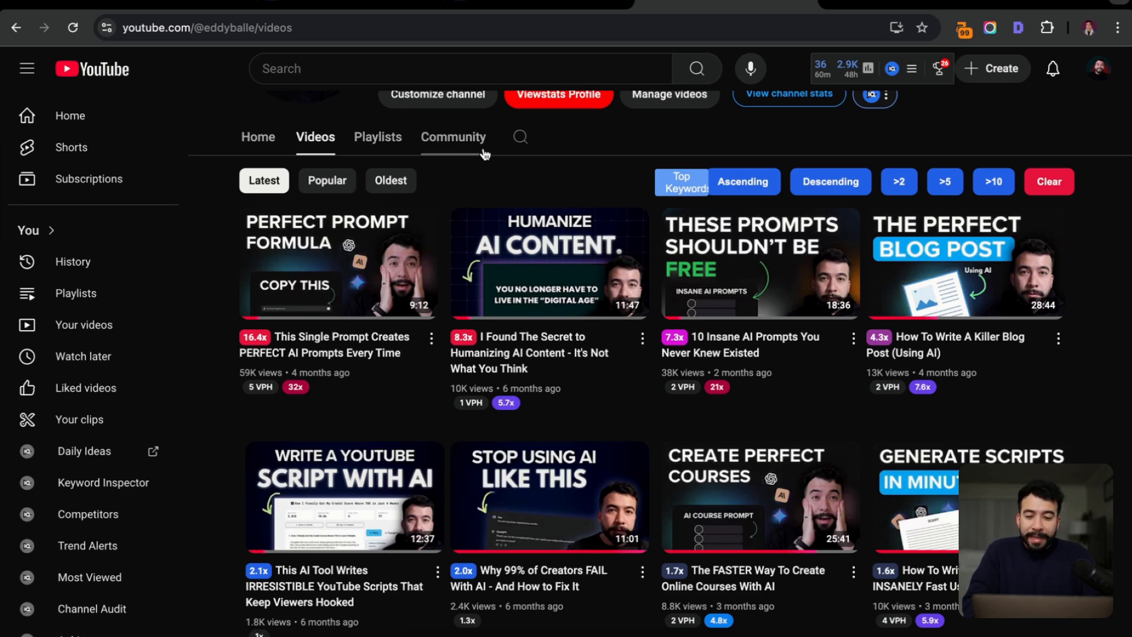
mouse_move(259, 387)
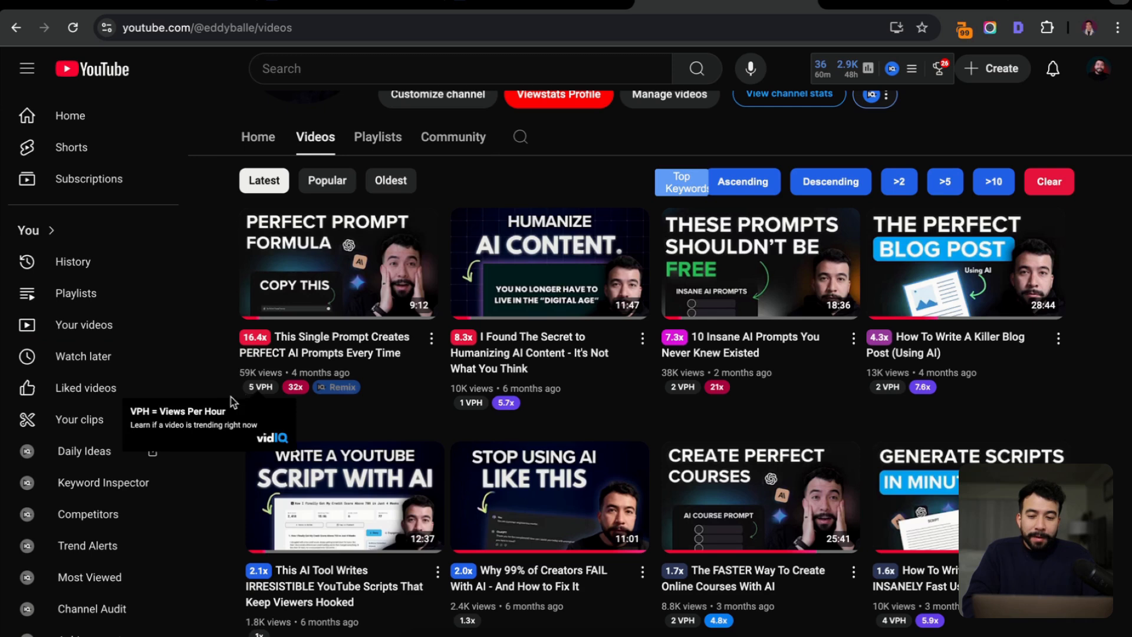
mouse_move(382, 429)
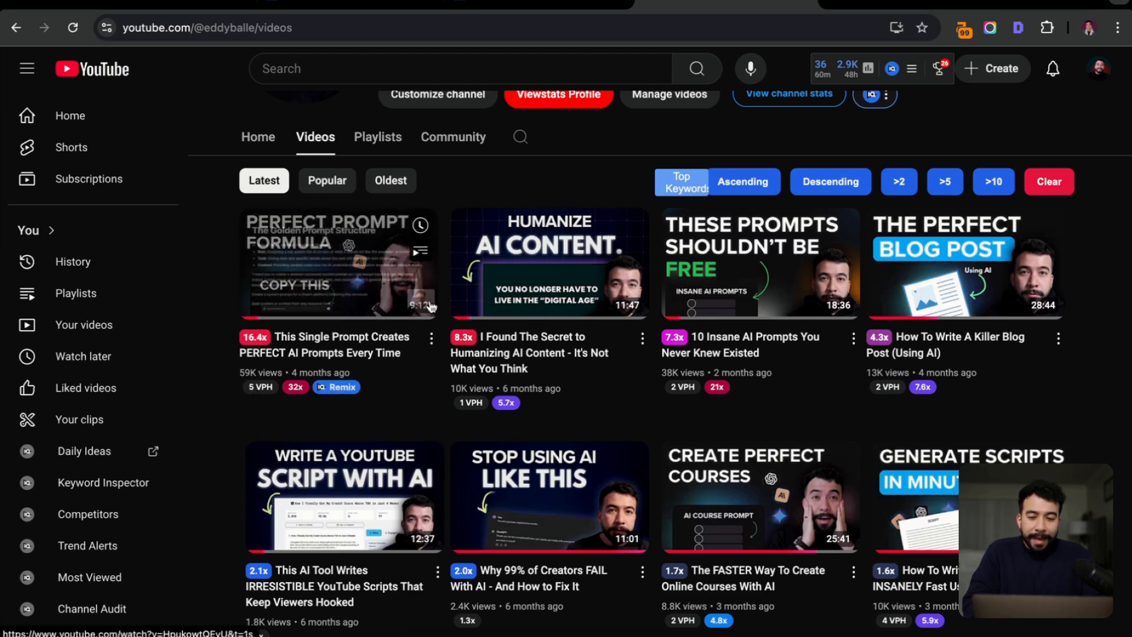
mouse_move(641, 182)
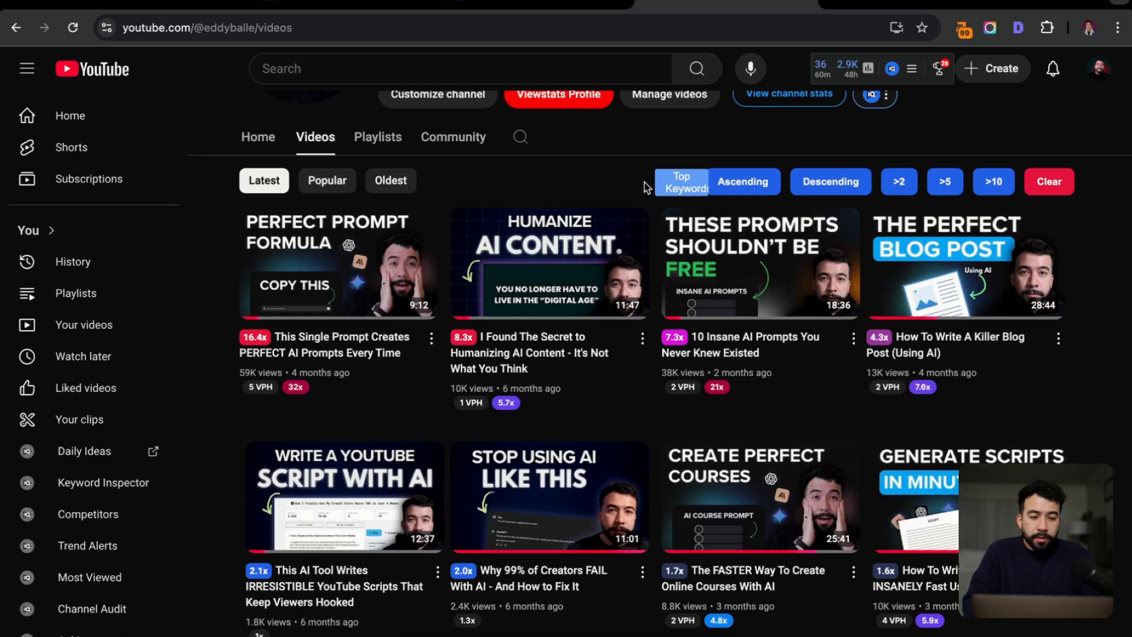
mouse_move(633, 176)
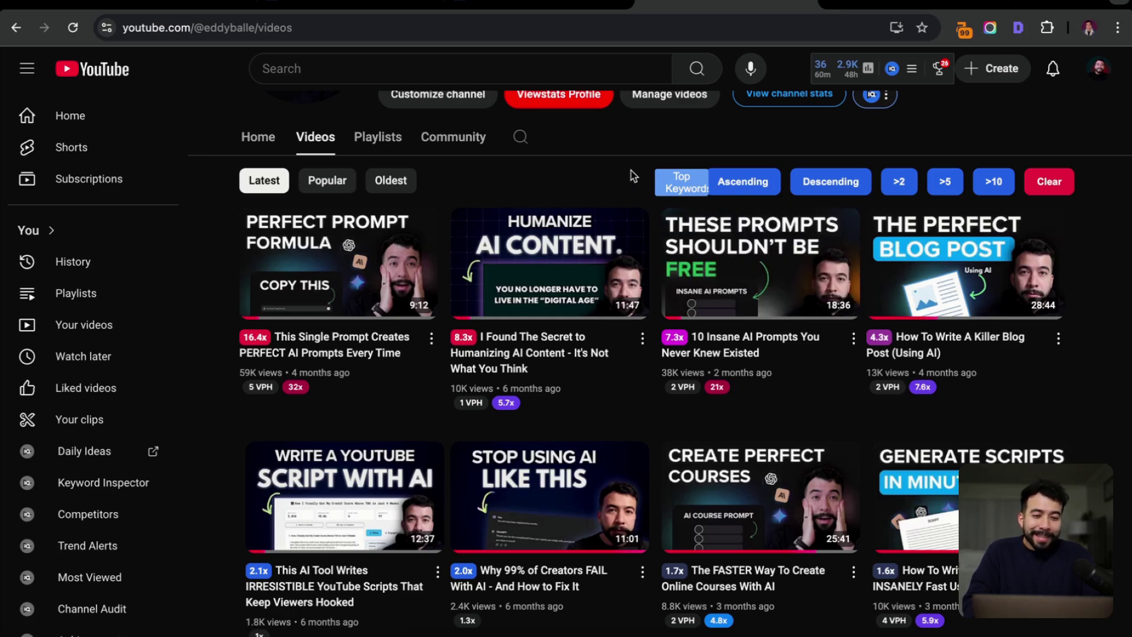
mouse_move(1106, 213)
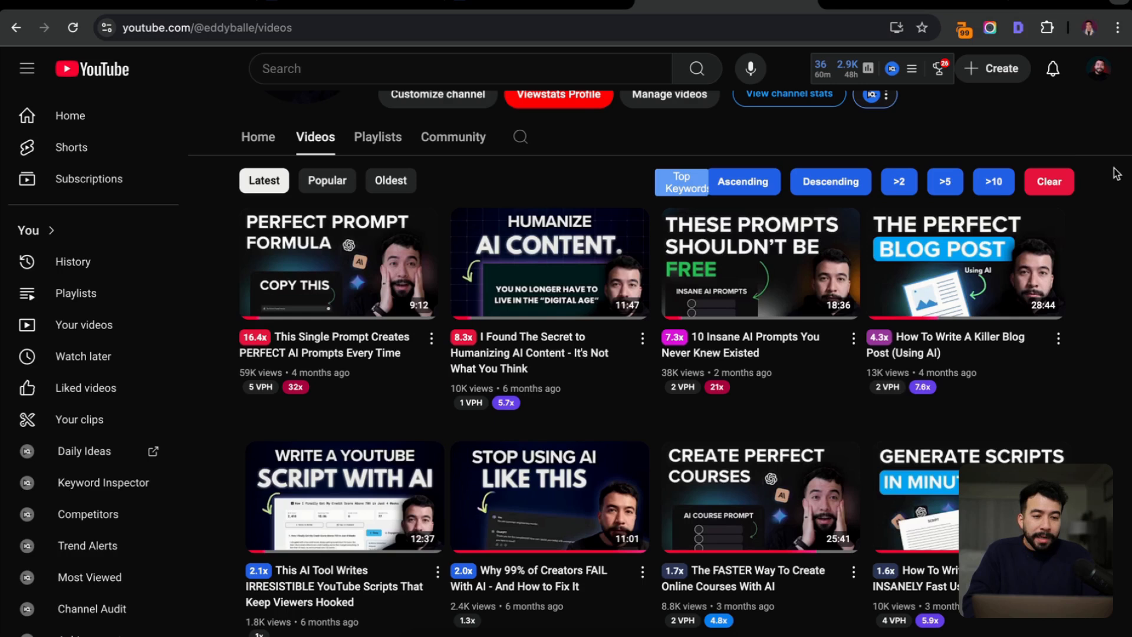
scroll(down, 3)
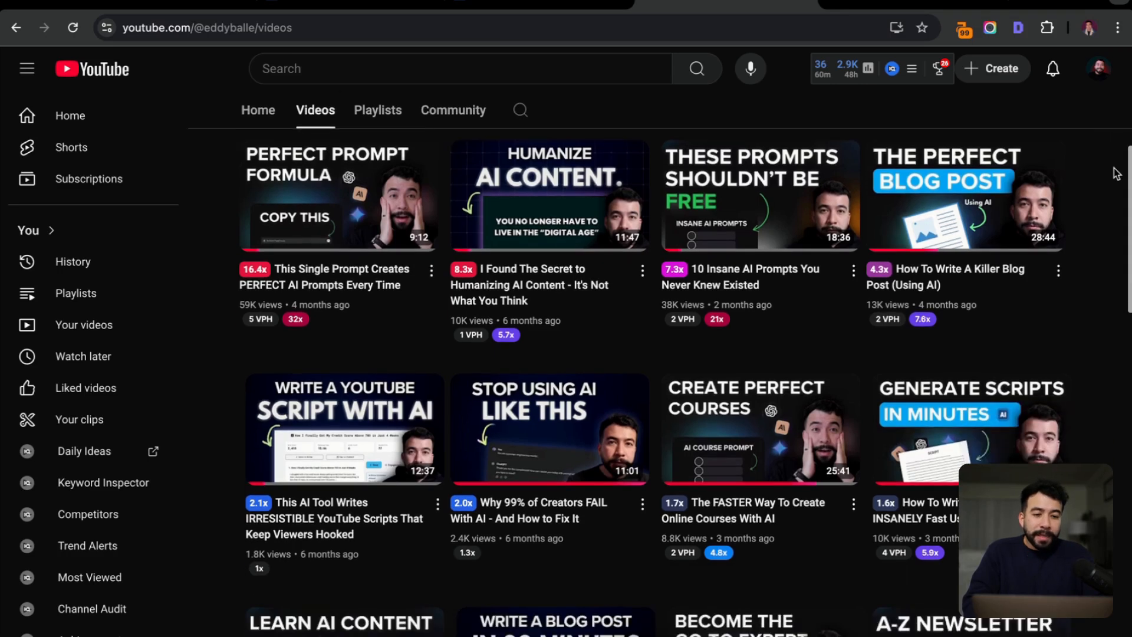
mouse_move(1102, 152)
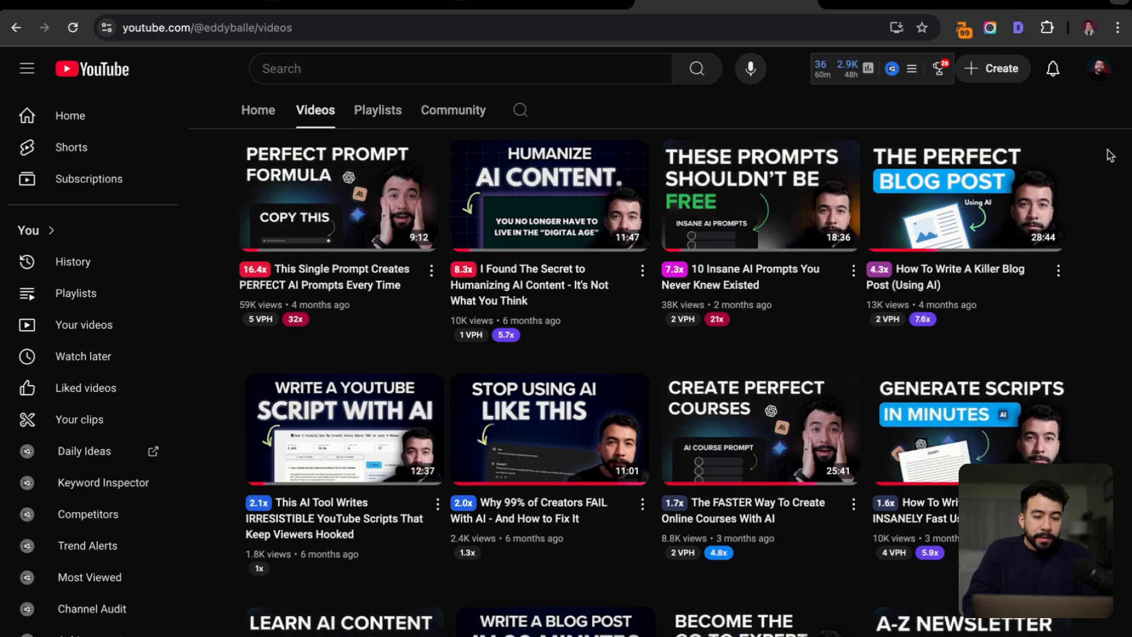
scroll(down, 3)
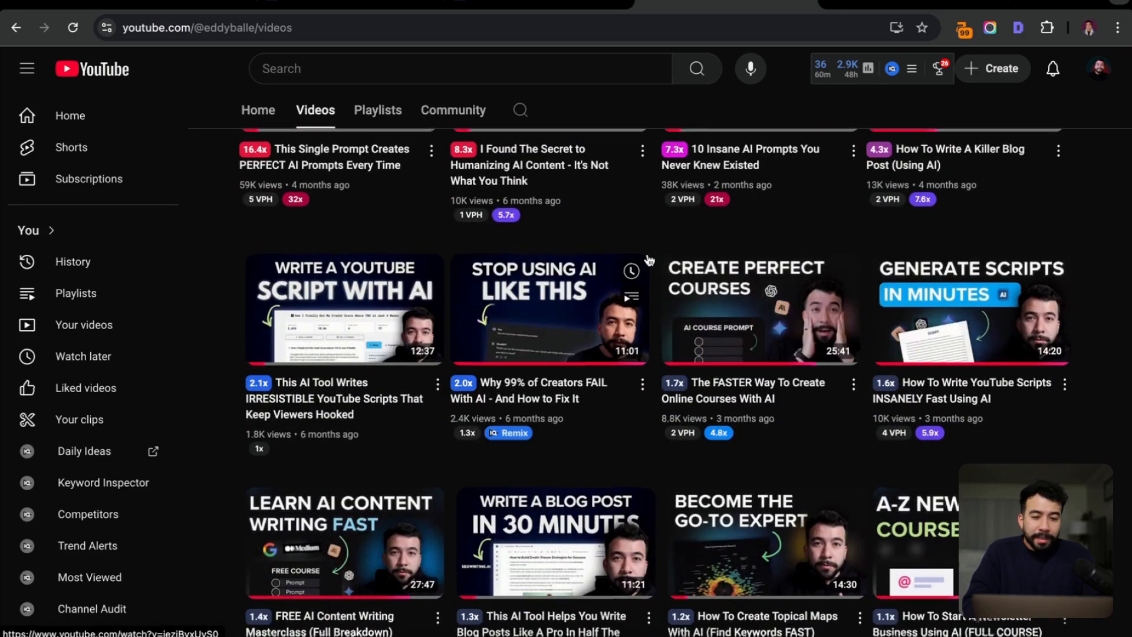
scroll(down, 3)
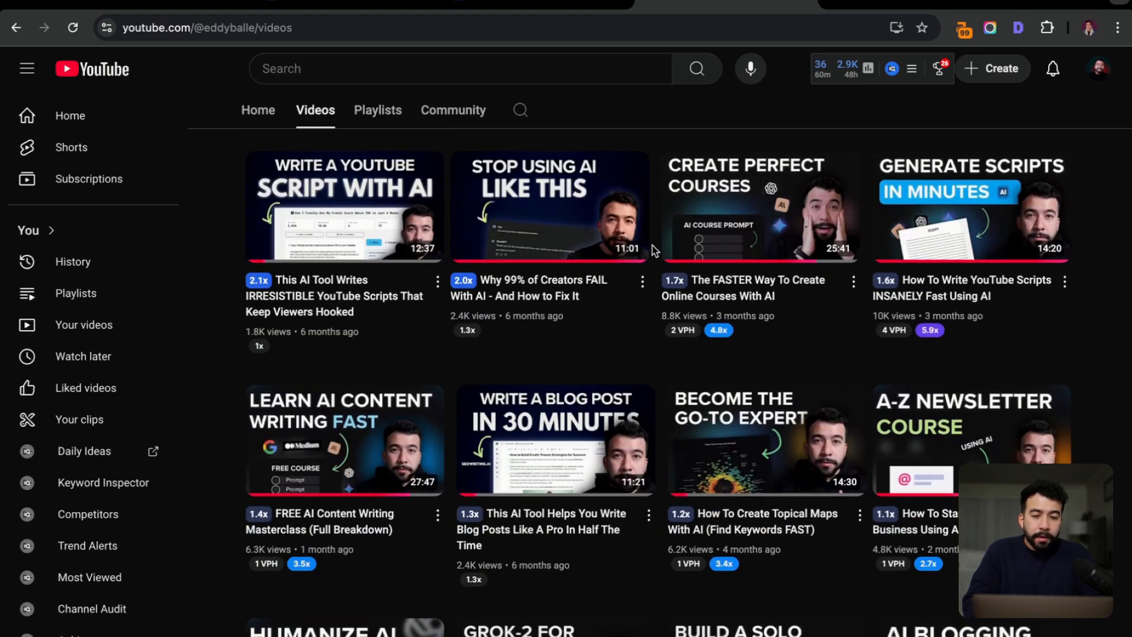
scroll(down, 3)
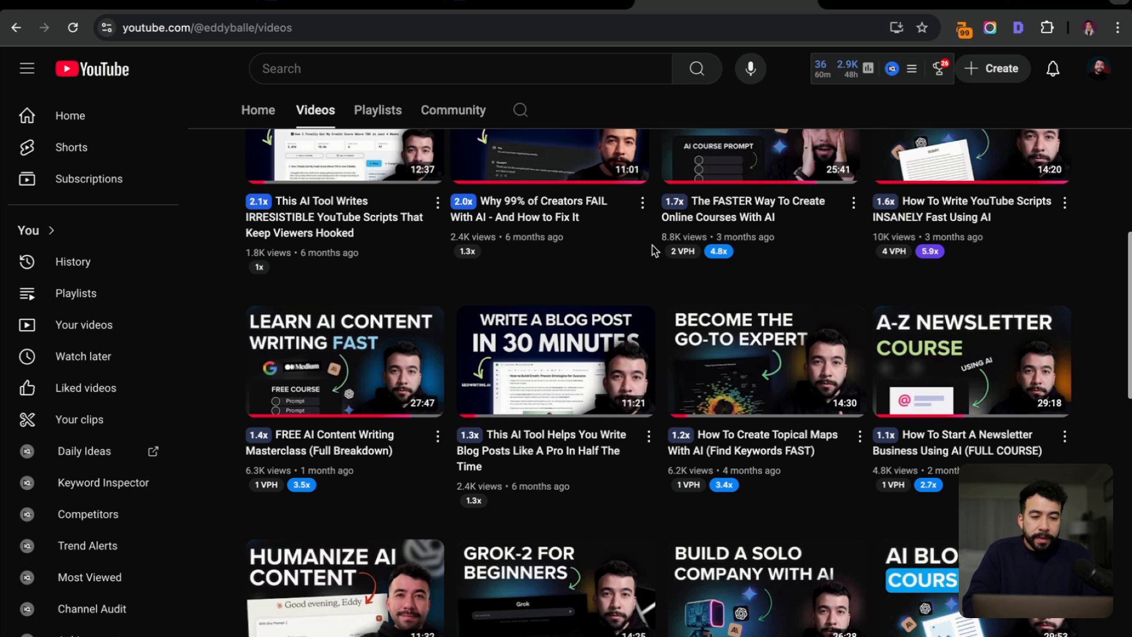
mouse_move(972, 239)
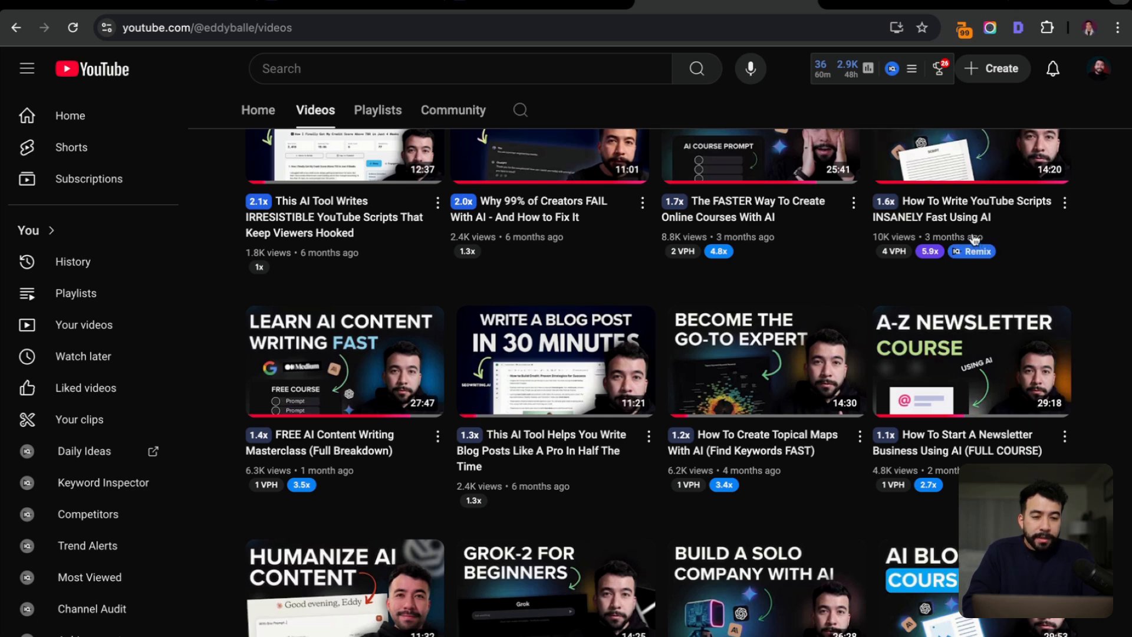
mouse_move(894, 251)
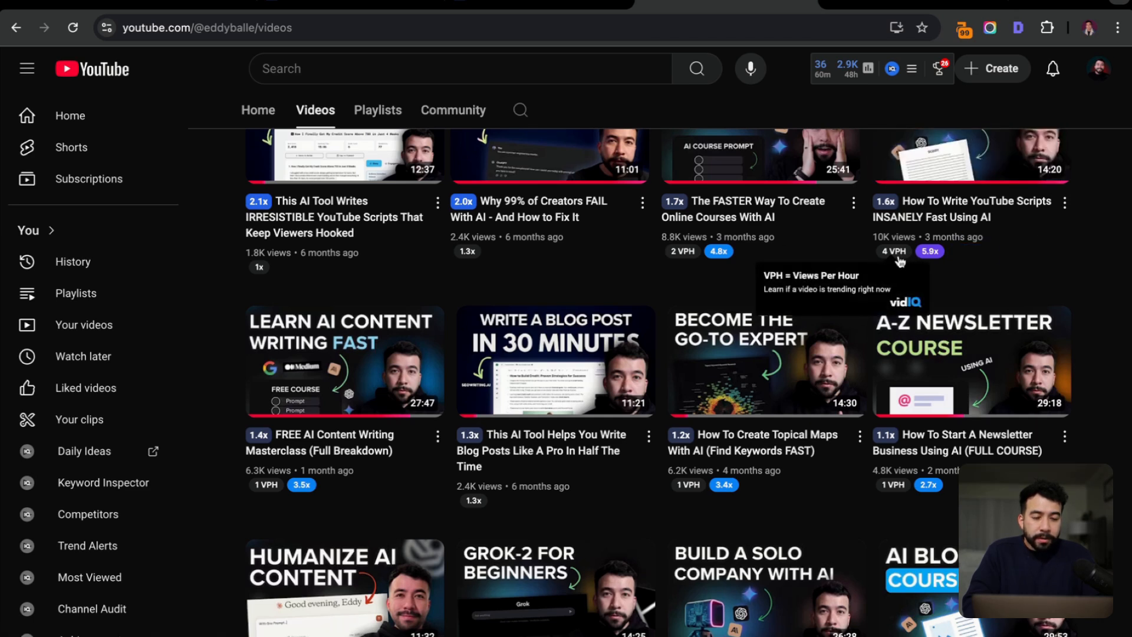
mouse_move(1103, 182)
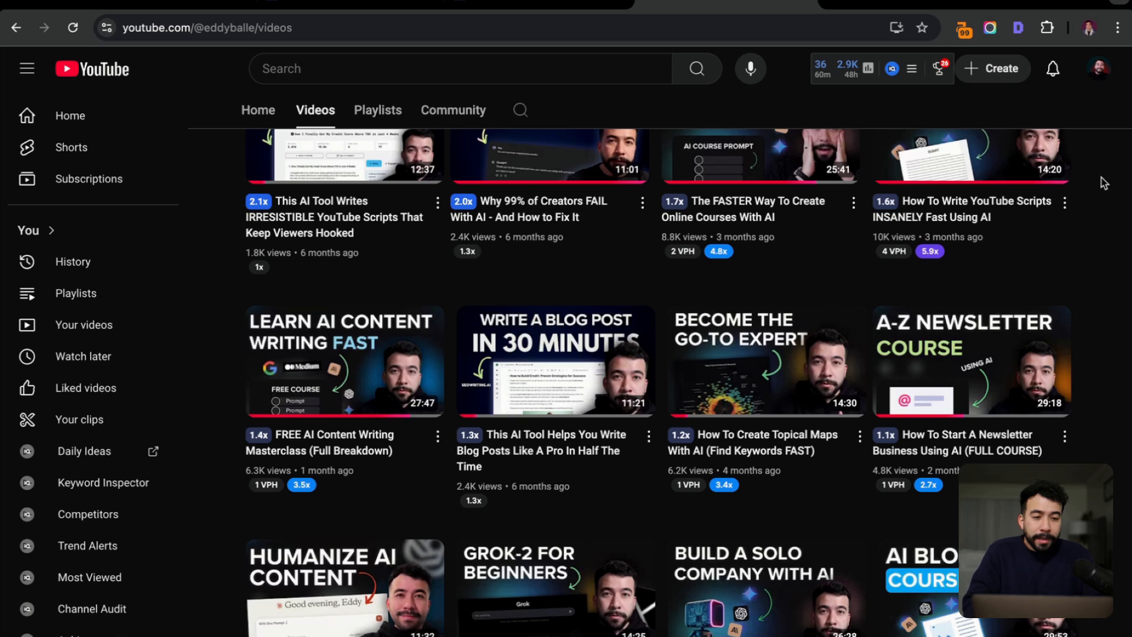
scroll(down, 3)
text(credit plush)
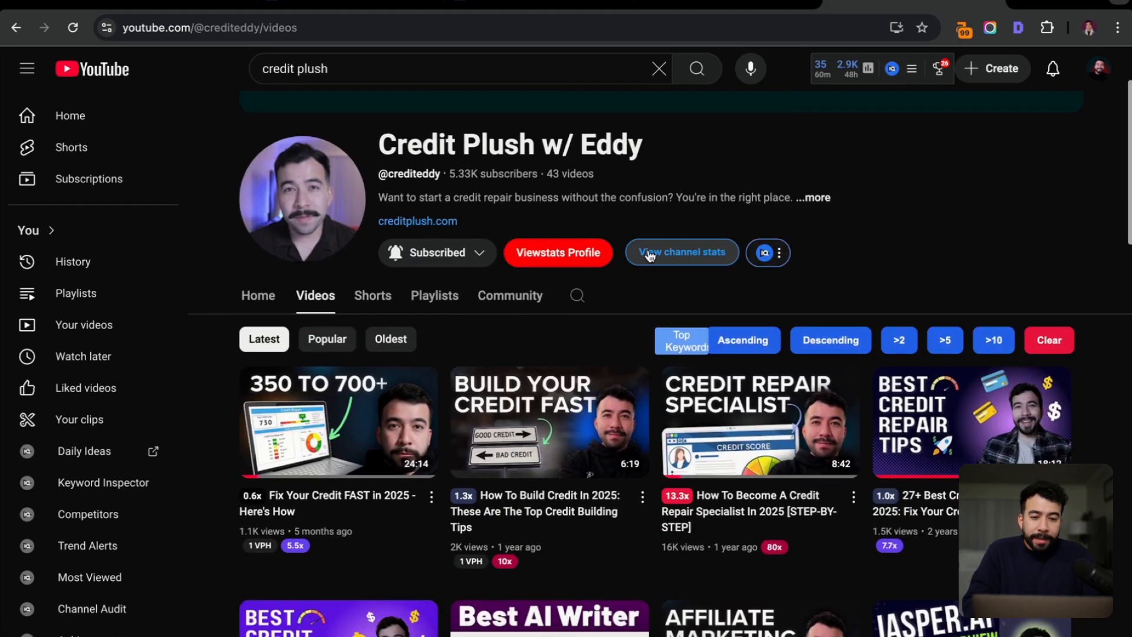
Scroll down through the Credit Plush channel's older video thumbnails
scroll(down, 3)
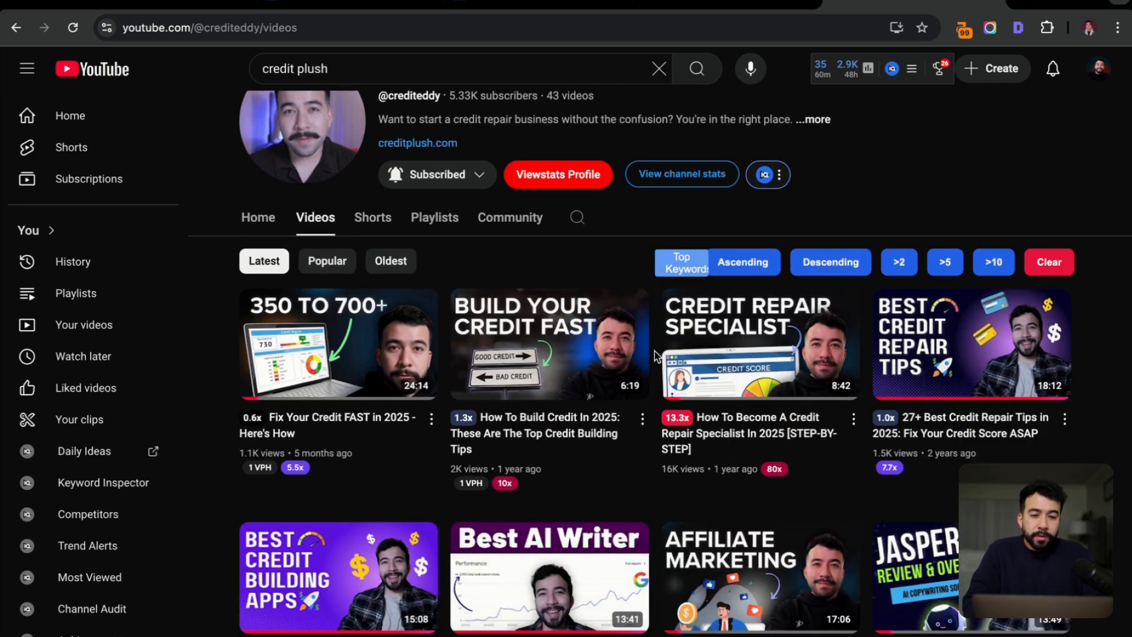
scroll(down, 3)
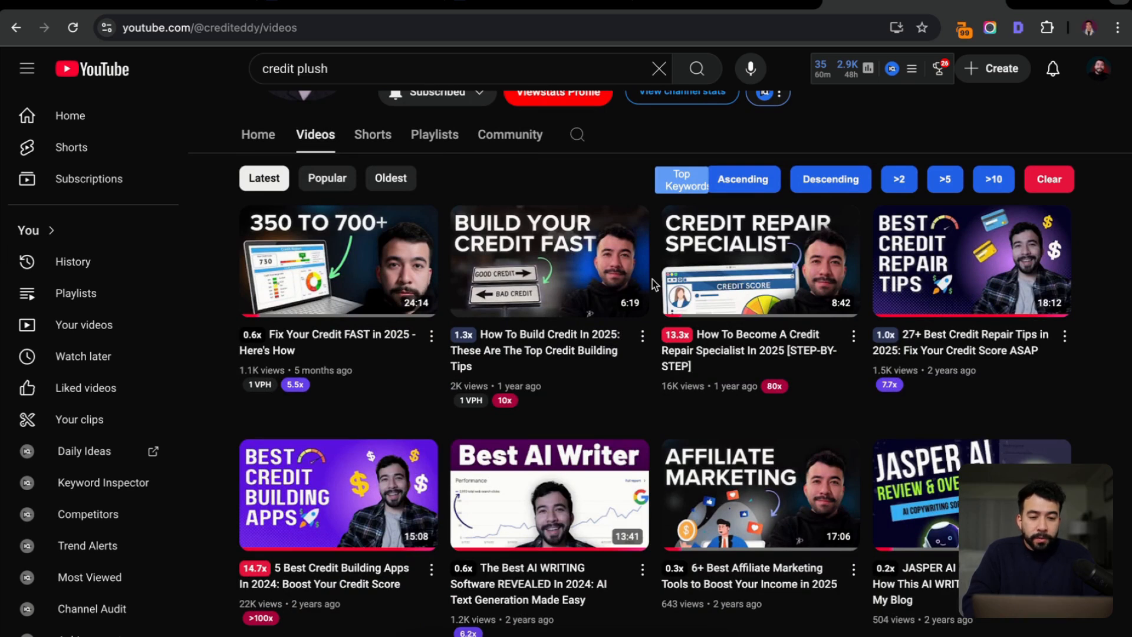
scroll(down, 3)
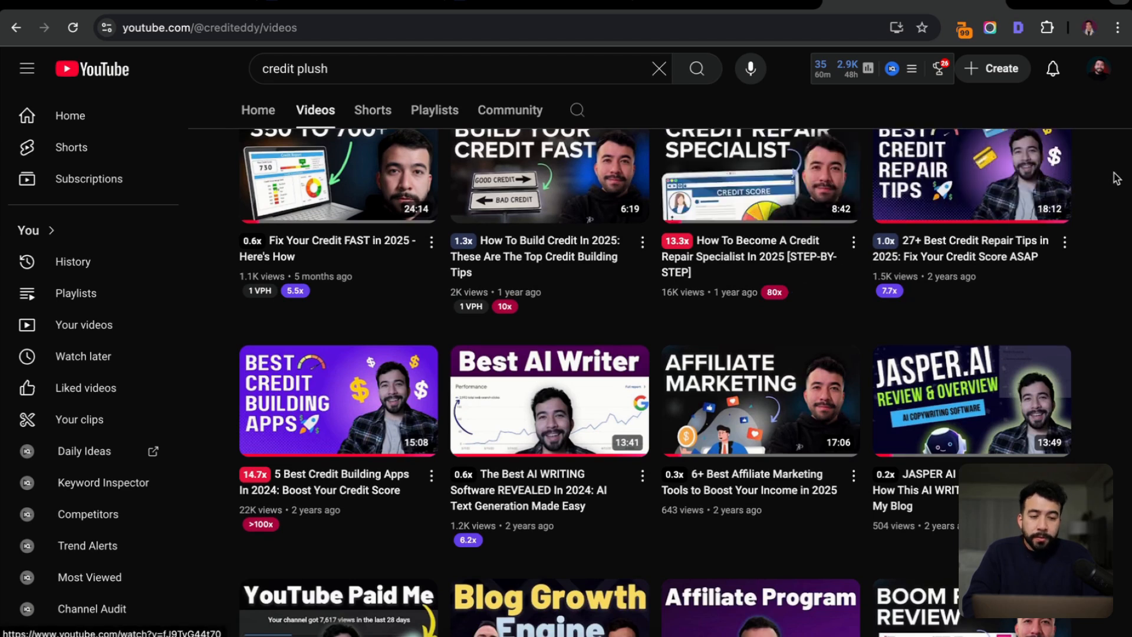
scroll(down, 3)
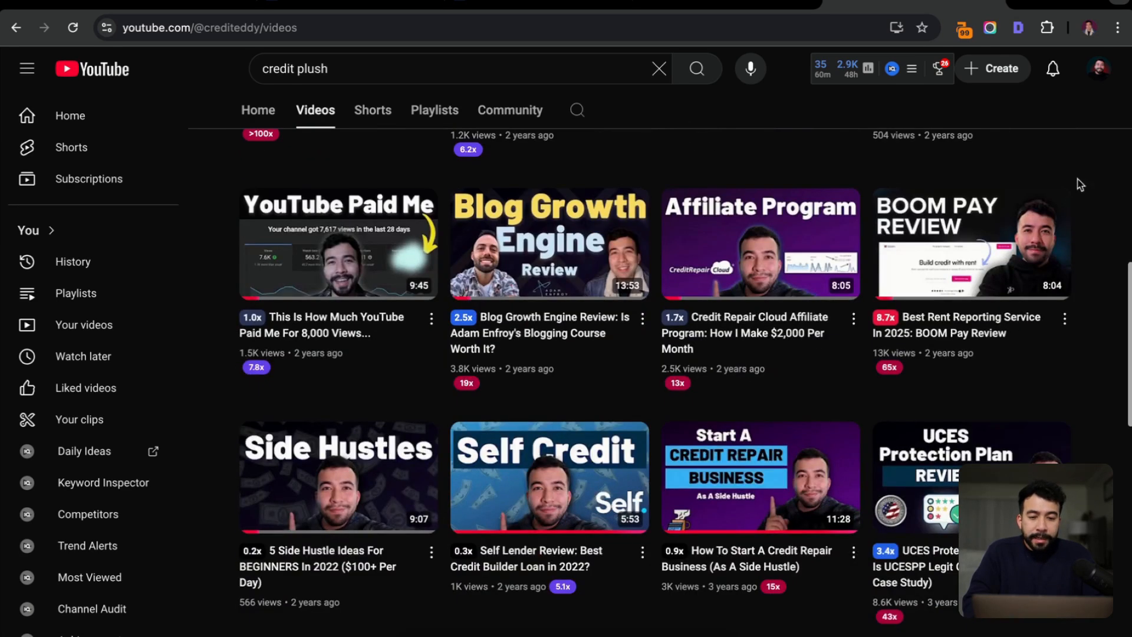
scroll(down, 3)
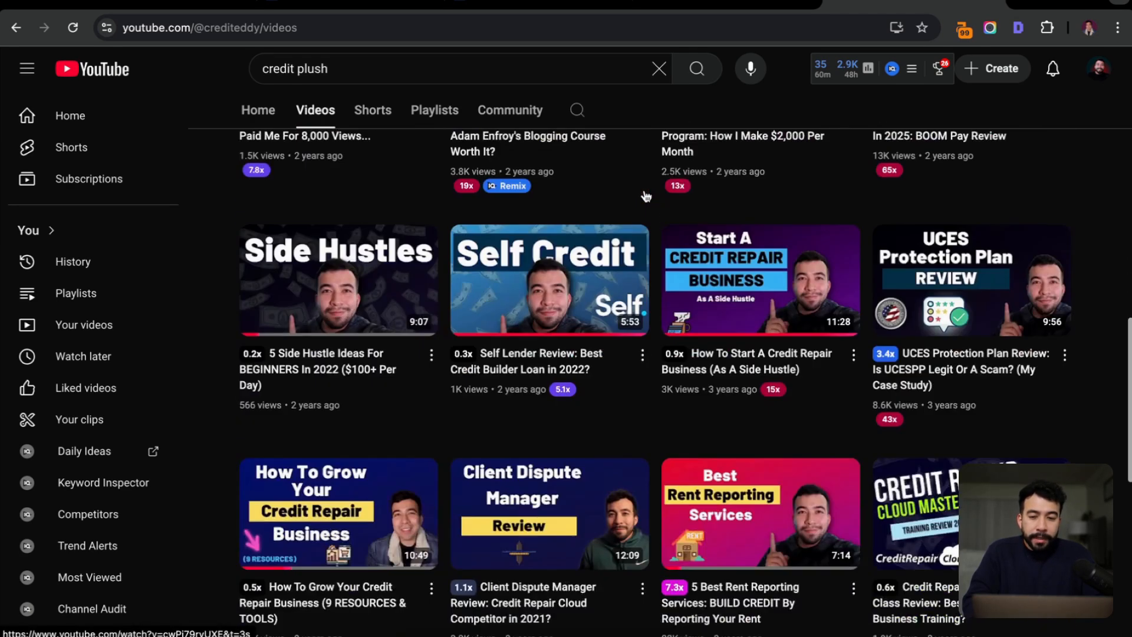
scroll(down, 3)
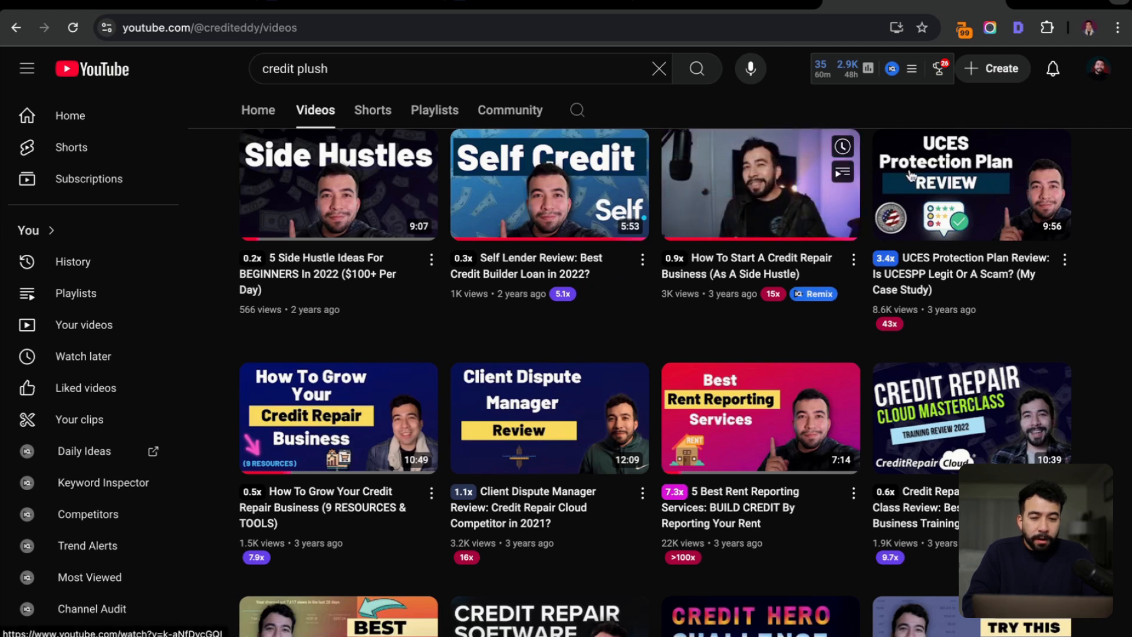
scroll(down, 3)
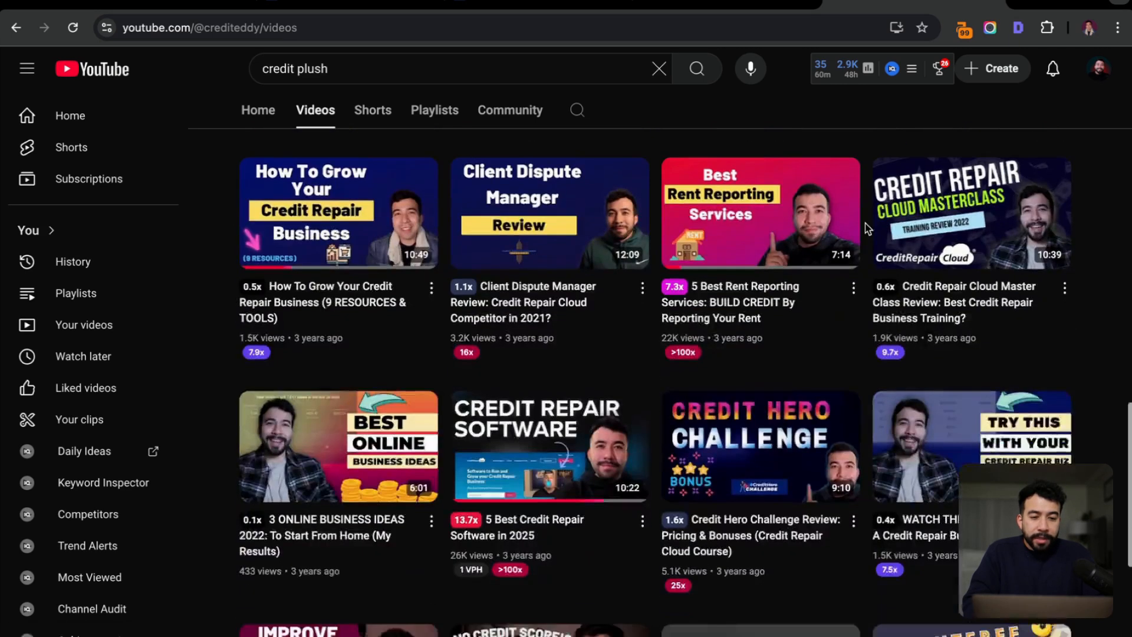
scroll(down, 3)
text(best credit)
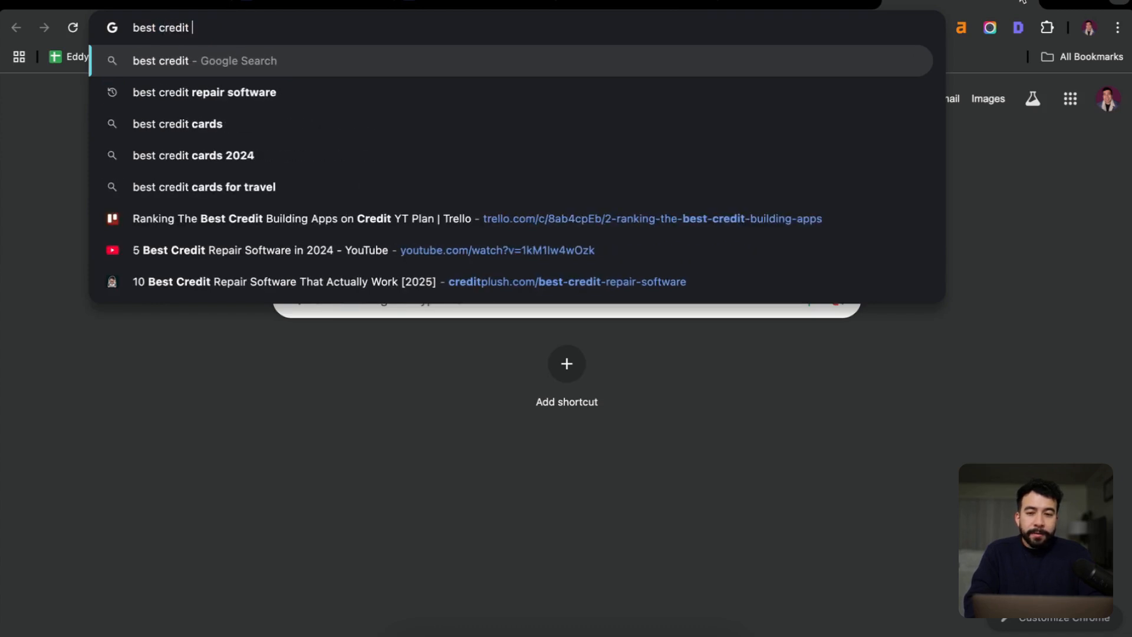
Search Google for 'best credit repair software' and find the Credit Plush video result
click(203, 92)
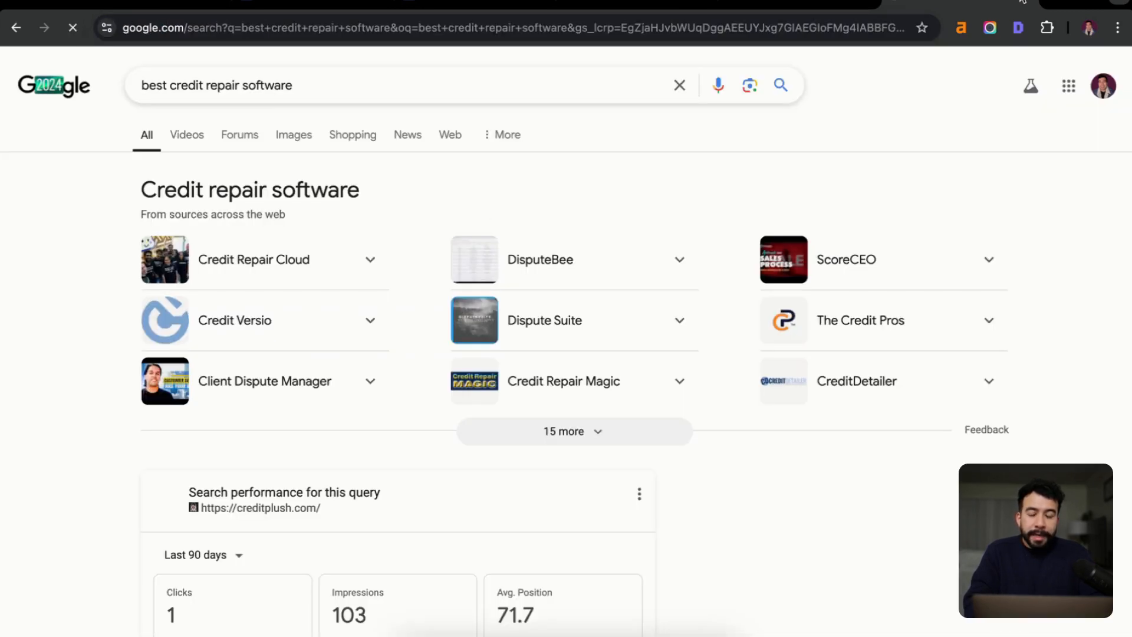
scroll(down, 3)
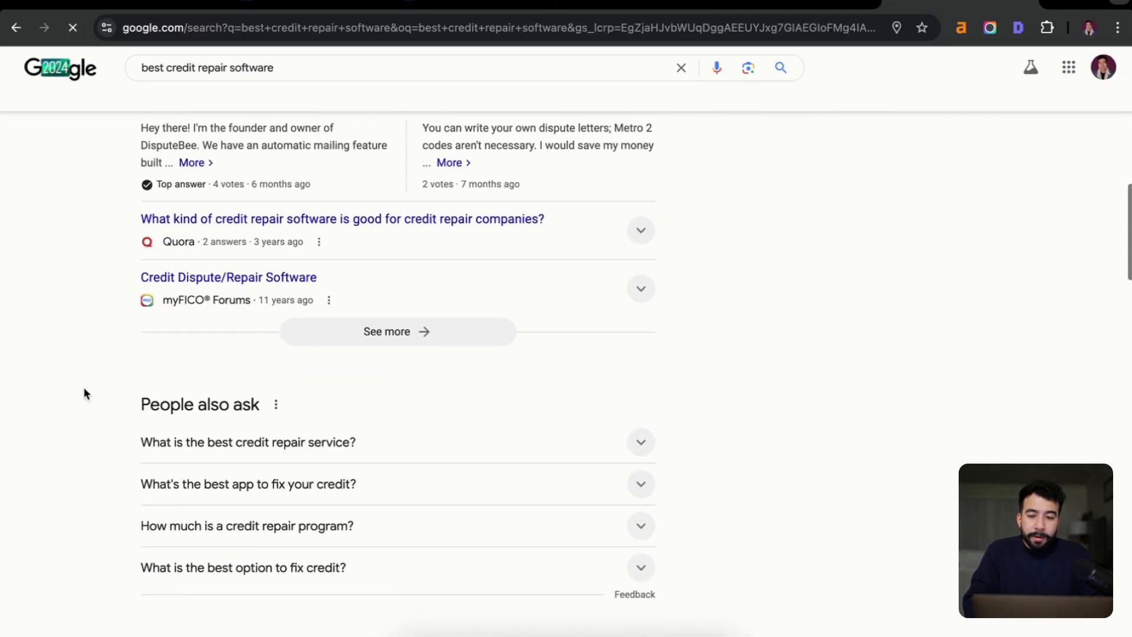
scroll(up, 3)
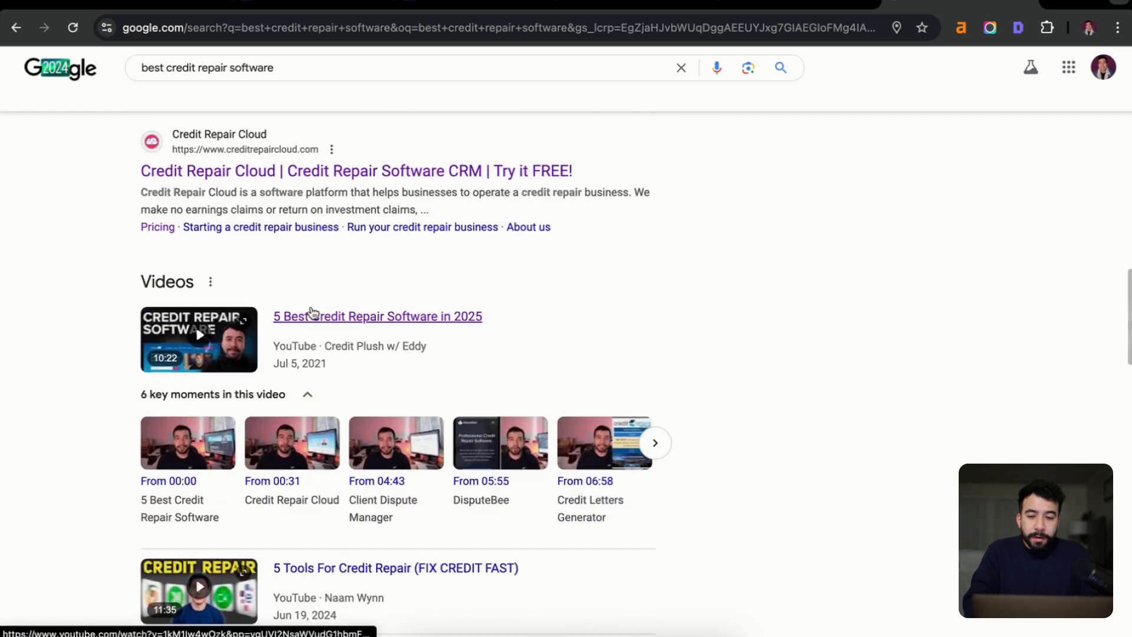
mouse_move(302, 326)
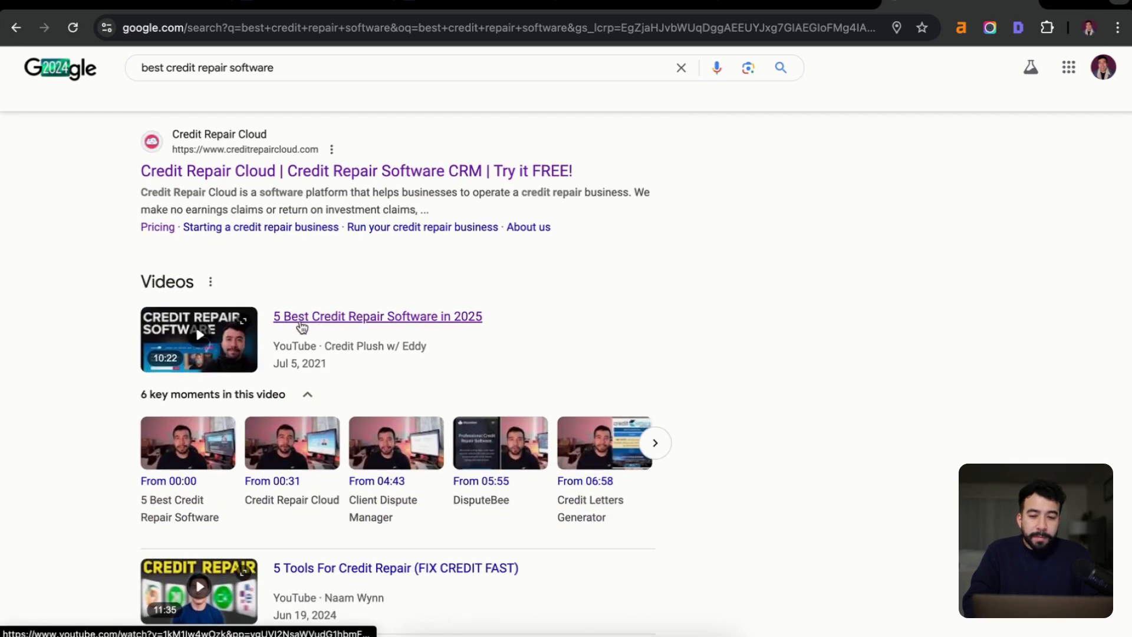
mouse_move(114, 333)
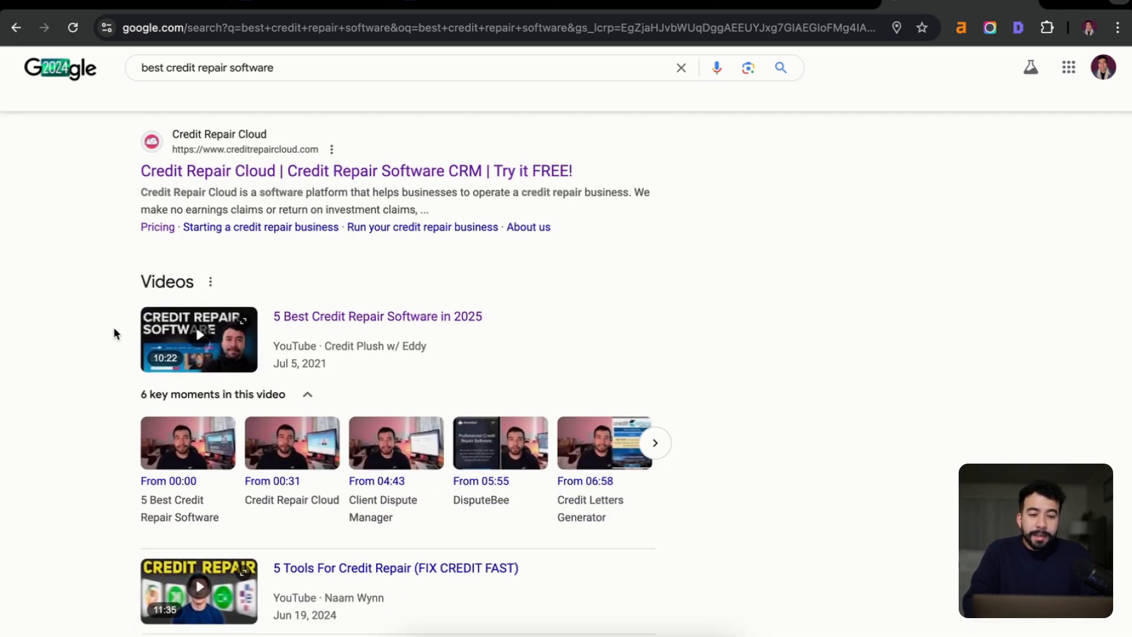